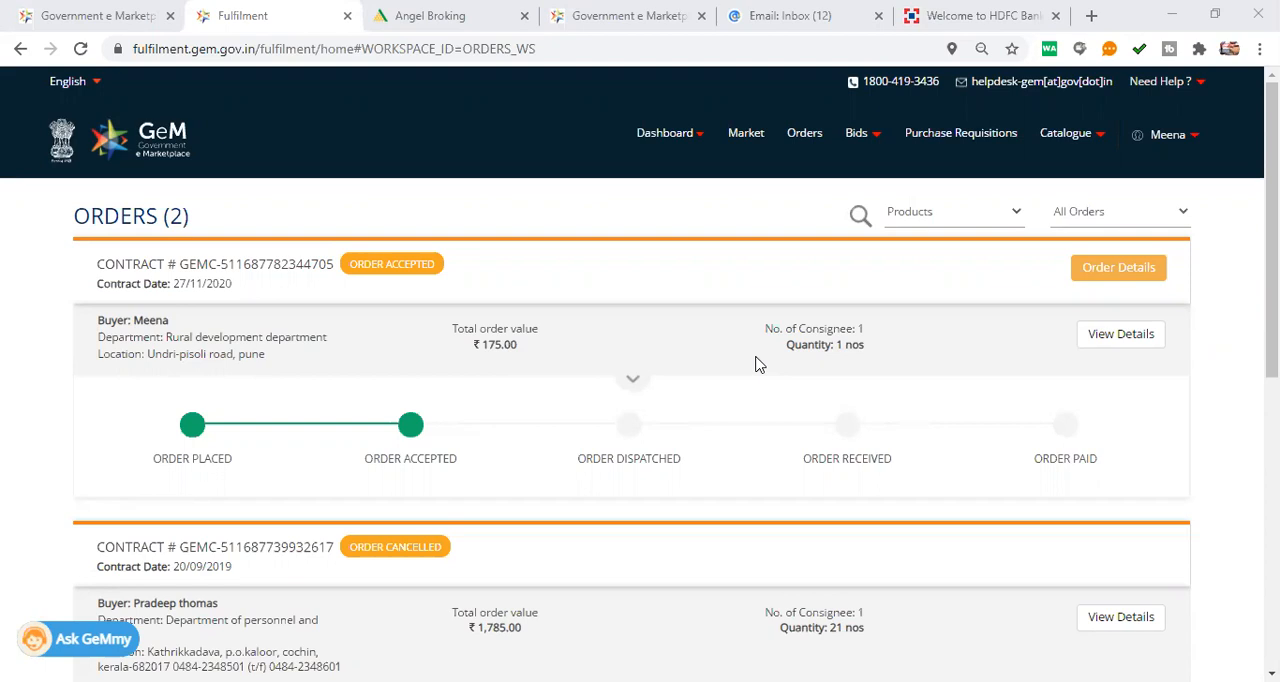
{"action": "mouse_move", "coordinate": [780, 238]}
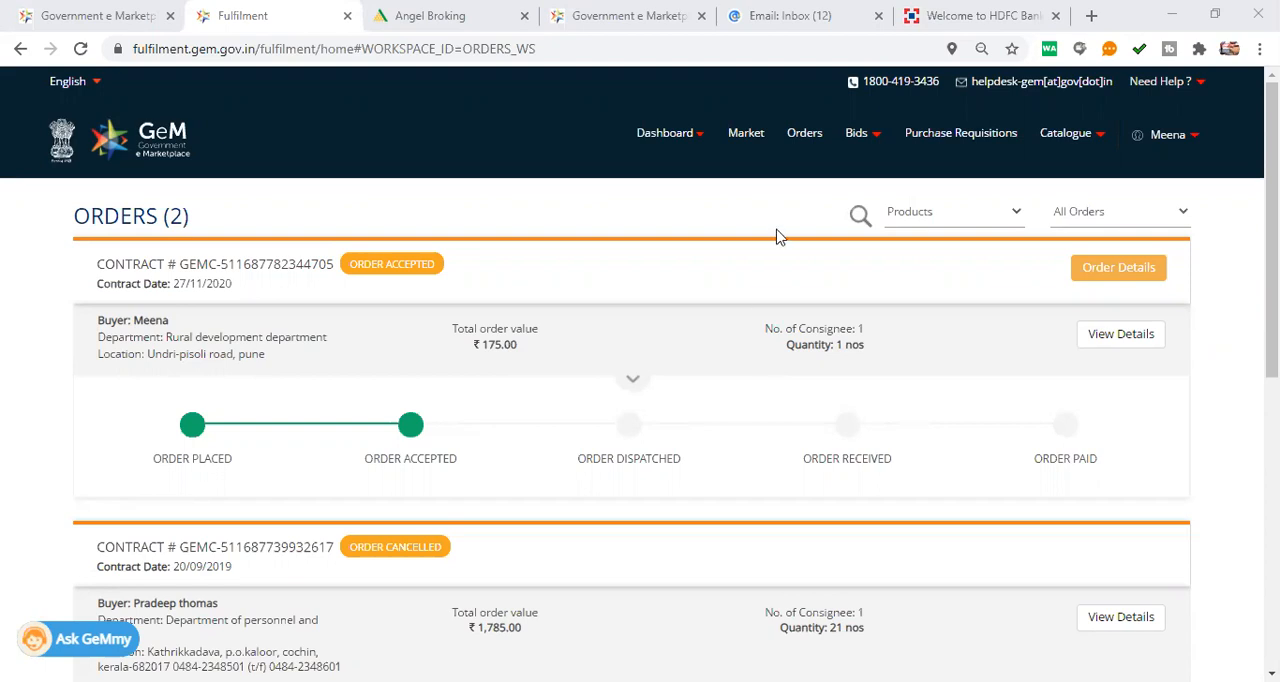
{"action": "mouse_move", "coordinate": [730, 190]}
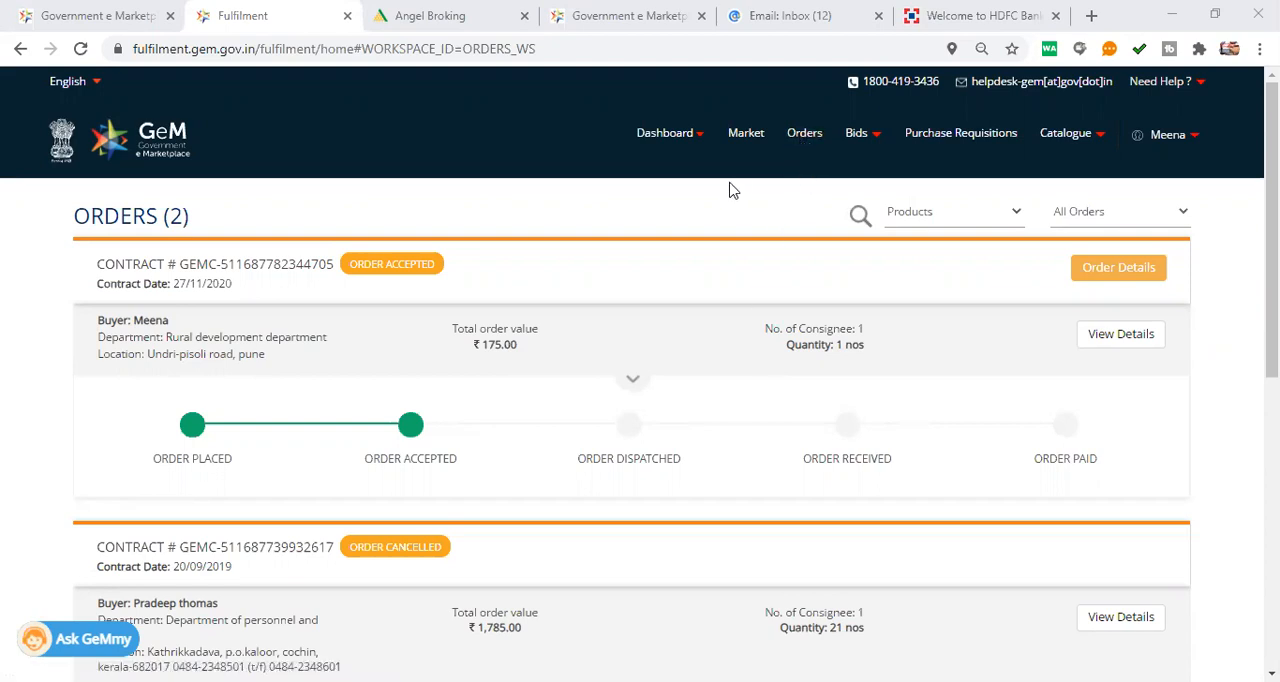
{"action": "mouse_move", "coordinate": [804, 132]}
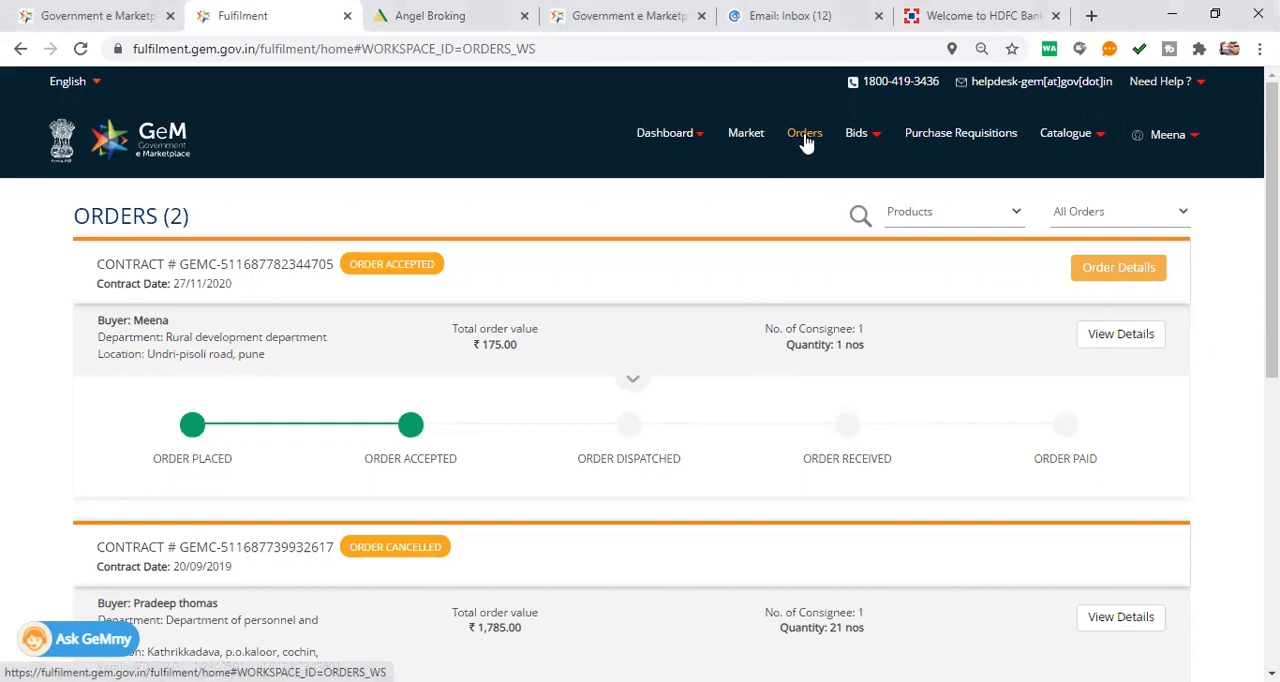
{"action": "mouse_move", "coordinate": [664, 132]}
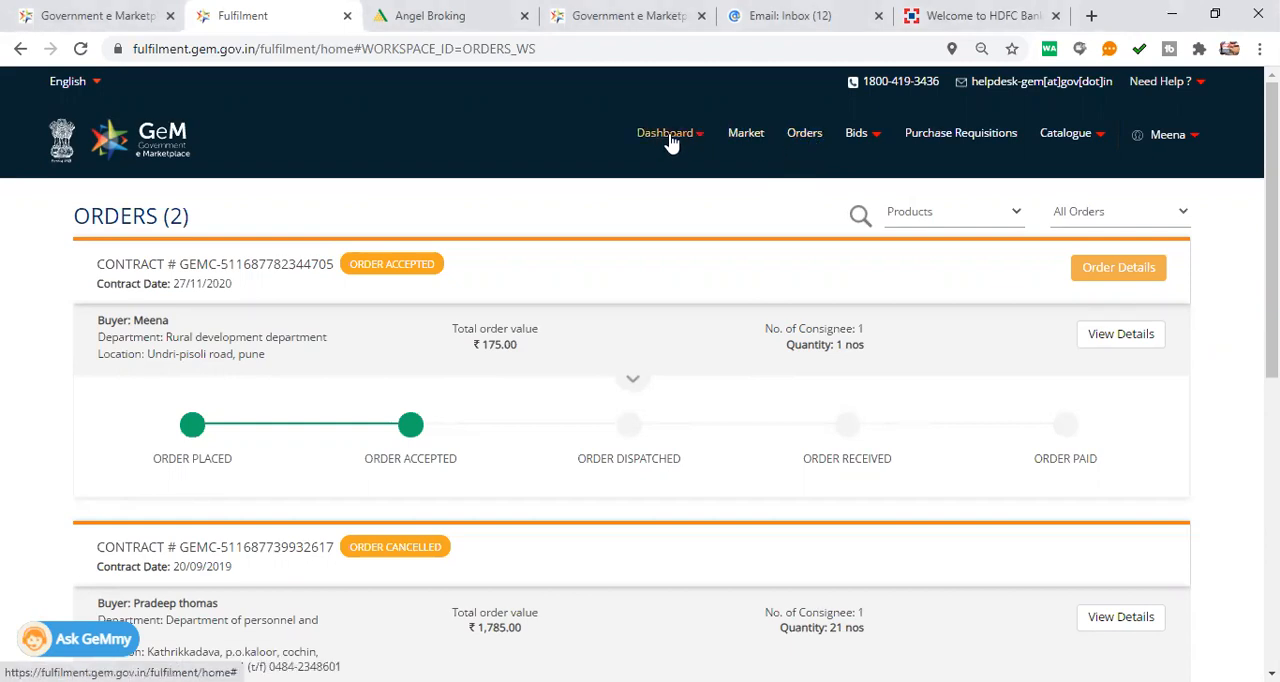
Return from the seller dashboard to the Orders list and locate the accepted order.
{"action": "left_click", "coordinate": [664, 132]}
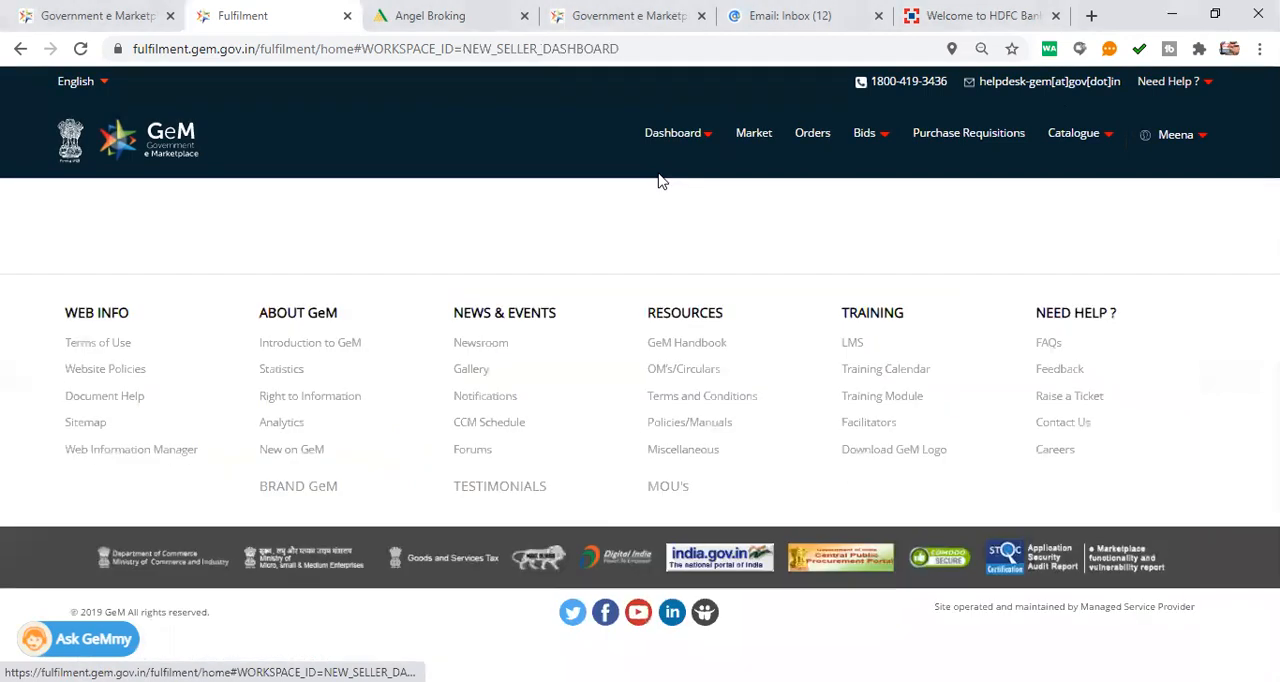
{"action": "left_click", "coordinate": [812, 132]}
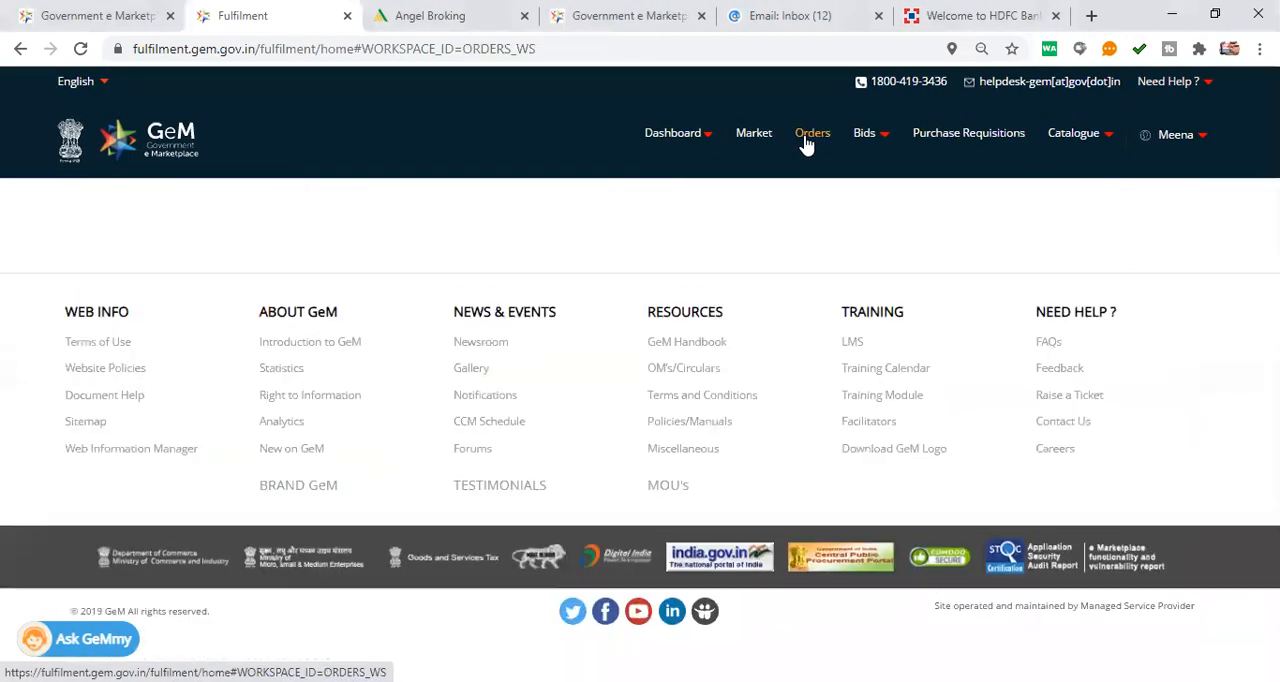
{"action": "left_click", "coordinate": [812, 132]}
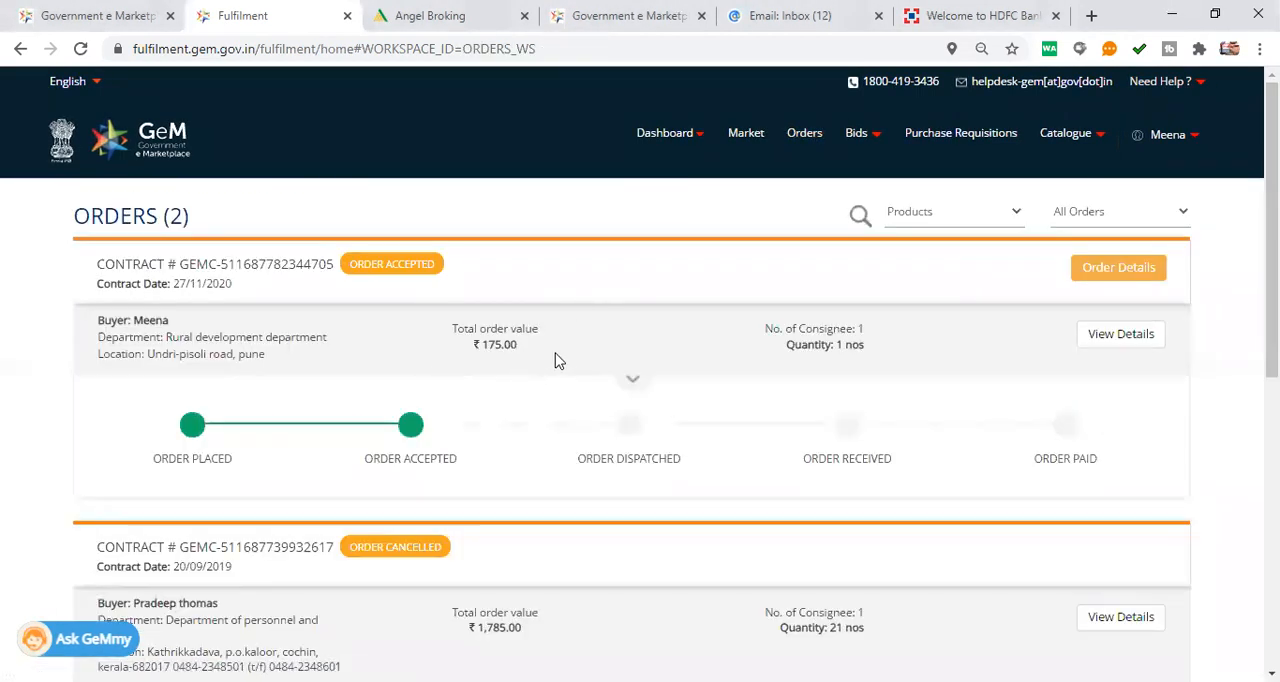
{"action": "mouse_move", "coordinate": [658, 290]}
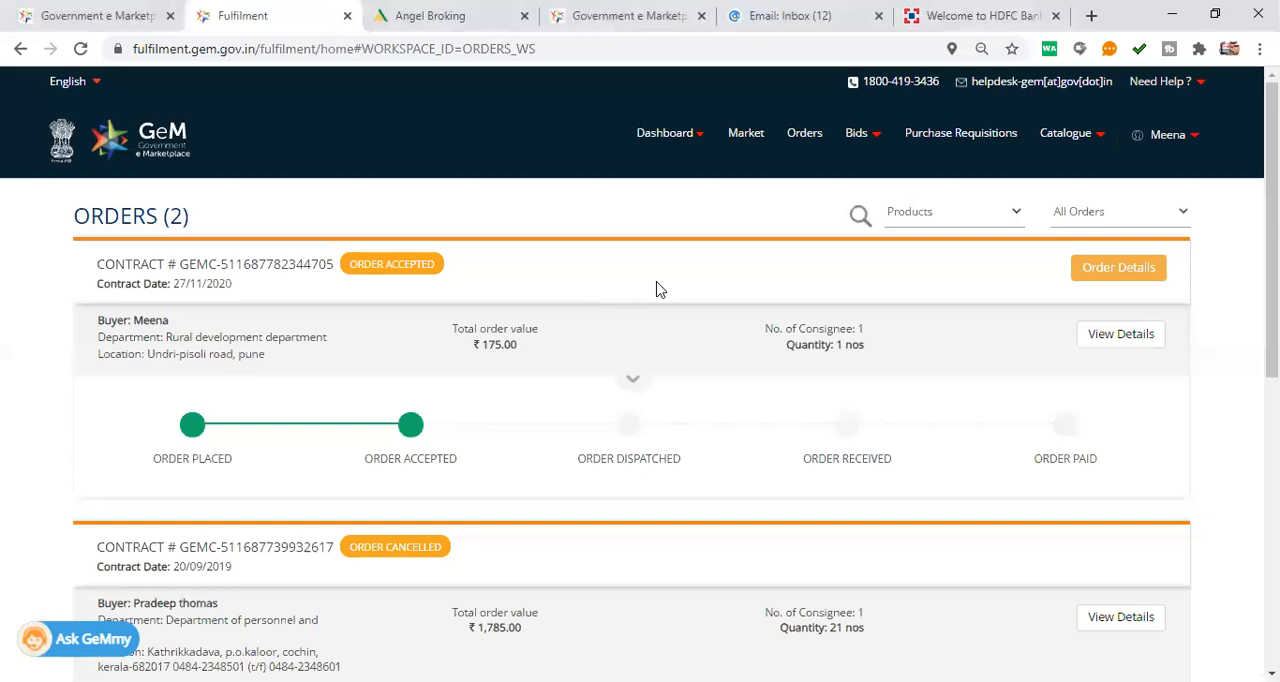
{"action": "mouse_move", "coordinate": [780, 272]}
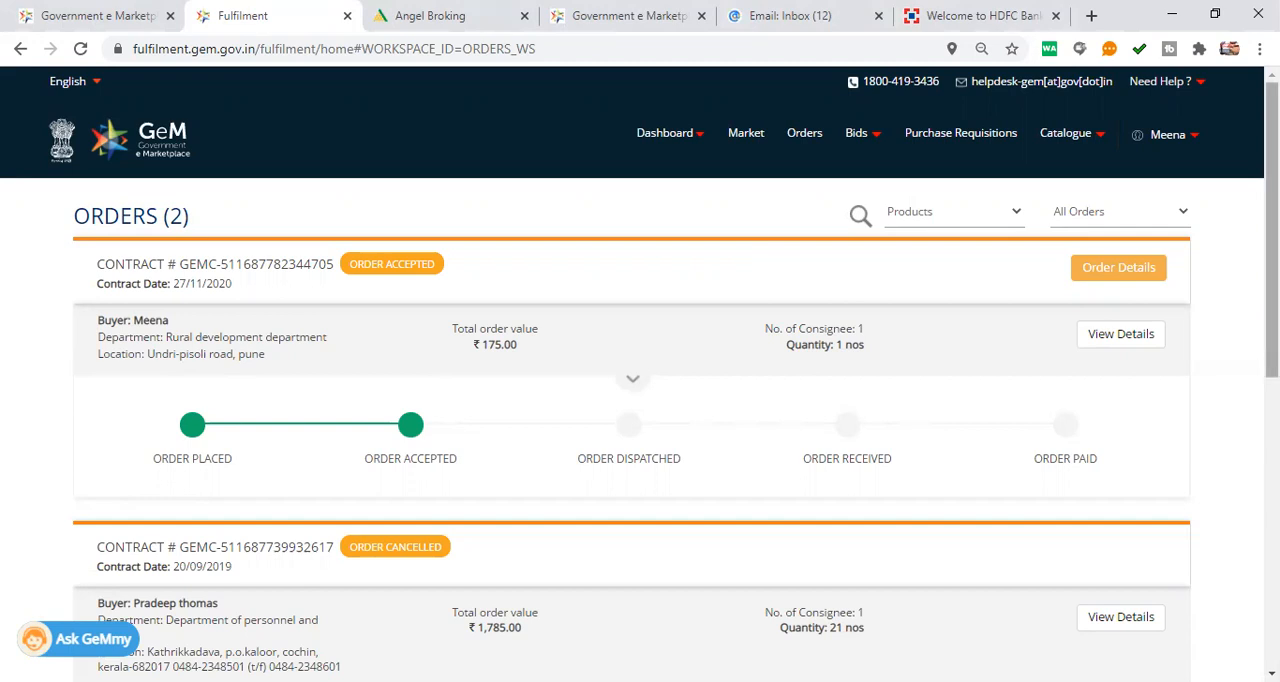
{"action": "scroll", "scroll_direction": "down", "scroll_amount": 3}
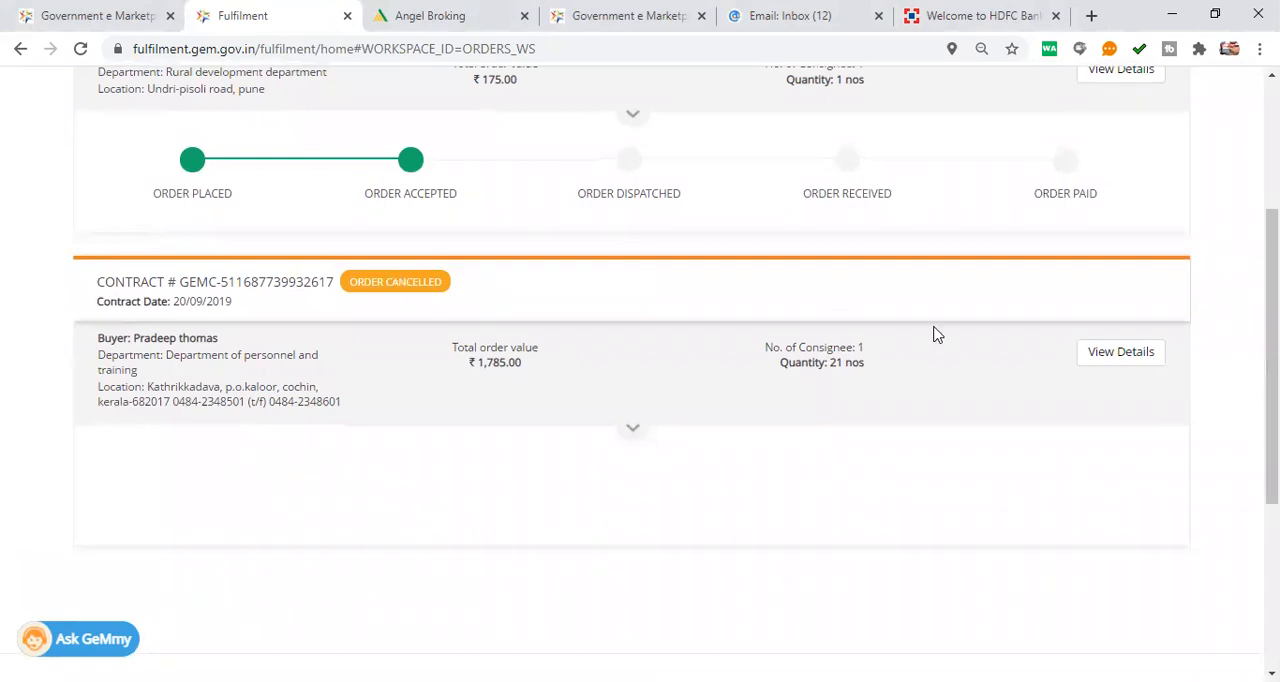
{"action": "scroll", "scroll_direction": "up", "scroll_amount": 3}
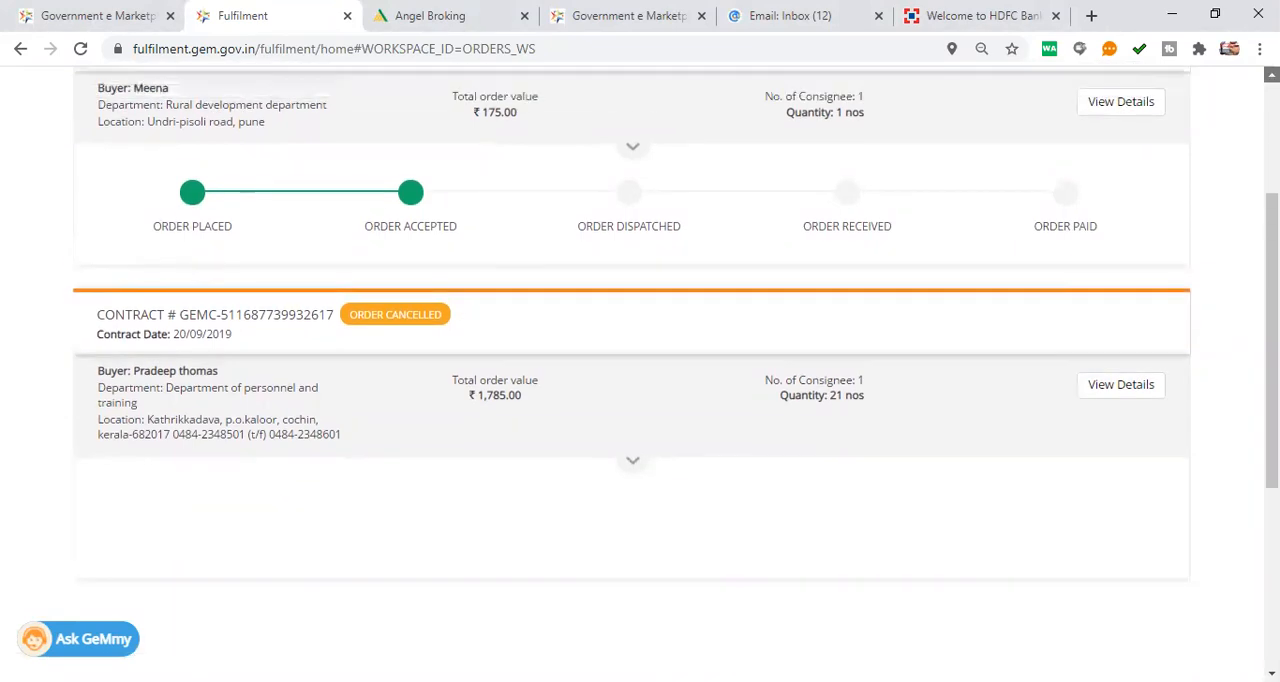
{"action": "scroll", "scroll_direction": "up", "scroll_amount": 3}
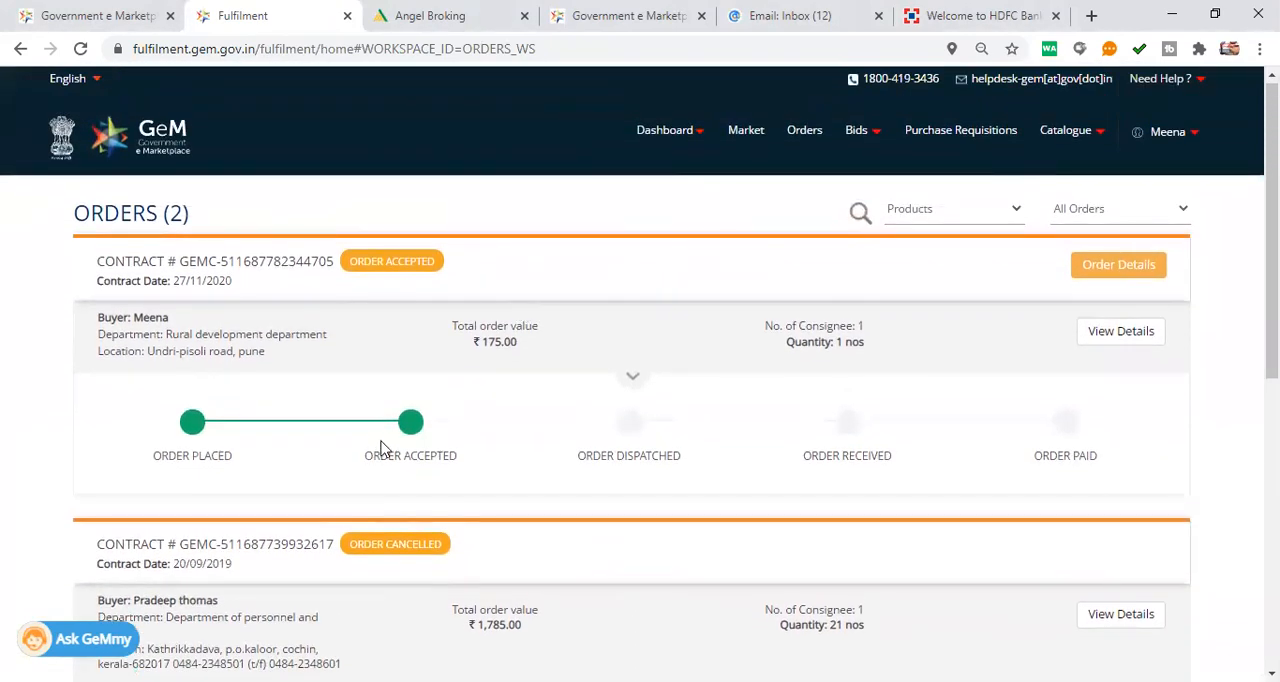
{"action": "mouse_move", "coordinate": [628, 390]}
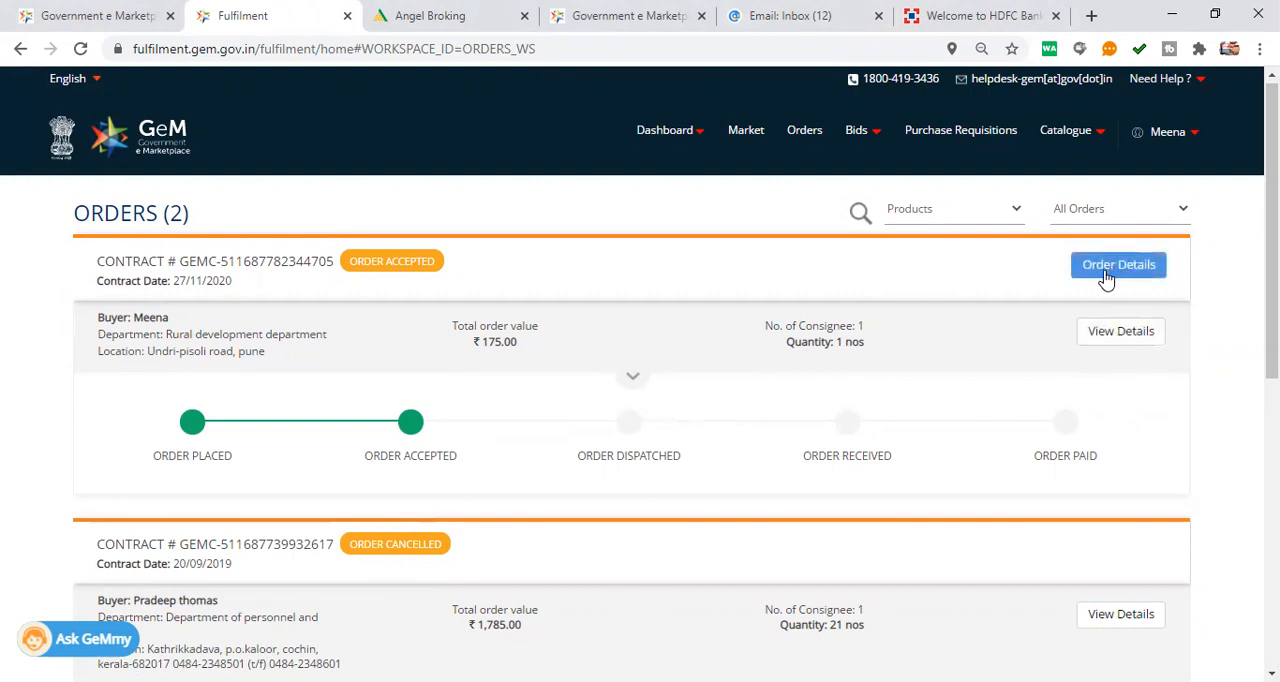
{"action": "left_click", "coordinate": [1118, 264]}
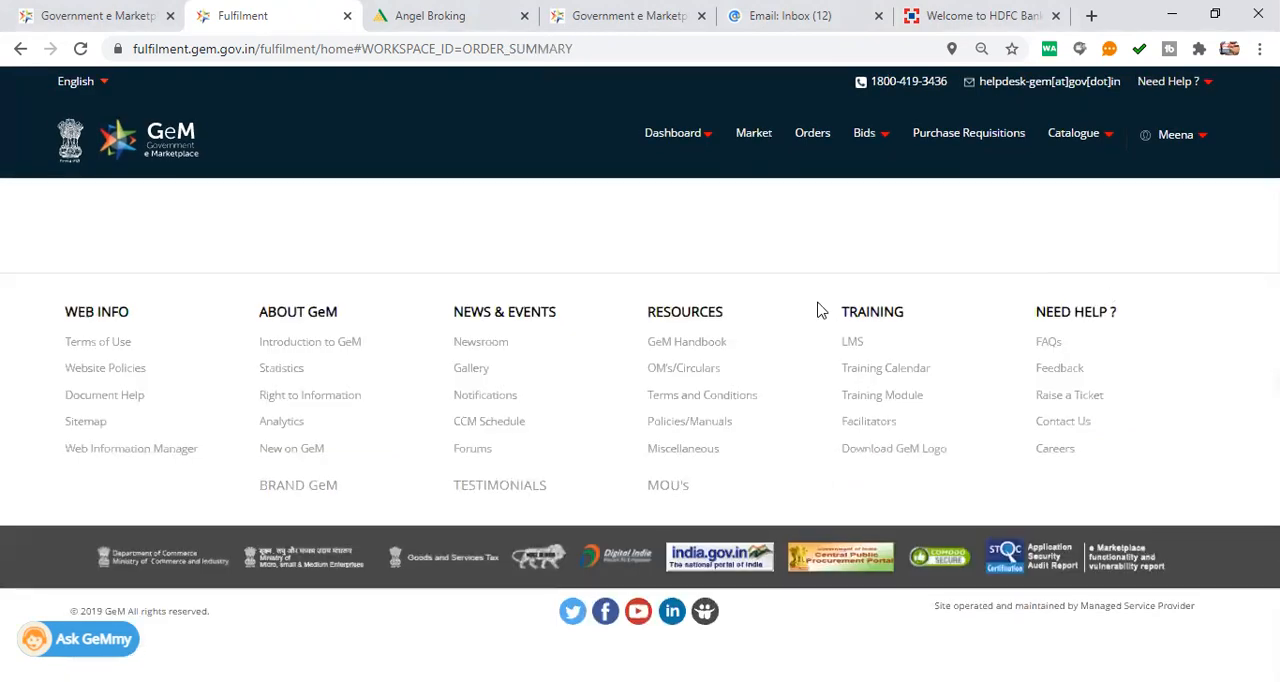
{"action": "scroll", "scroll_direction": "up", "scroll_amount": 3}
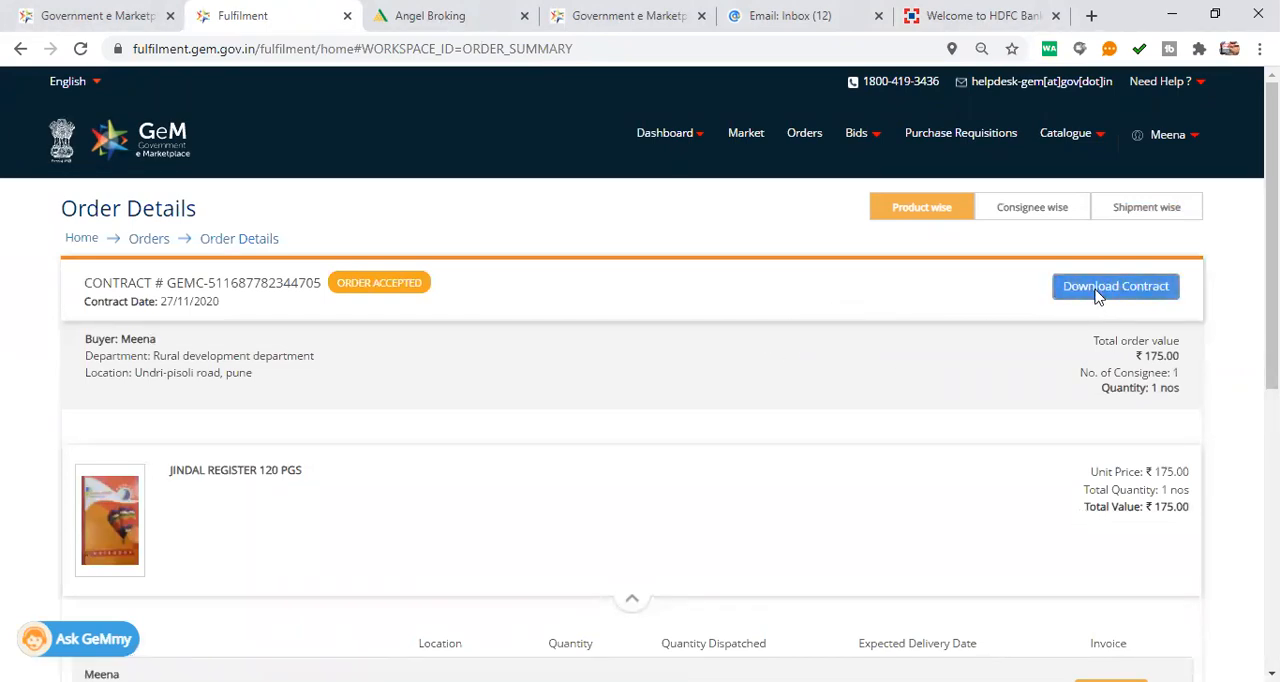
Download the contract PDF and review it from product specifications to the General Terms and Conditions.
{"action": "left_click", "coordinate": [1116, 286]}
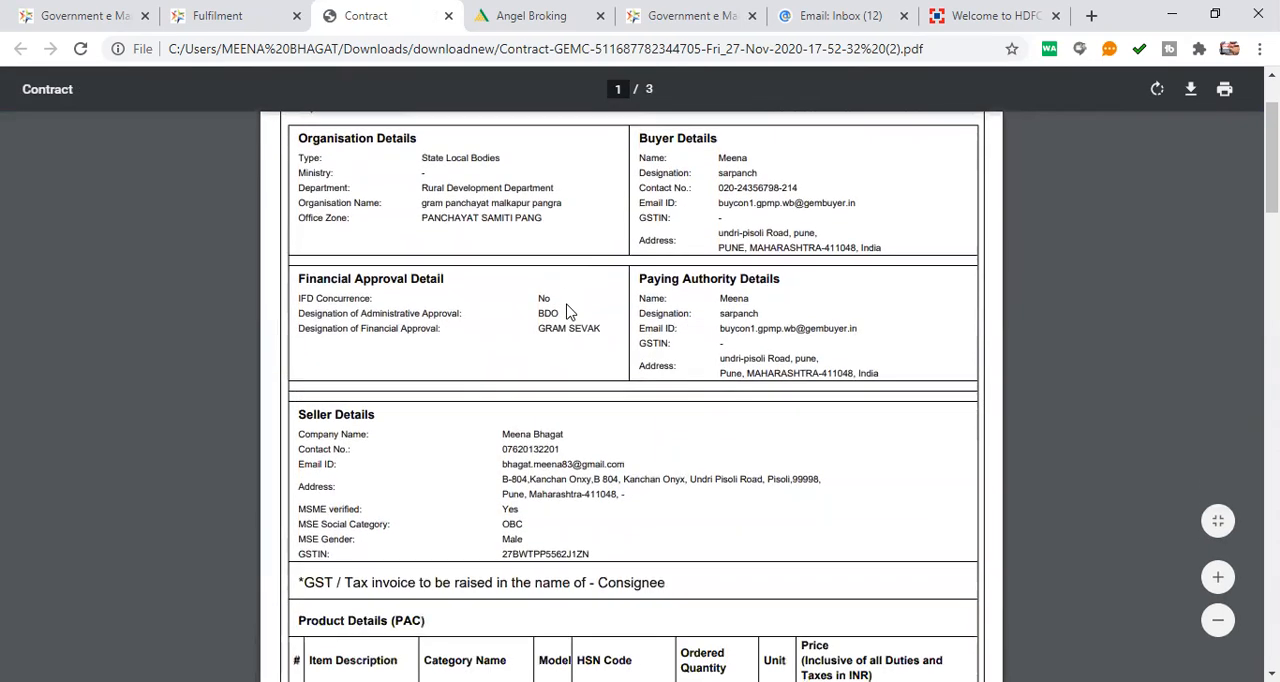
{"action": "scroll", "scroll_direction": "down", "scroll_amount": 3}
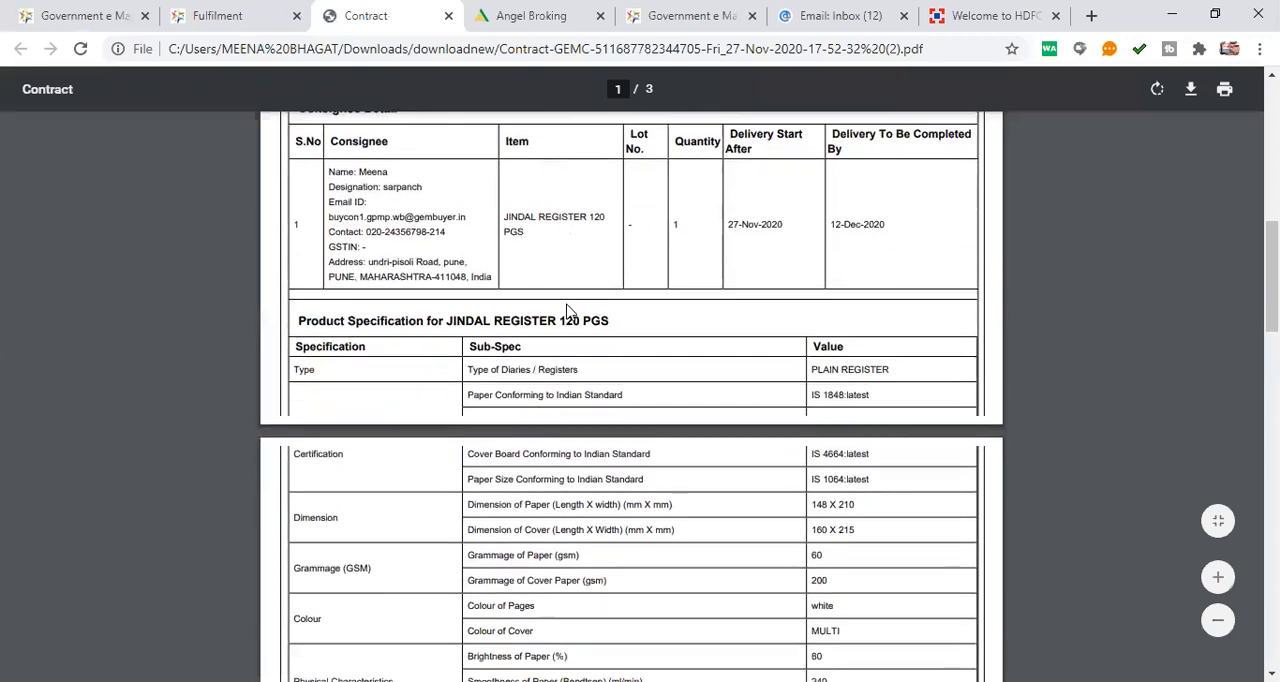
{"action": "scroll", "scroll_direction": "down", "scroll_amount": 3}
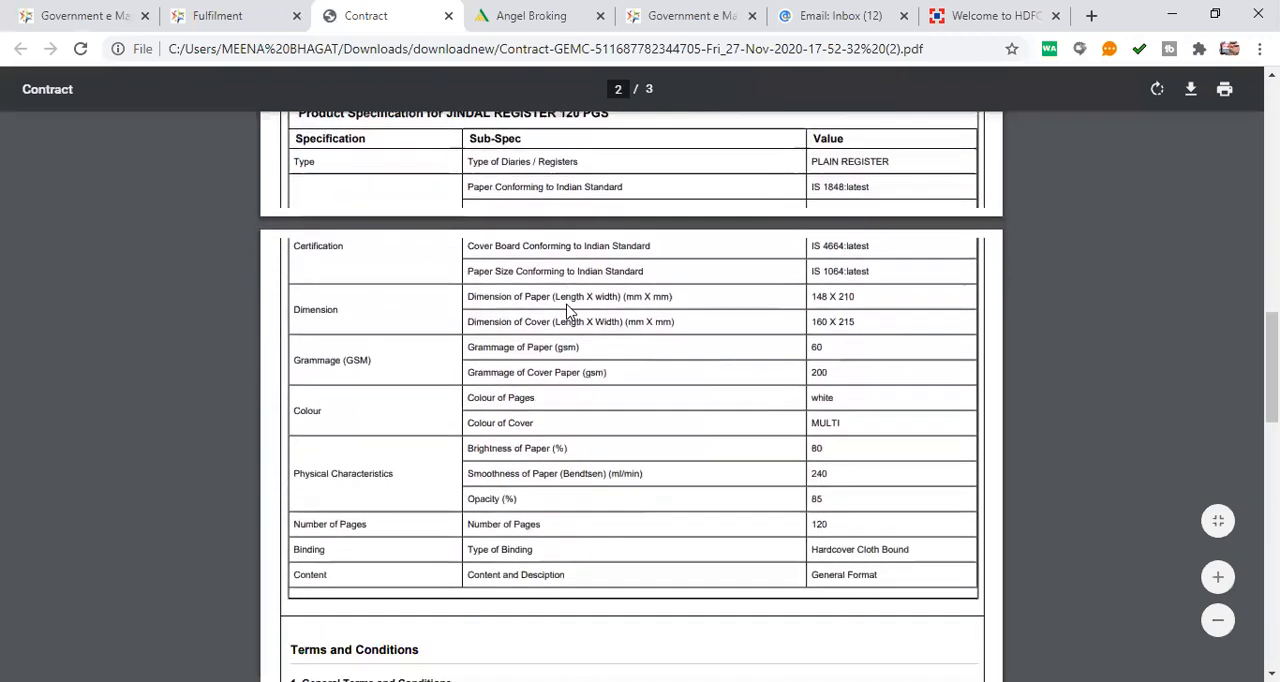
{"action": "scroll", "scroll_direction": "down", "scroll_amount": 3}
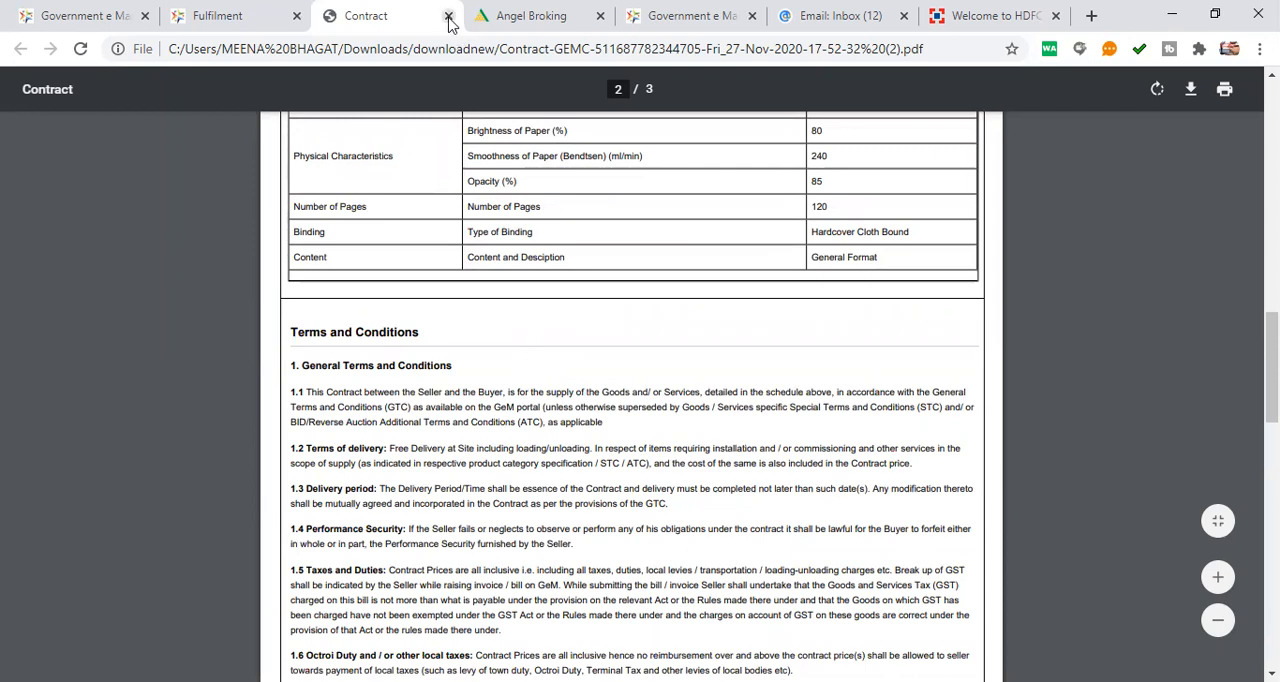
Close the contract PDF and return to the GeM order details page.
{"action": "left_click", "coordinate": [448, 16]}
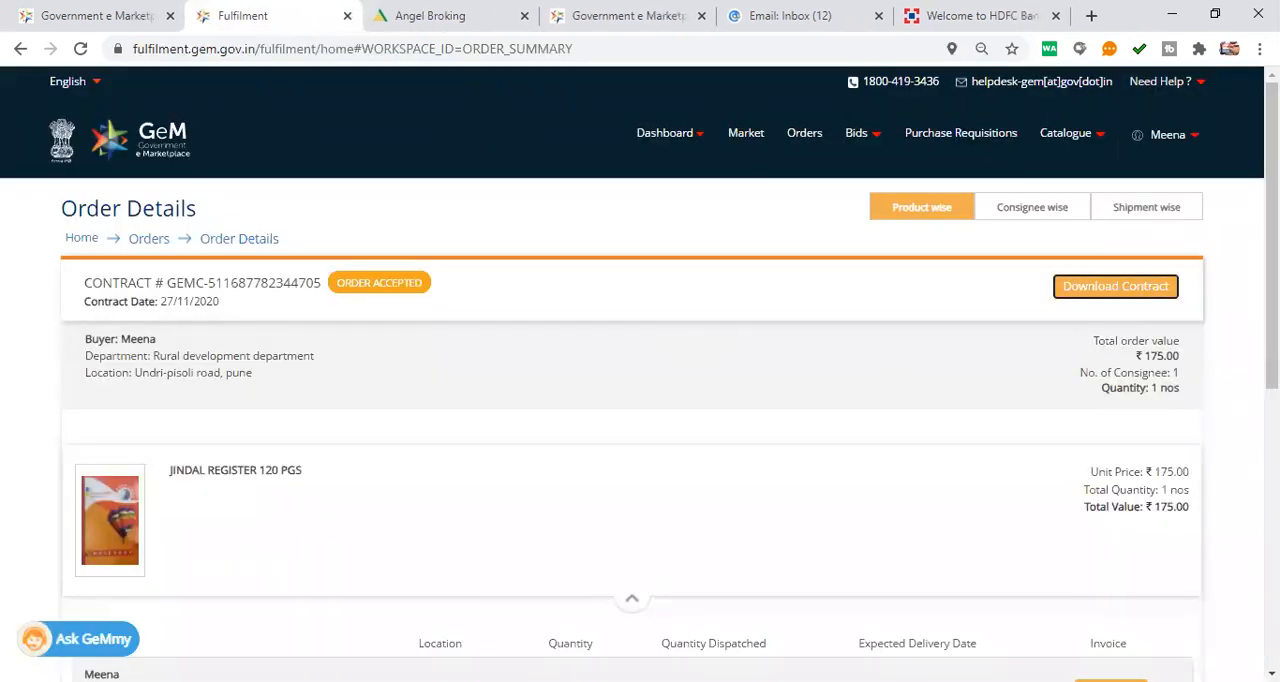
{"action": "scroll", "scroll_direction": "down", "scroll_amount": 3}
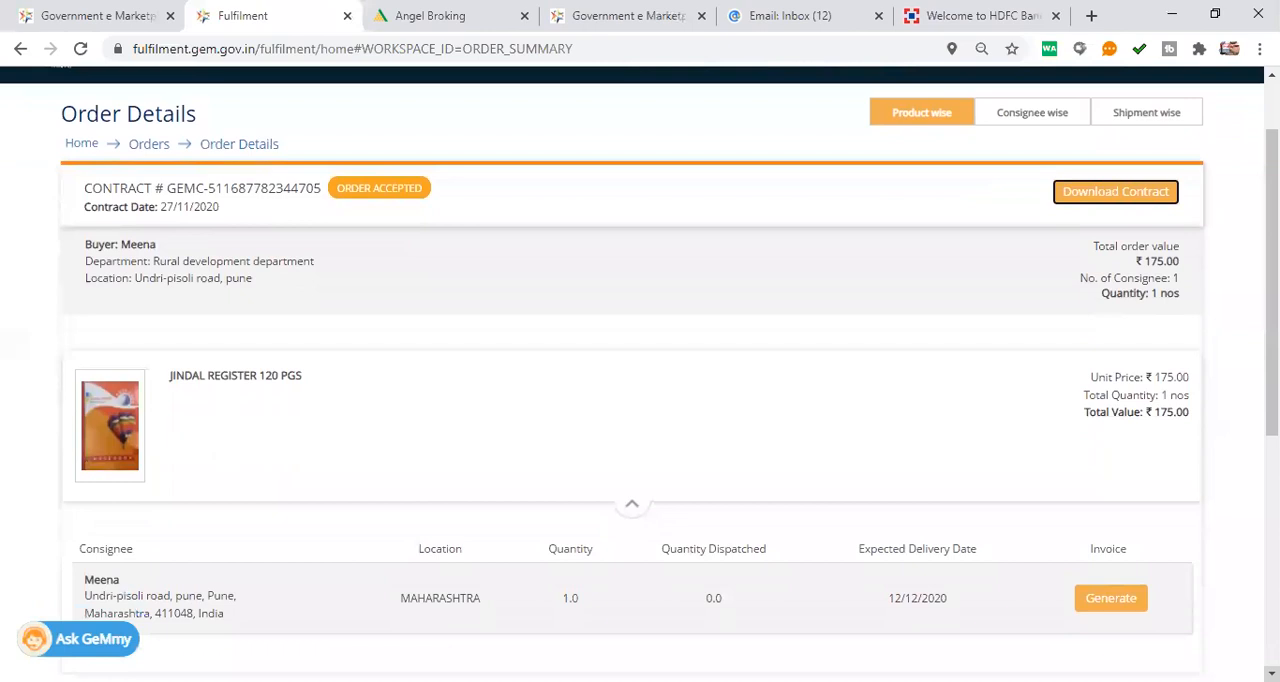
{"action": "scroll", "scroll_direction": "down", "scroll_amount": 3}
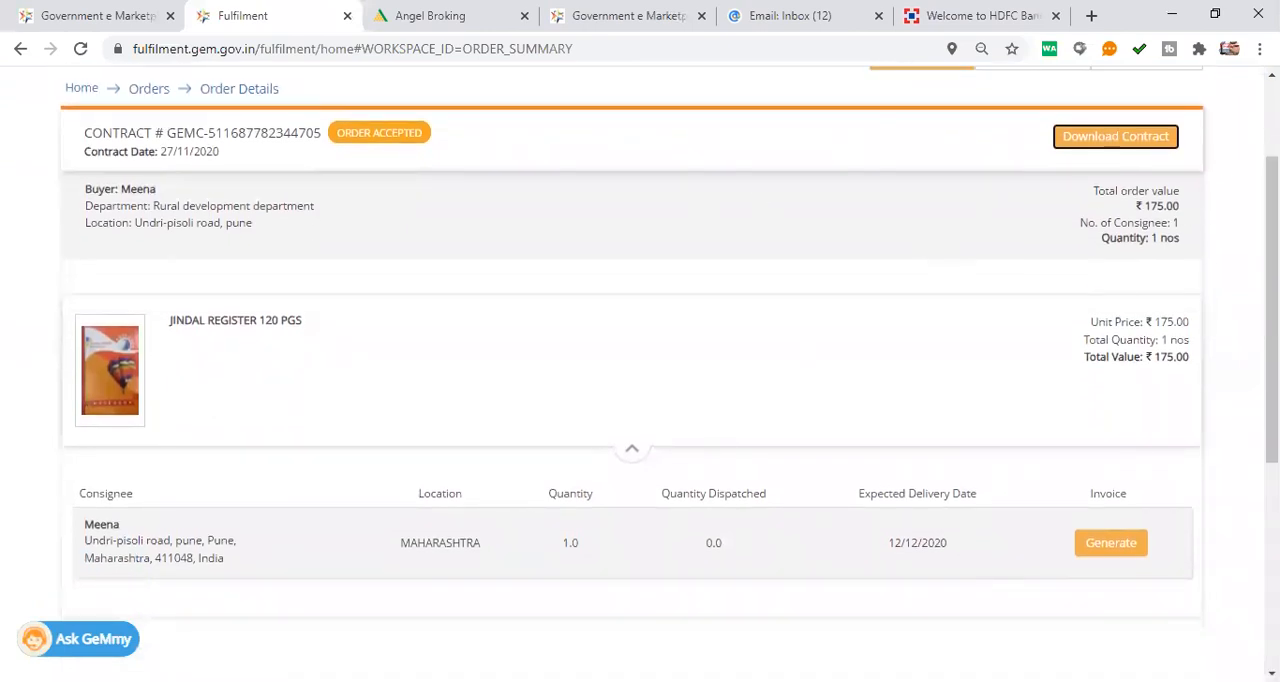
{"action": "scroll", "scroll_direction": "up", "scroll_amount": 3}
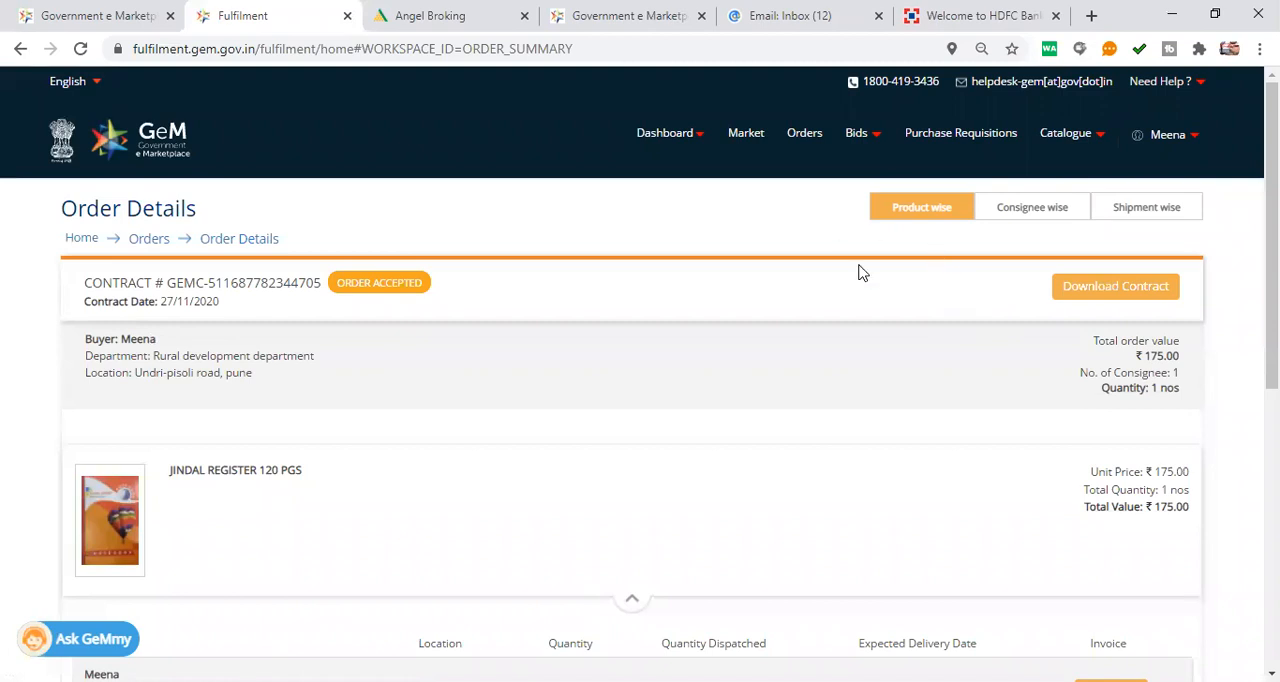
{"action": "mouse_move", "coordinate": [804, 132]}
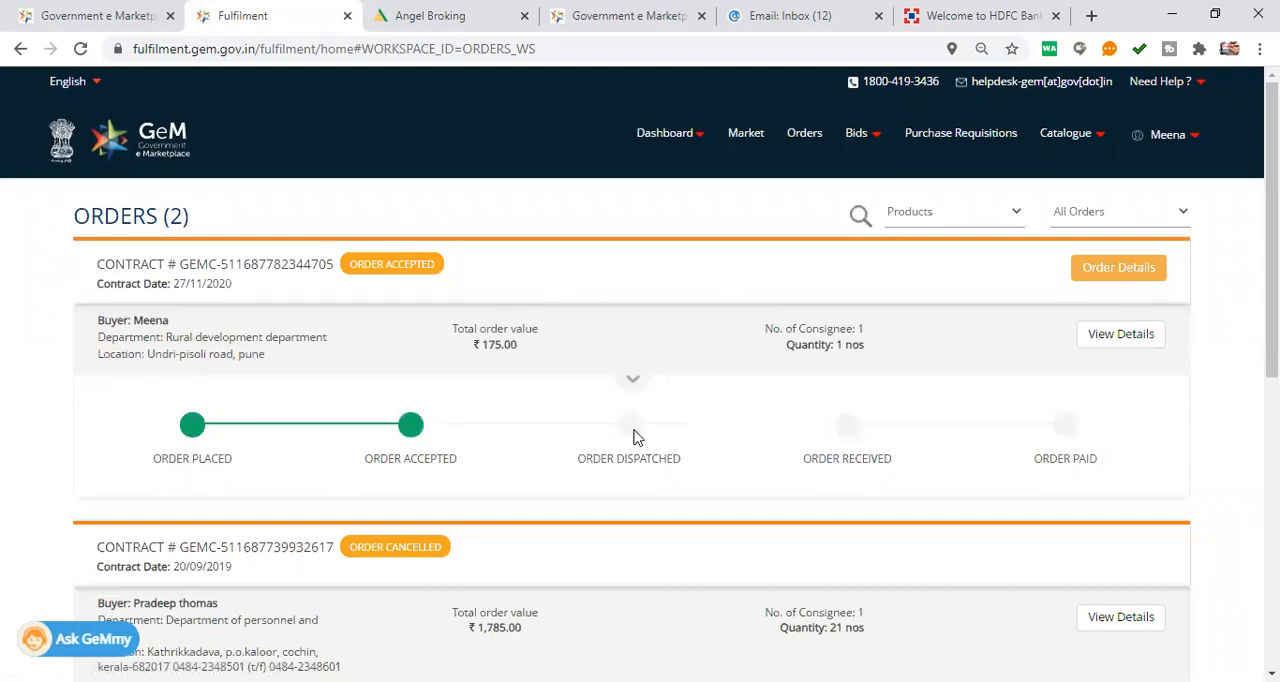
Expand the accepted JINDAL REGISTER 120 PGS order and reach its consignee row with Generate available.
{"action": "left_click", "coordinate": [632, 378]}
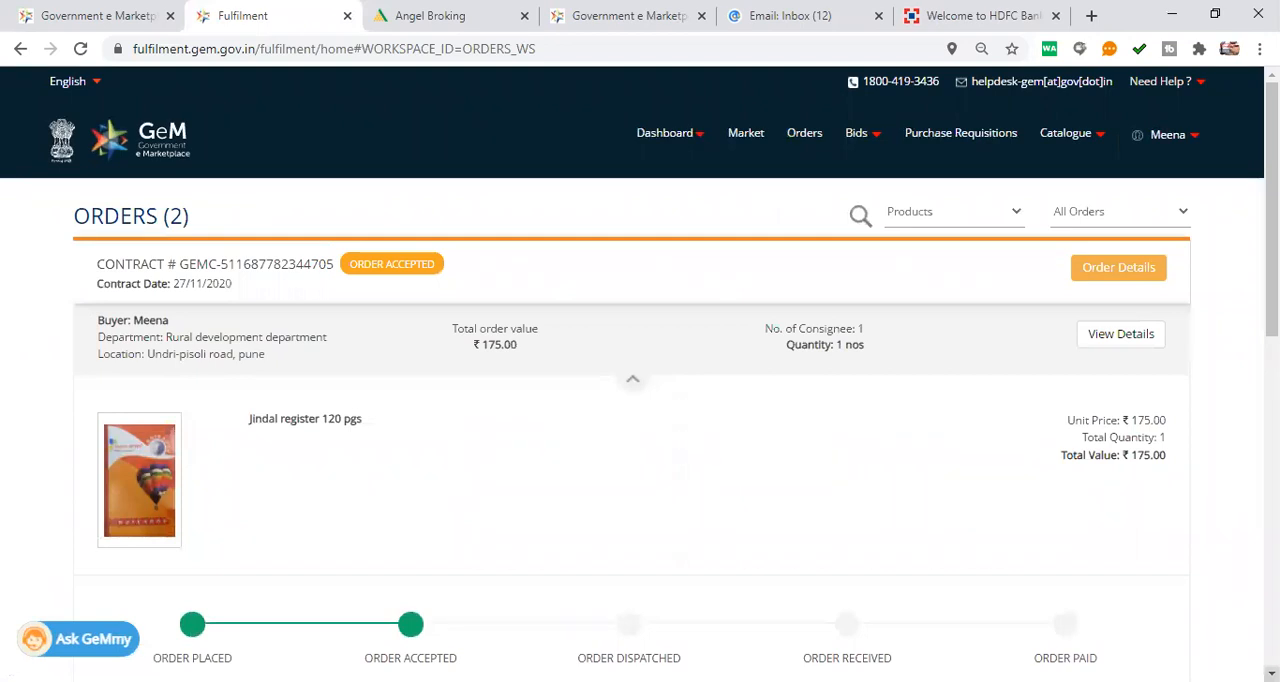
{"action": "scroll", "scroll_direction": "down", "scroll_amount": 3}
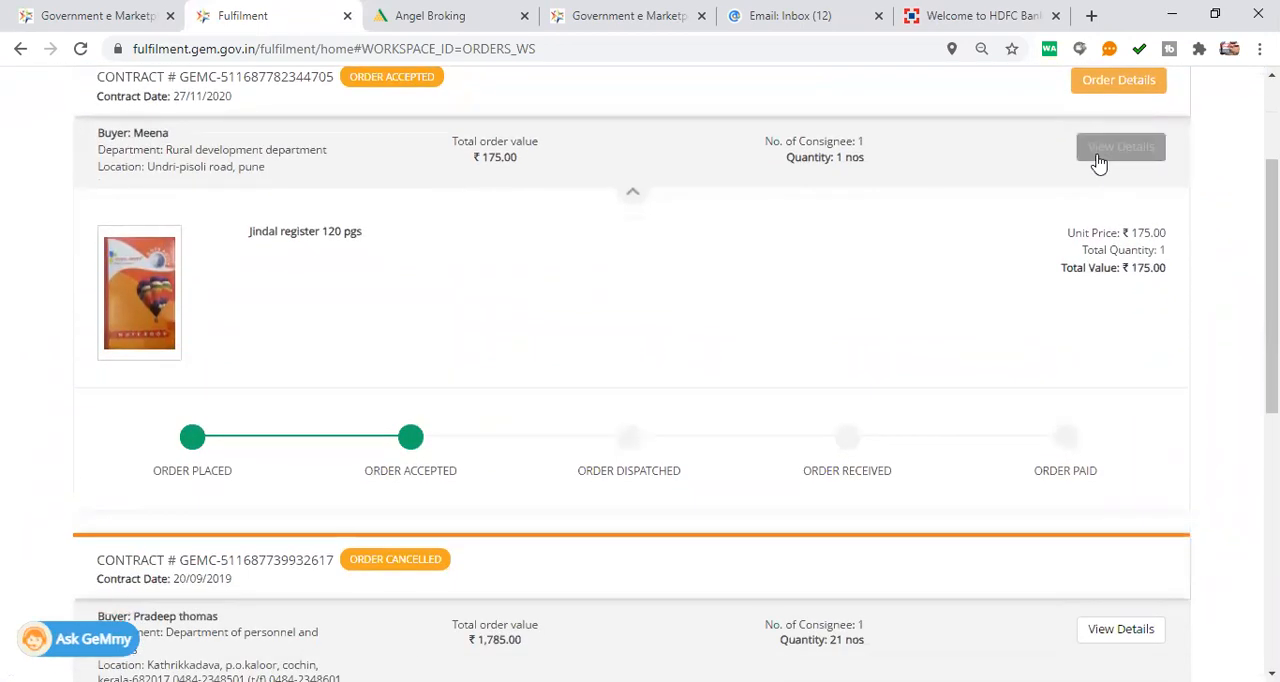
{"action": "left_click", "coordinate": [1120, 148]}
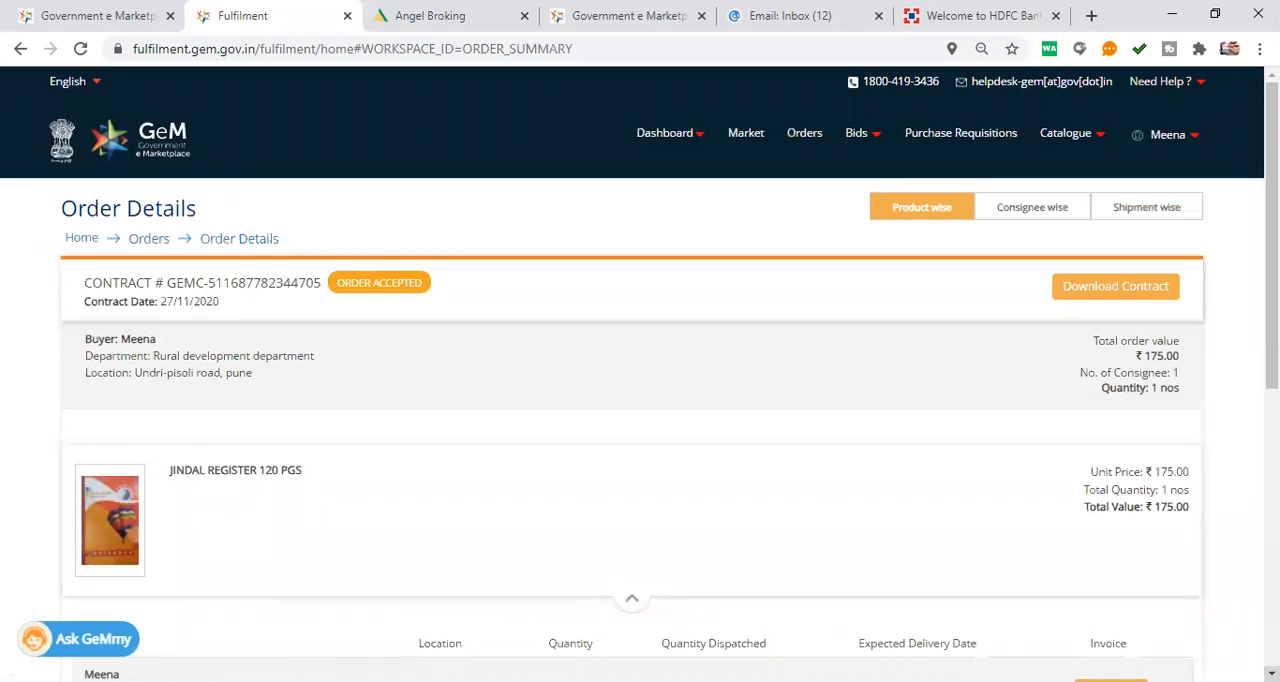
{"action": "scroll", "scroll_direction": "down", "scroll_amount": 3}
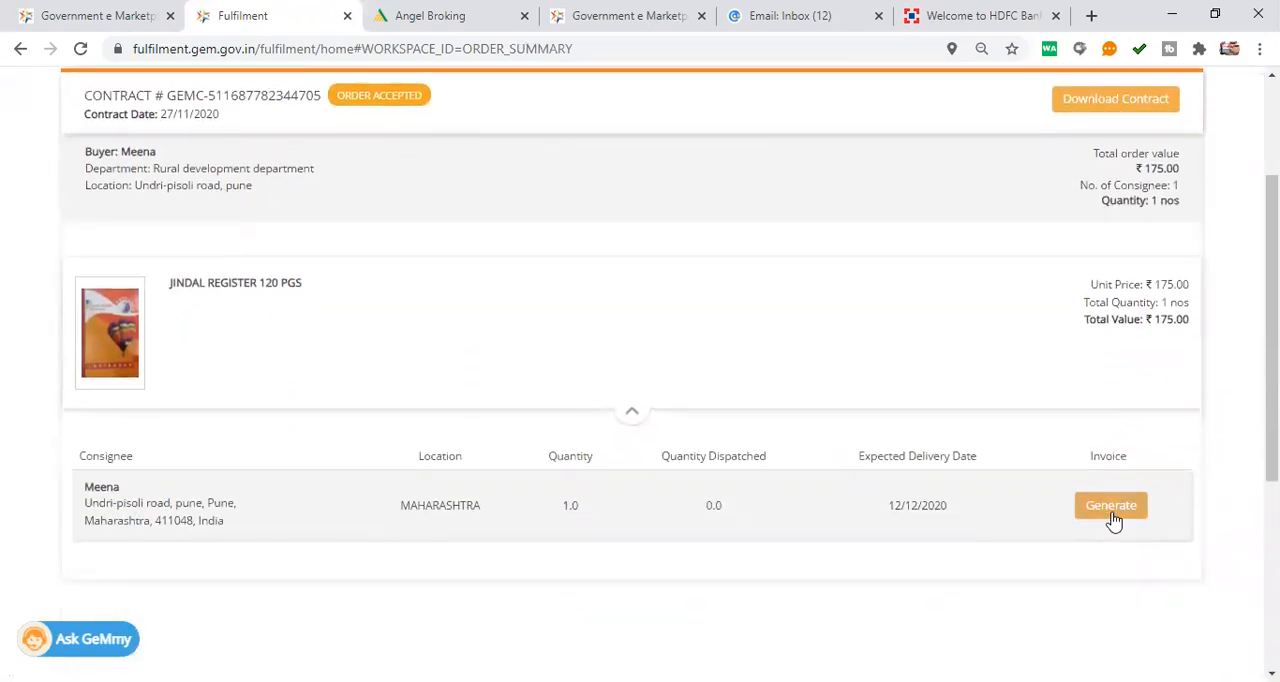
Generate the invoice for the consignee and review buyer details, upload area and invoice fields.
{"action": "left_click", "coordinate": [1110, 504]}
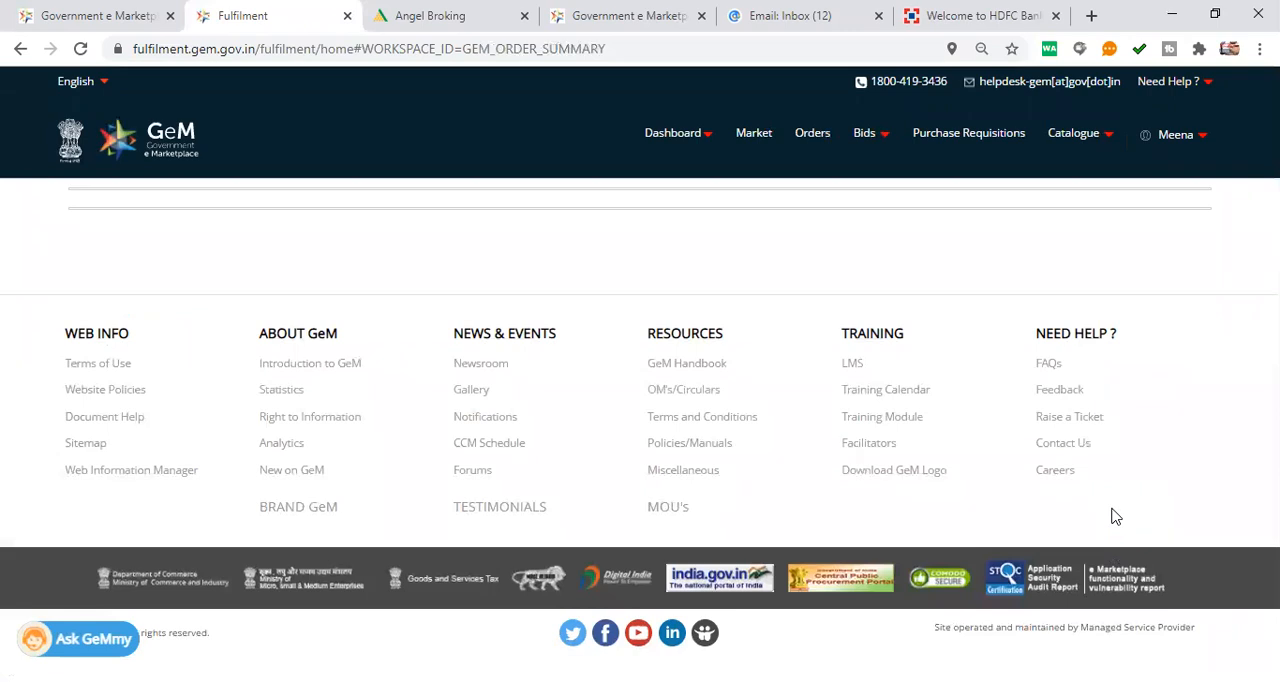
{"action": "scroll", "scroll_direction": "up", "scroll_amount": 3}
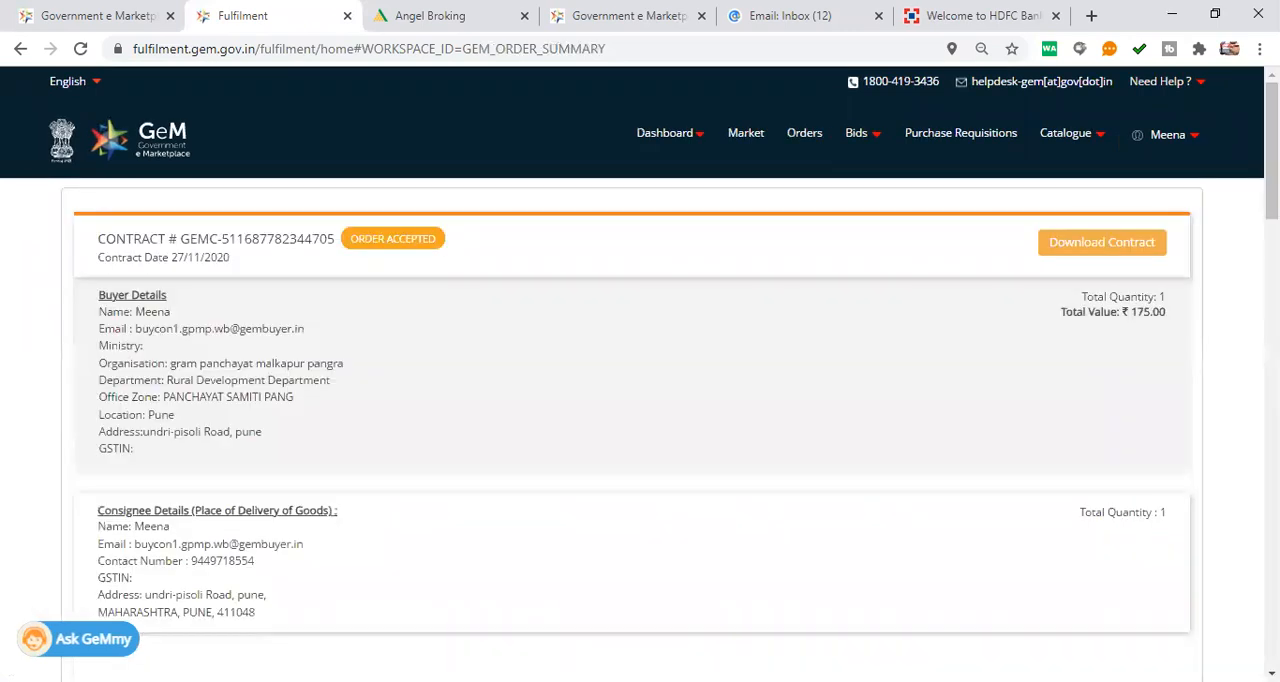
{"action": "scroll", "scroll_direction": "down", "scroll_amount": 3}
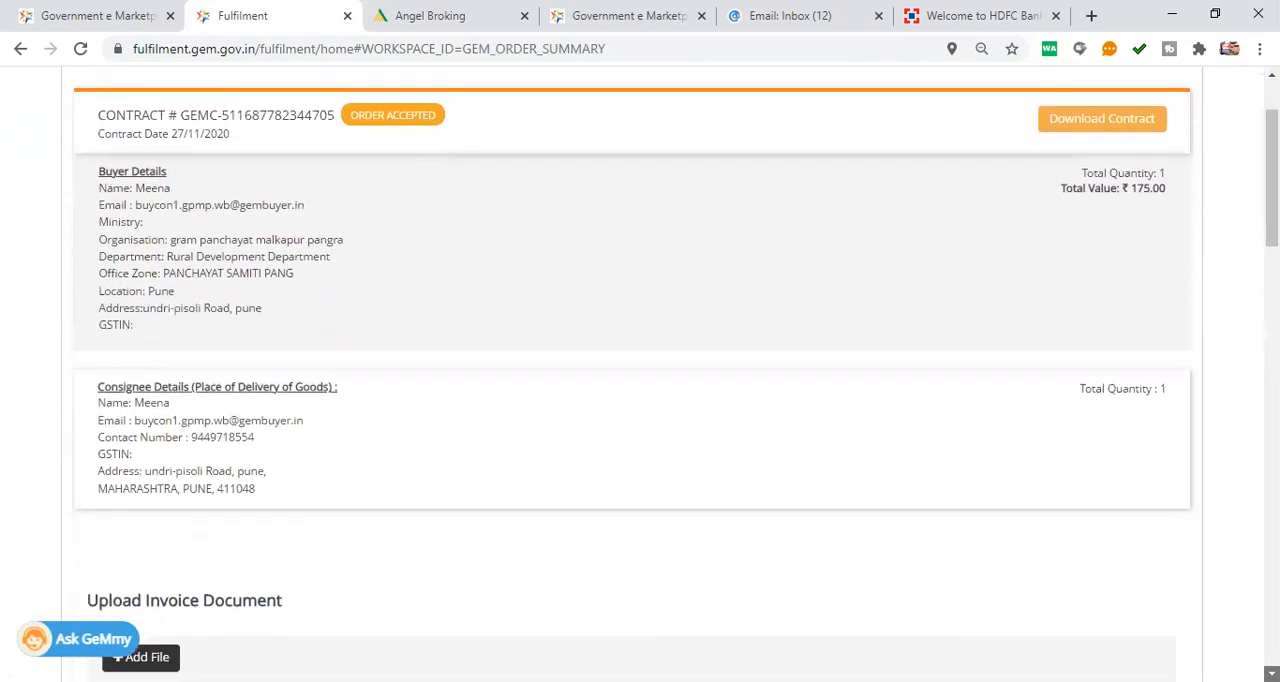
{"action": "scroll", "scroll_direction": "down", "scroll_amount": 3}
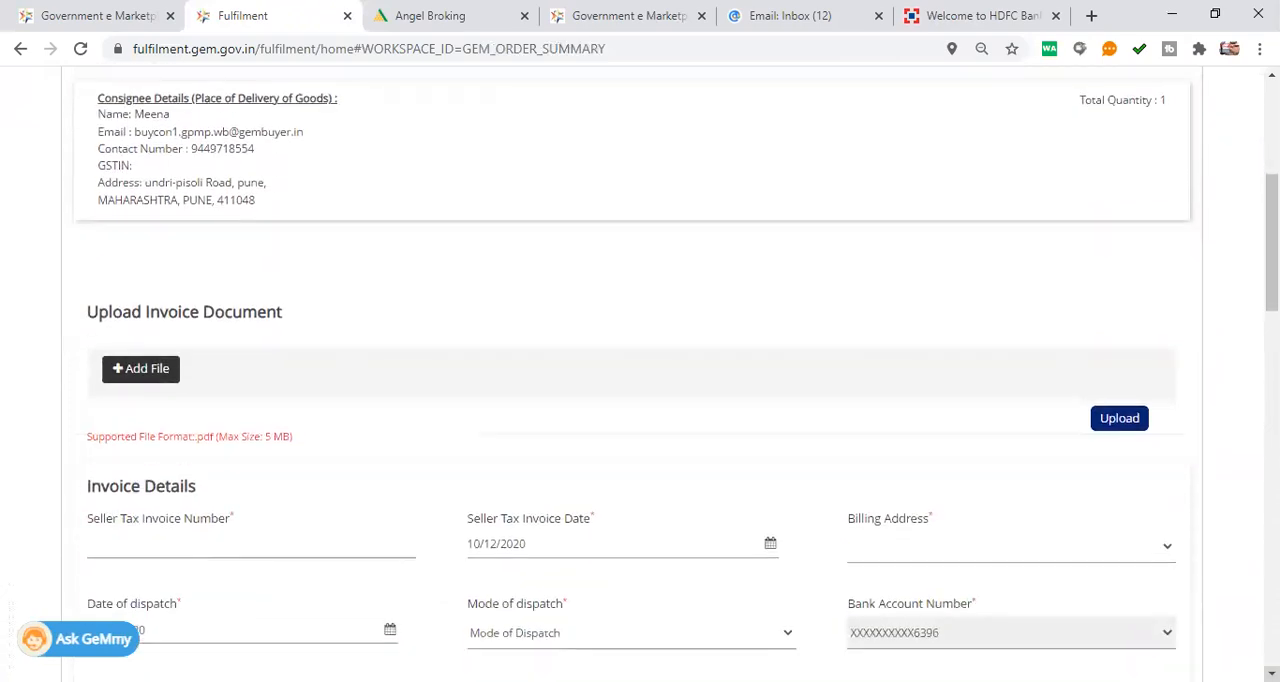
{"action": "mouse_move", "coordinate": [462, 336]}
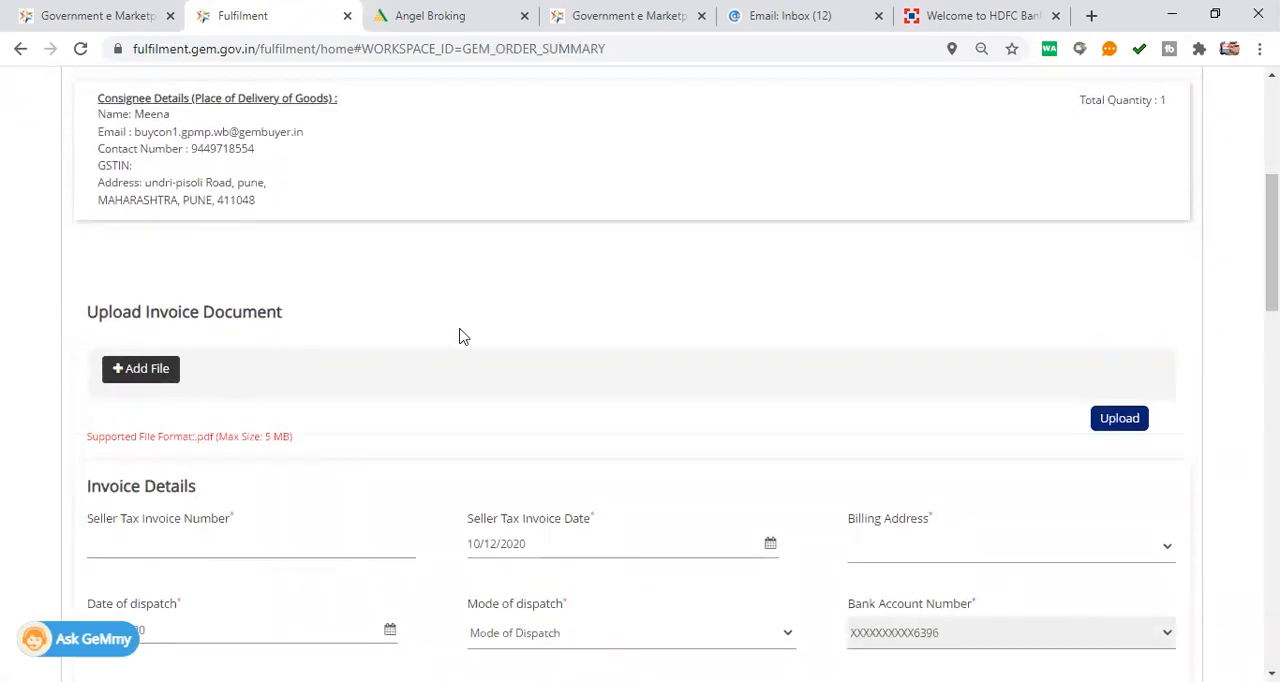
{"action": "mouse_move", "coordinate": [570, 298]}
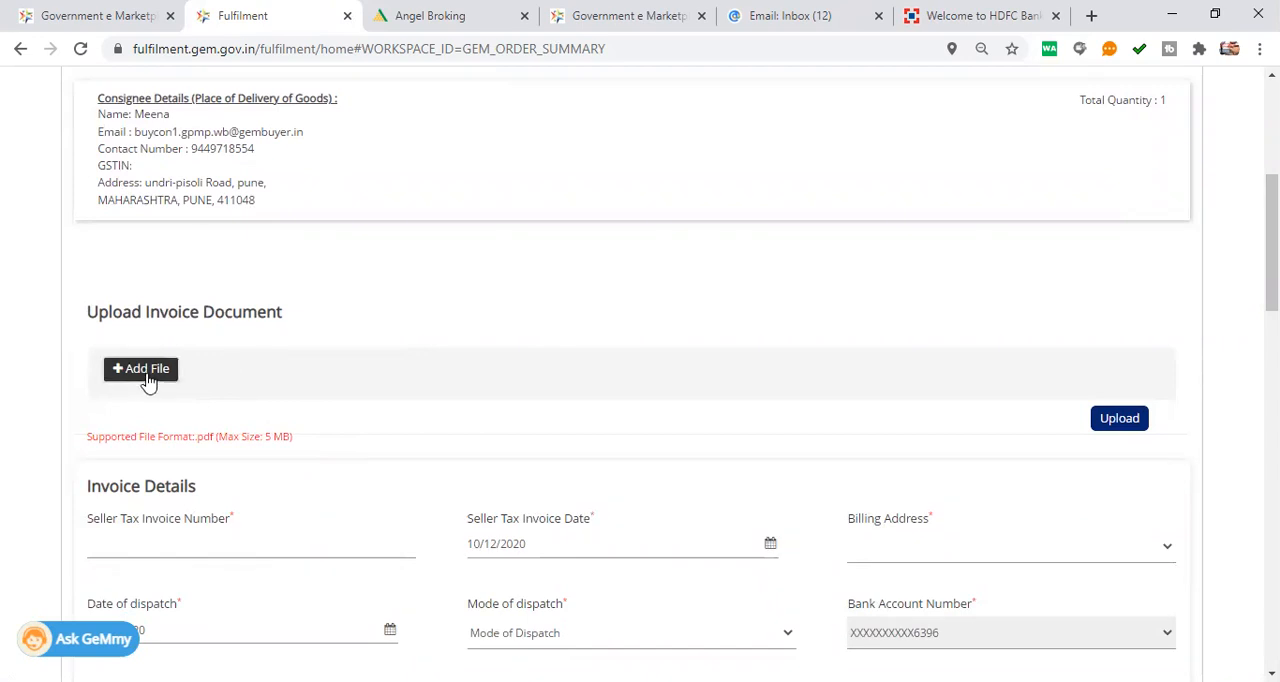
Attach Invoice.pdf (210.2 kB) as the invoice document via Add File.
{"action": "left_click", "coordinate": [140, 368]}
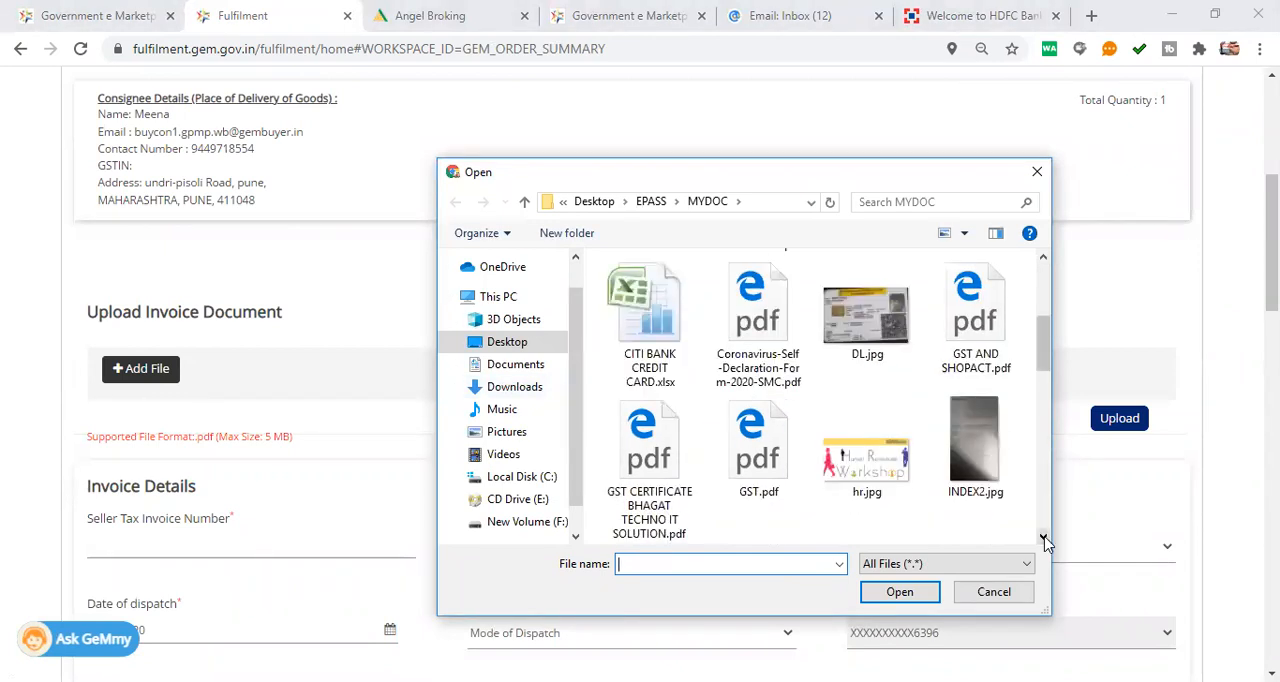
{"action": "left_click", "coordinate": [758, 476]}
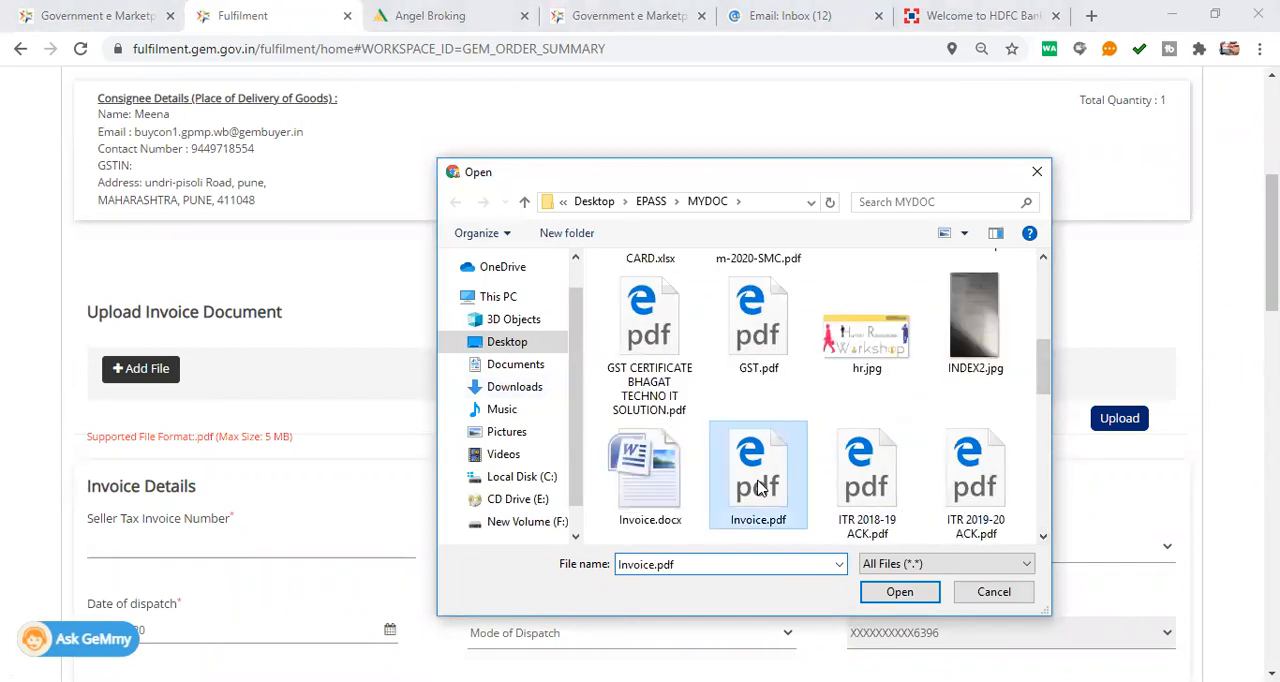
{"action": "left_click", "coordinate": [898, 592]}
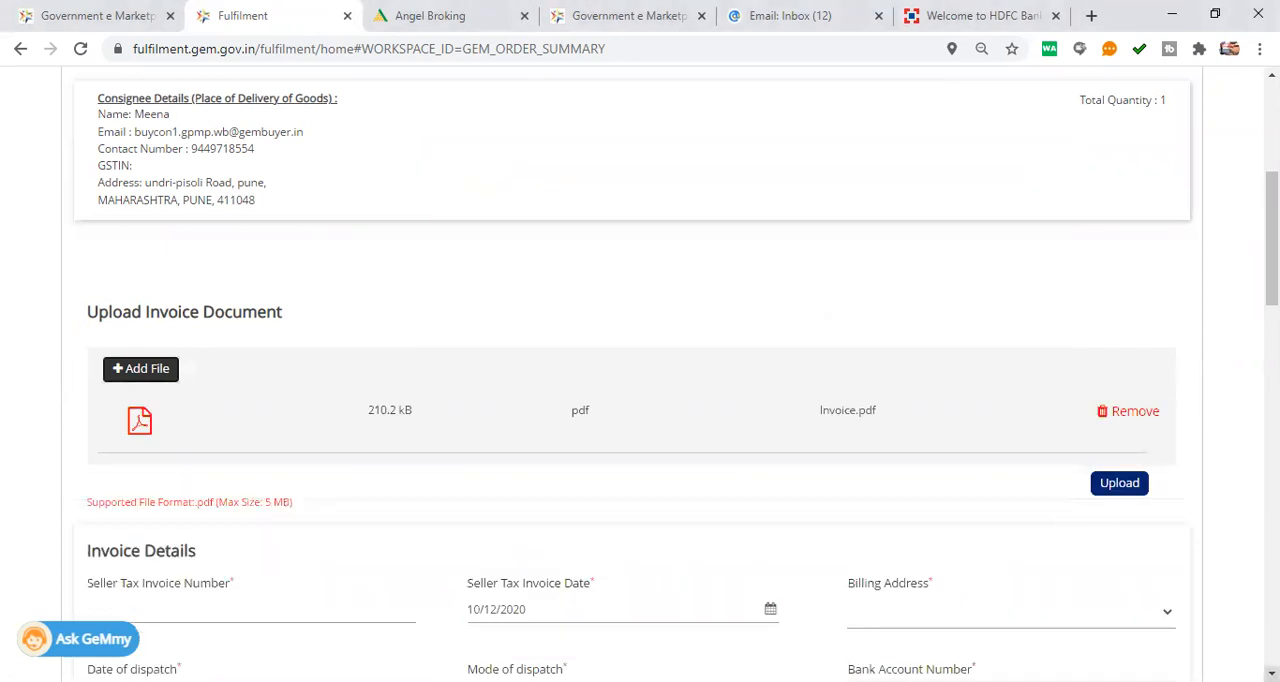
Enter 569 as the Seller Tax Invoice Number.
{"action": "scroll", "scroll_direction": "down", "scroll_amount": 3}
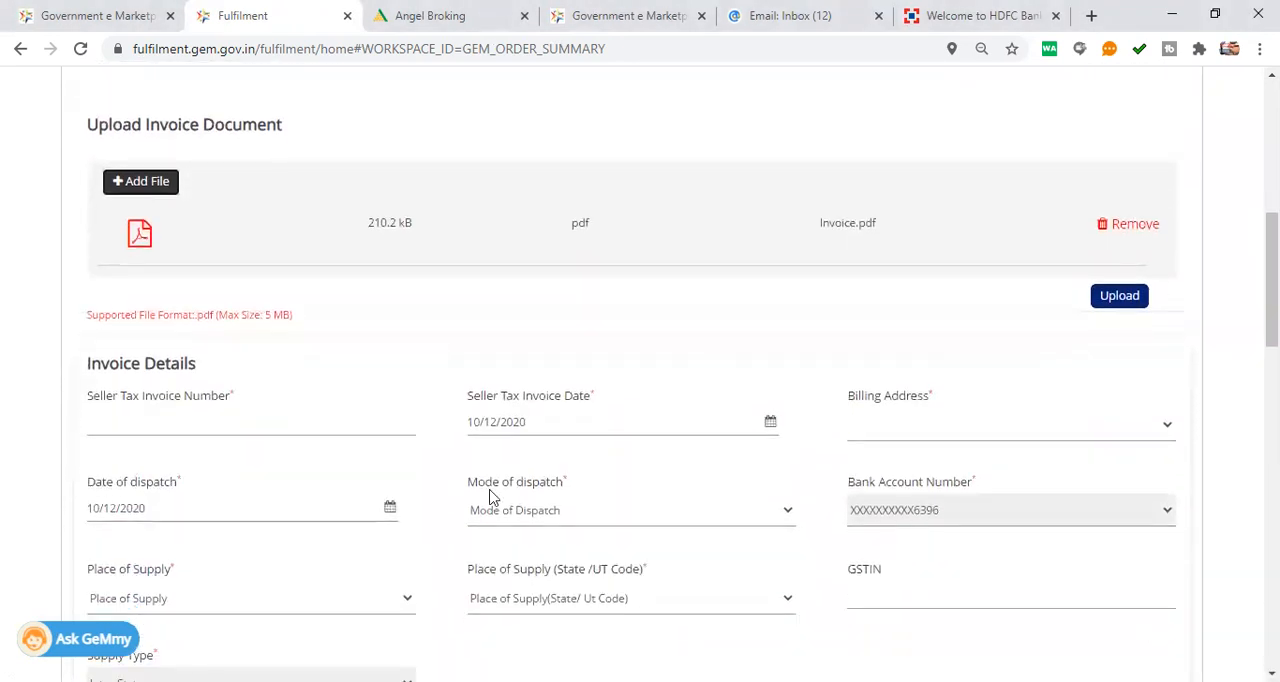
{"action": "left_click", "coordinate": [250, 424]}
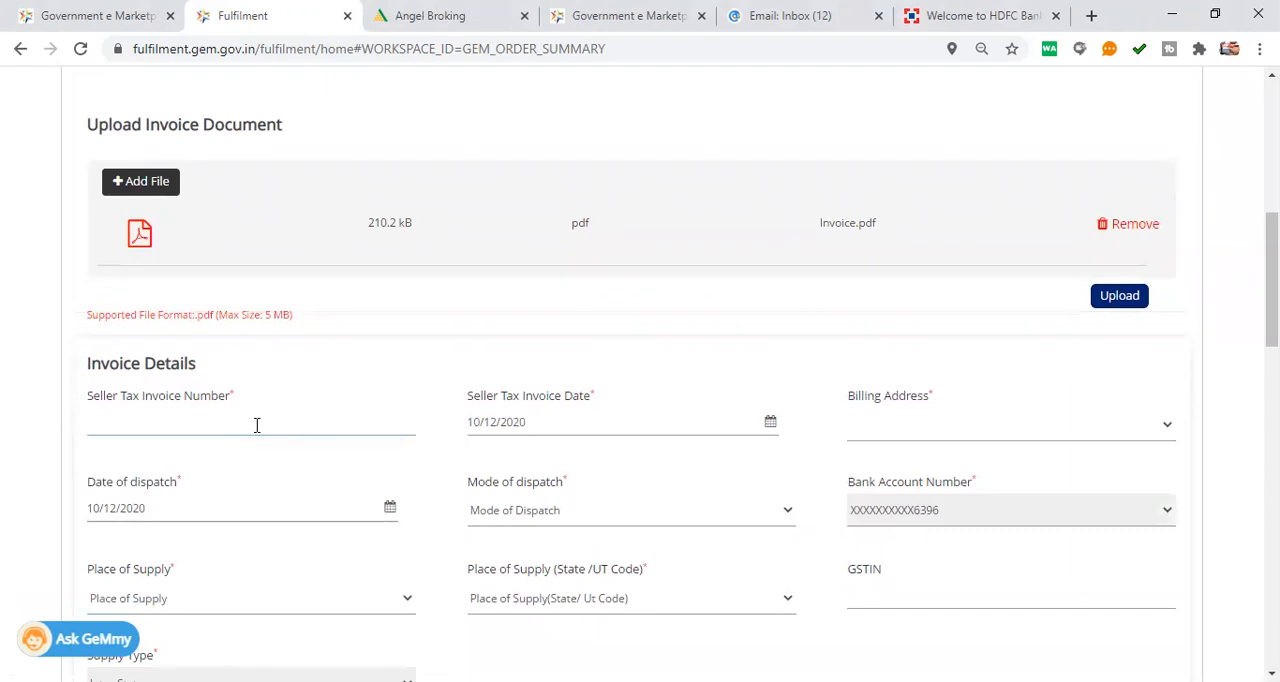
{"action": "type", "text": "569"}
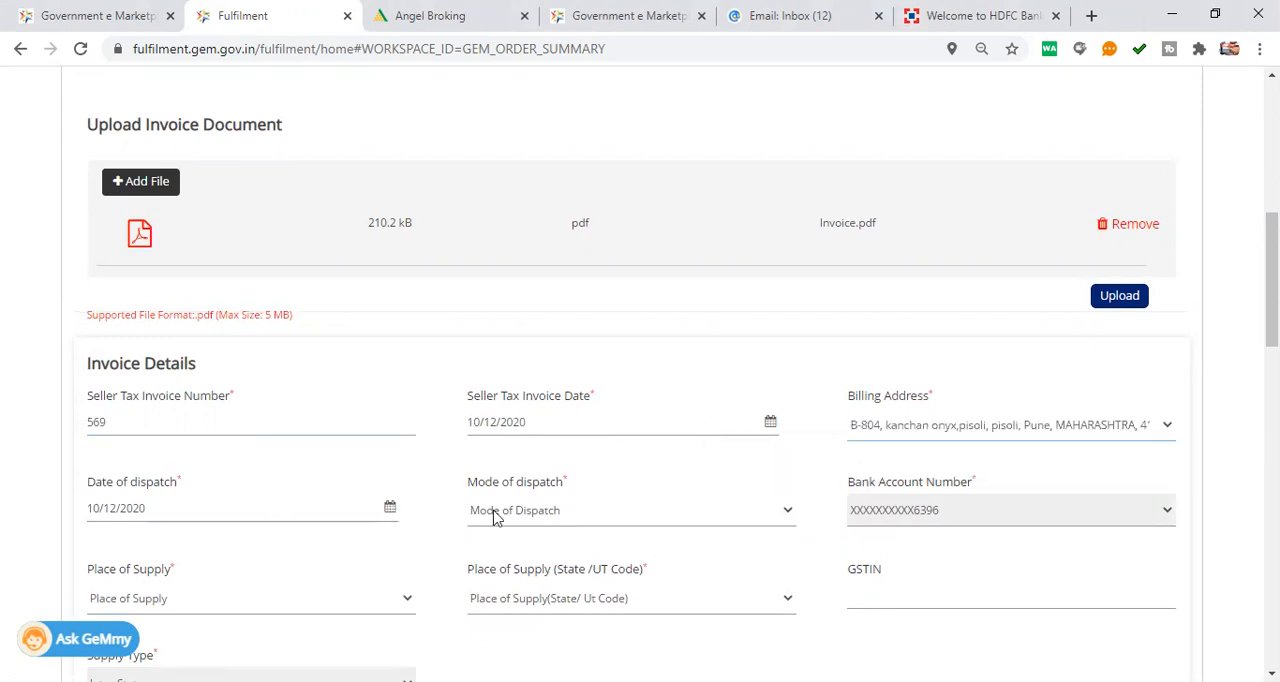
Set the mode of dispatch to Courier after trying India Post and Manual.
{"action": "left_click", "coordinate": [630, 510]}
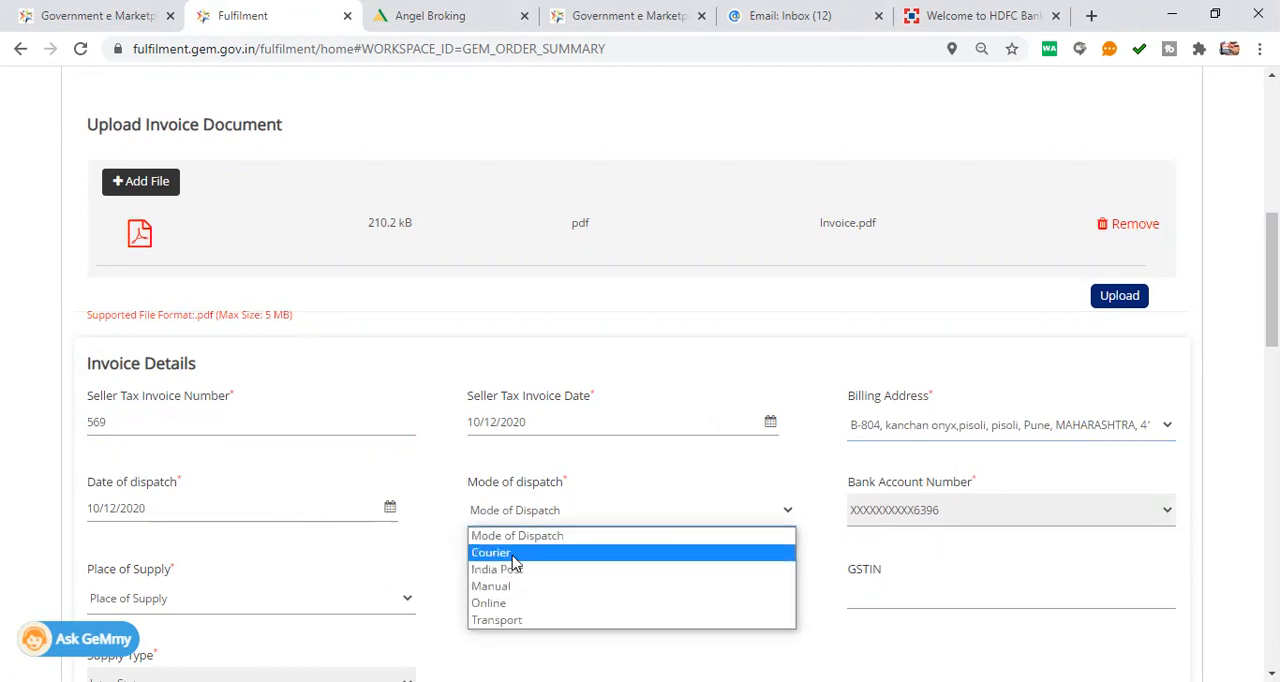
{"action": "left_click", "coordinate": [492, 552]}
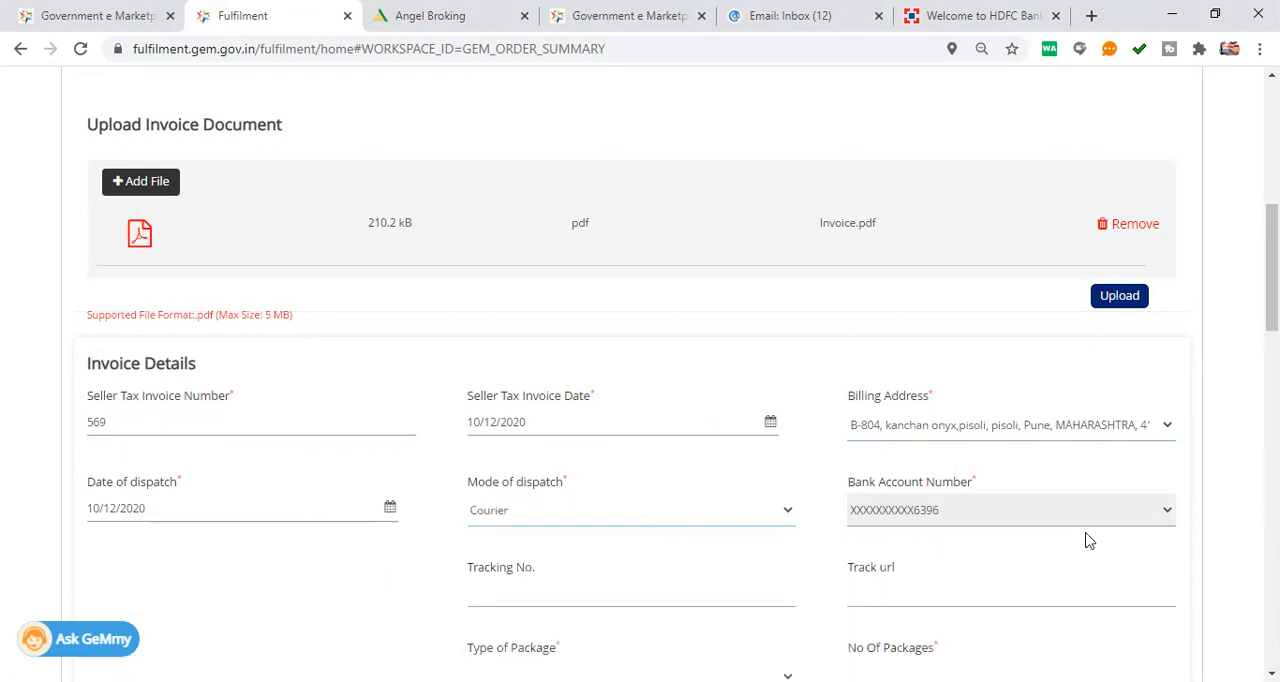
{"action": "left_click", "coordinate": [630, 510]}
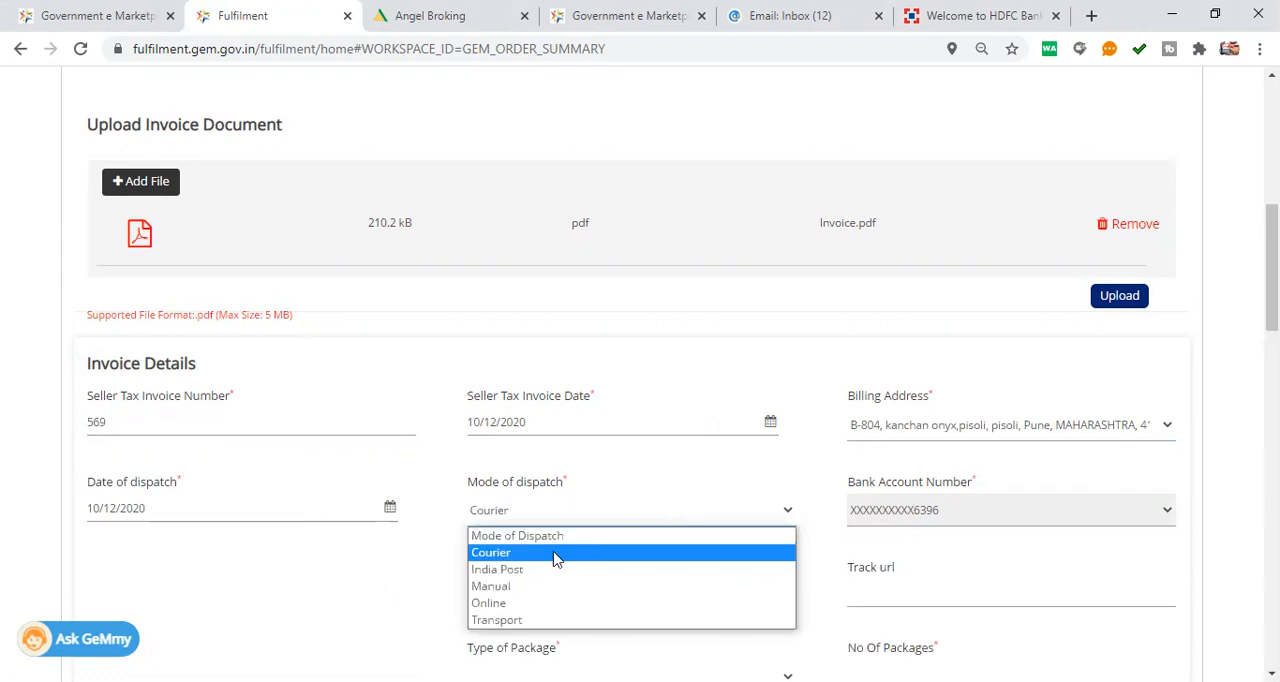
{"action": "left_click", "coordinate": [496, 568]}
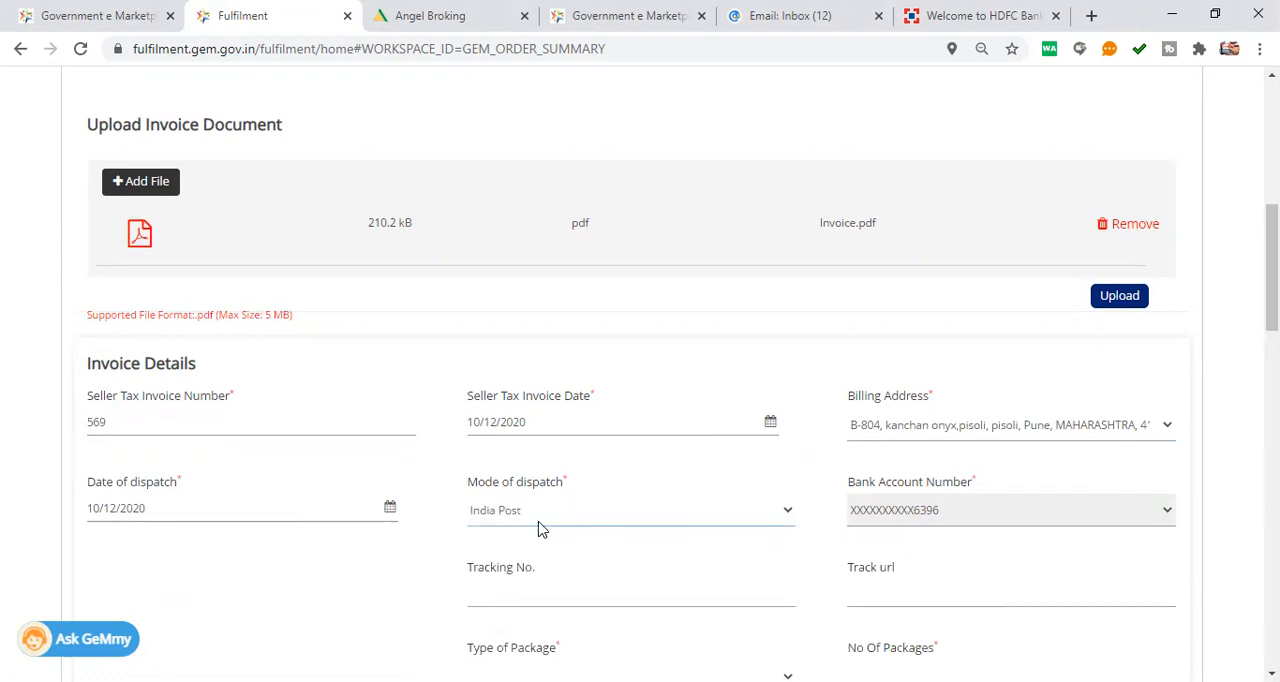
{"action": "left_click", "coordinate": [632, 510]}
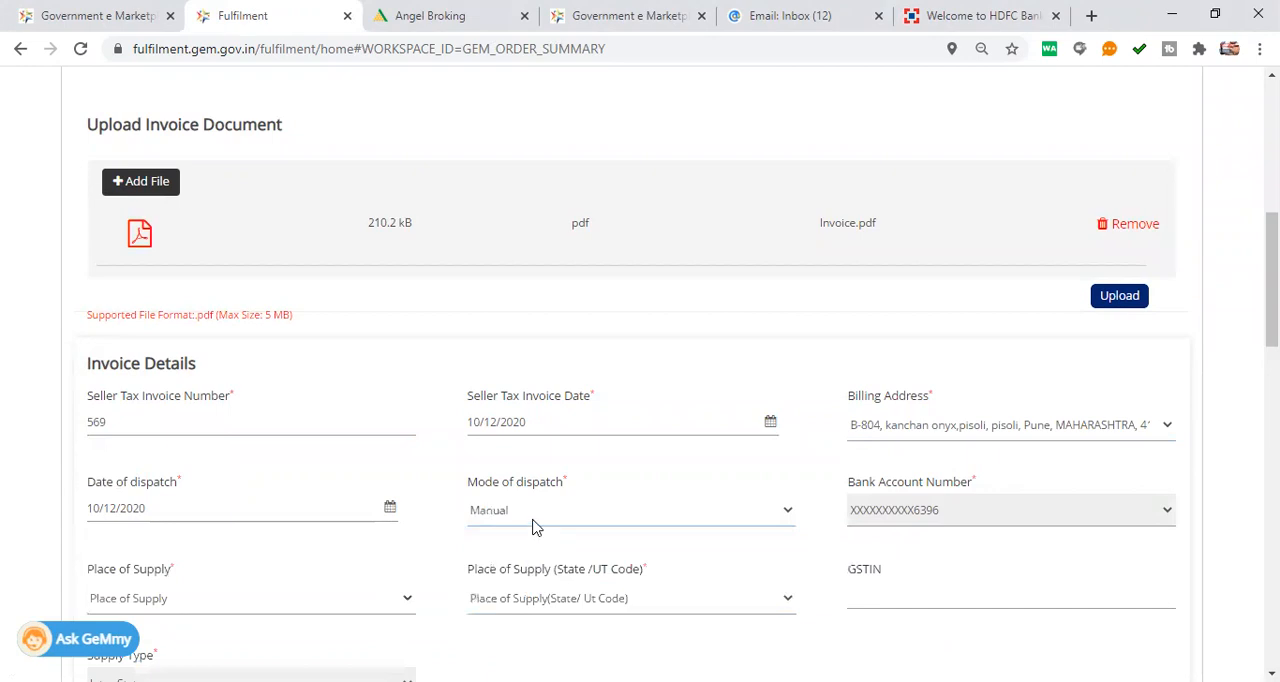
{"action": "left_click", "coordinate": [248, 598]}
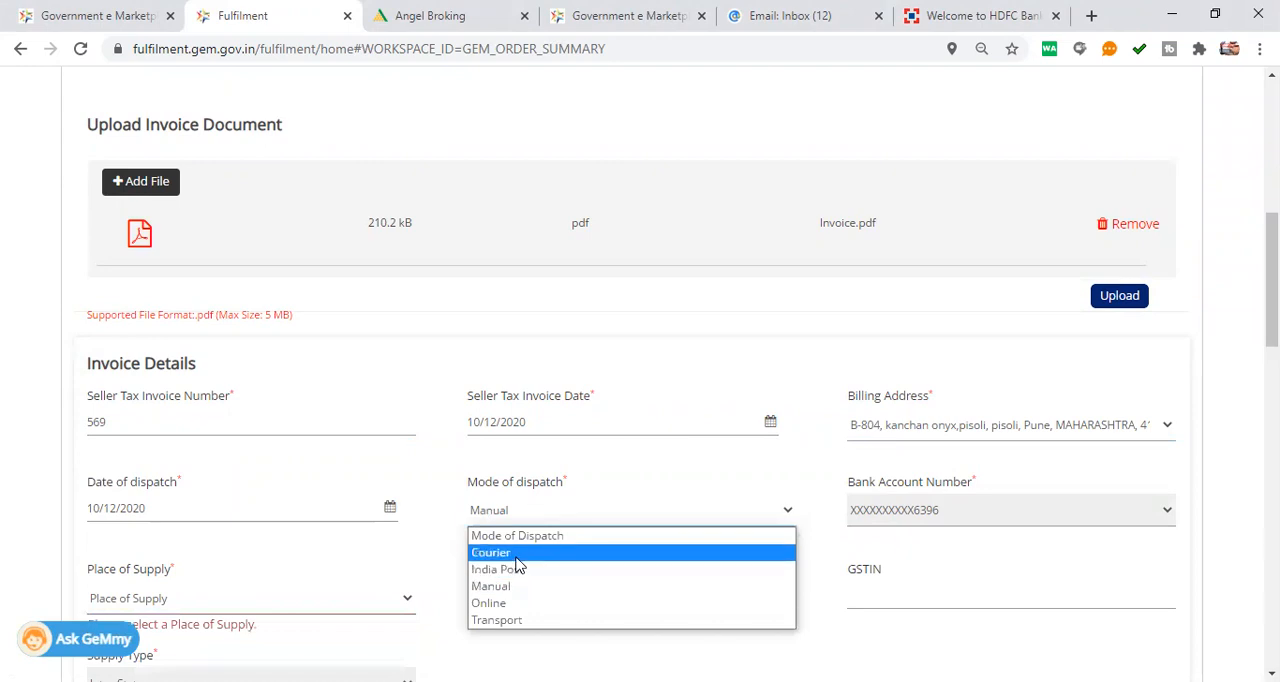
{"action": "left_click", "coordinate": [490, 552]}
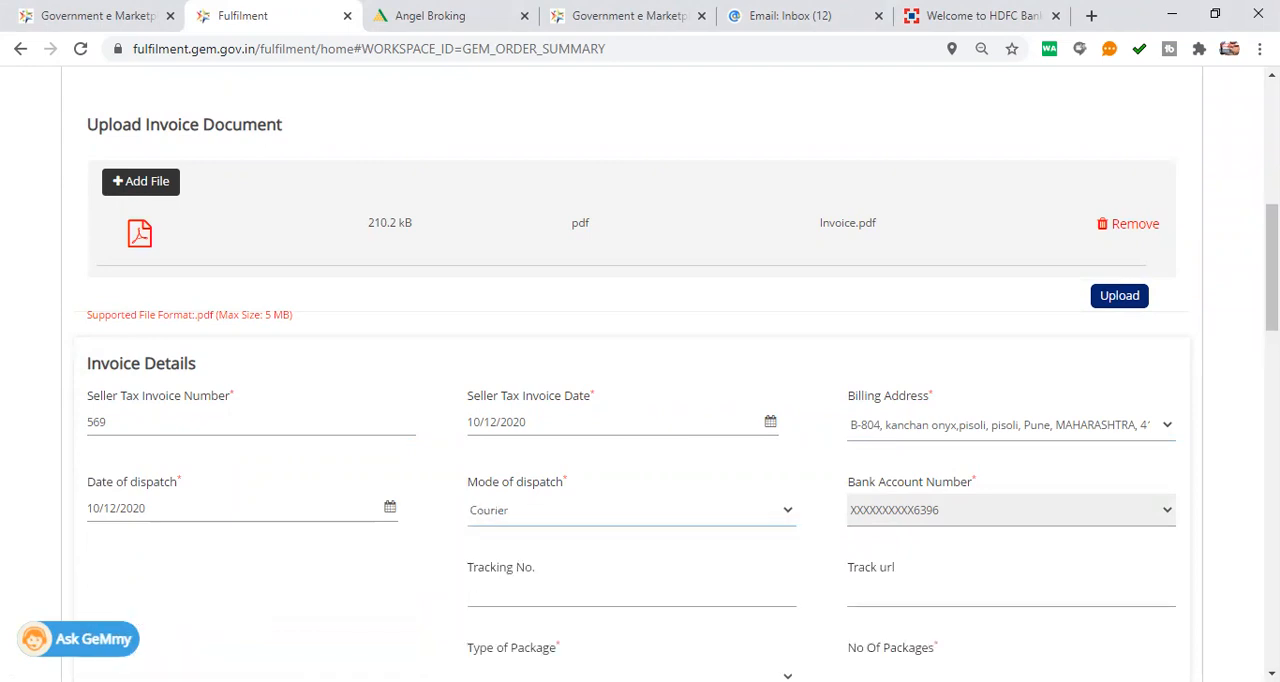
Enter tracking number 873434567 for the courier shipment.
{"action": "scroll", "scroll_direction": "down", "scroll_amount": 3}
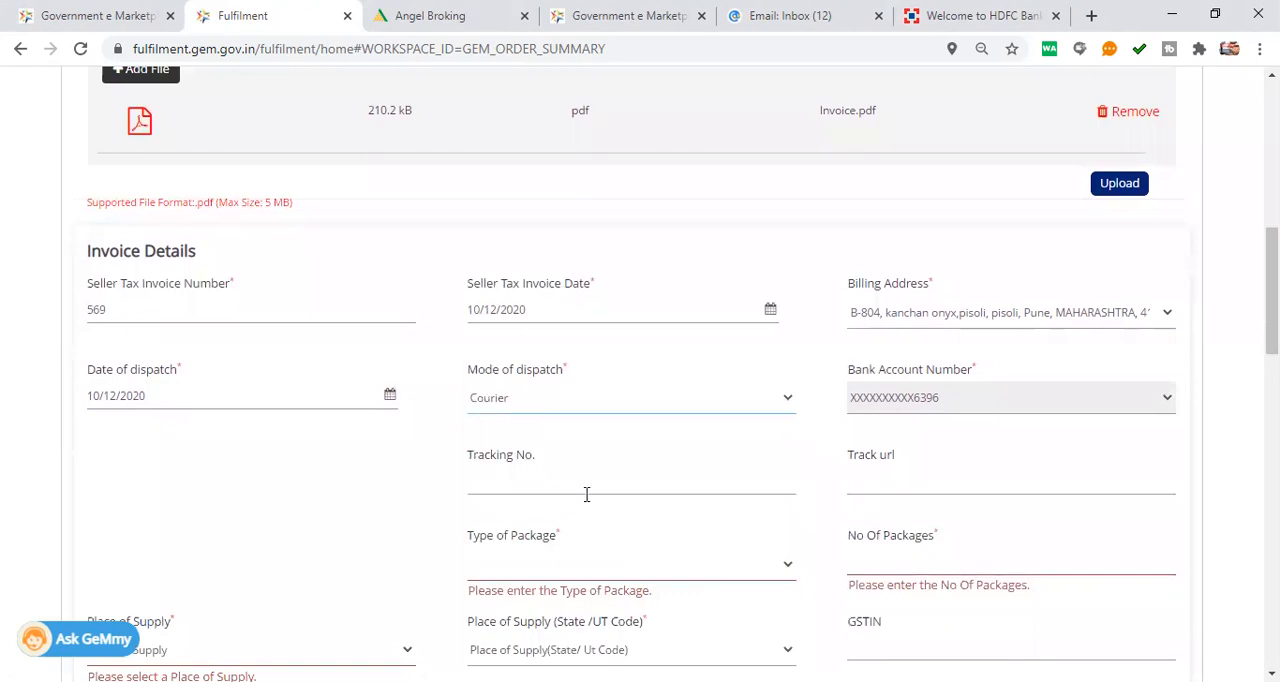
{"action": "type", "text": "87"}
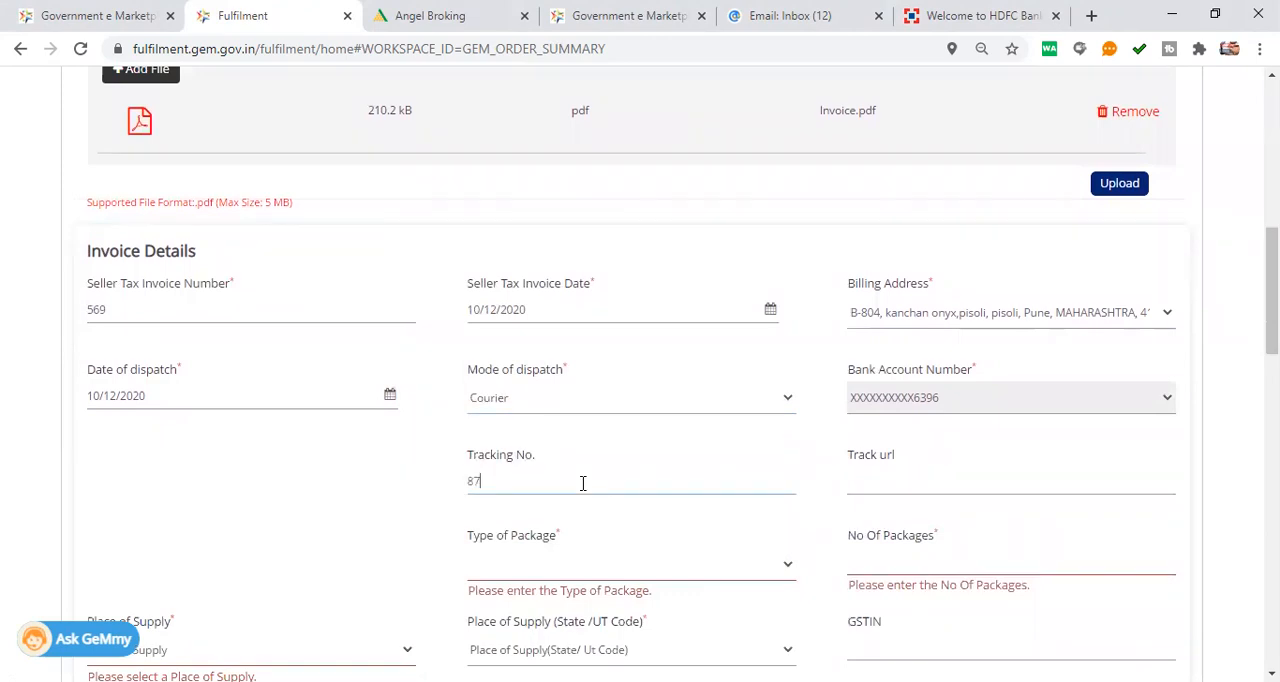
{"action": "type", "text": "3434567"}
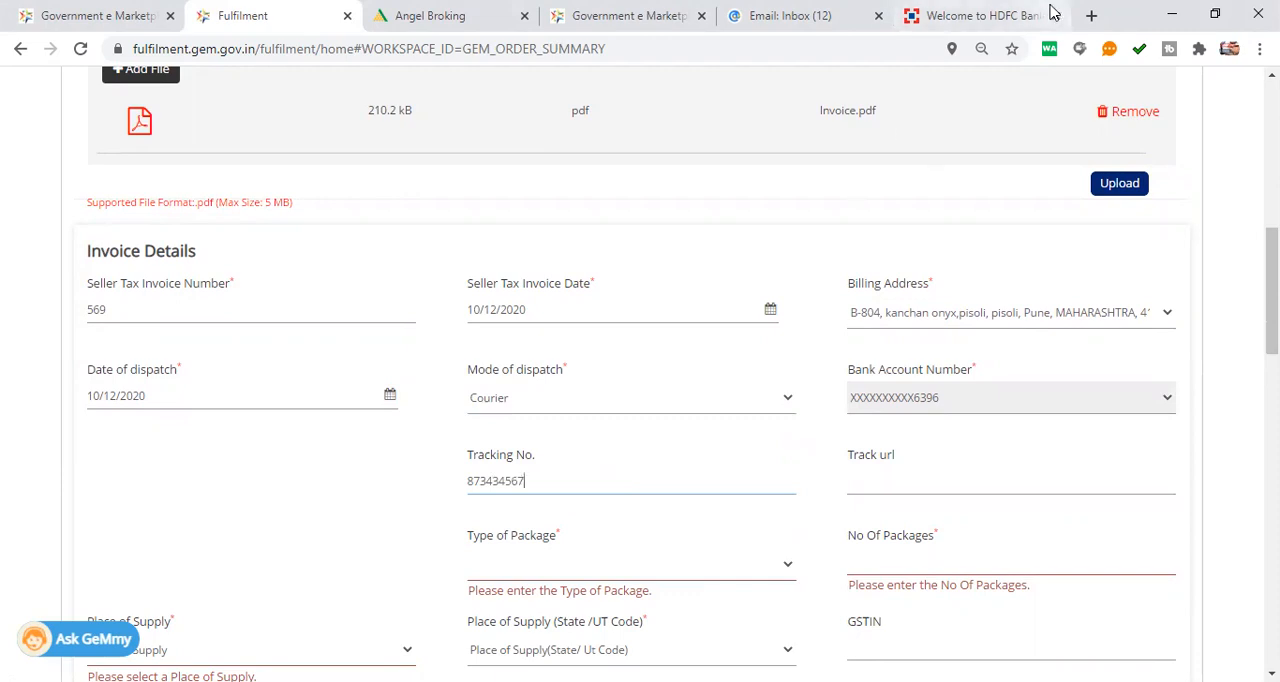
Search for dtdc in a new tab and load the DTDC courier website.
{"action": "left_click", "coordinate": [1090, 16]}
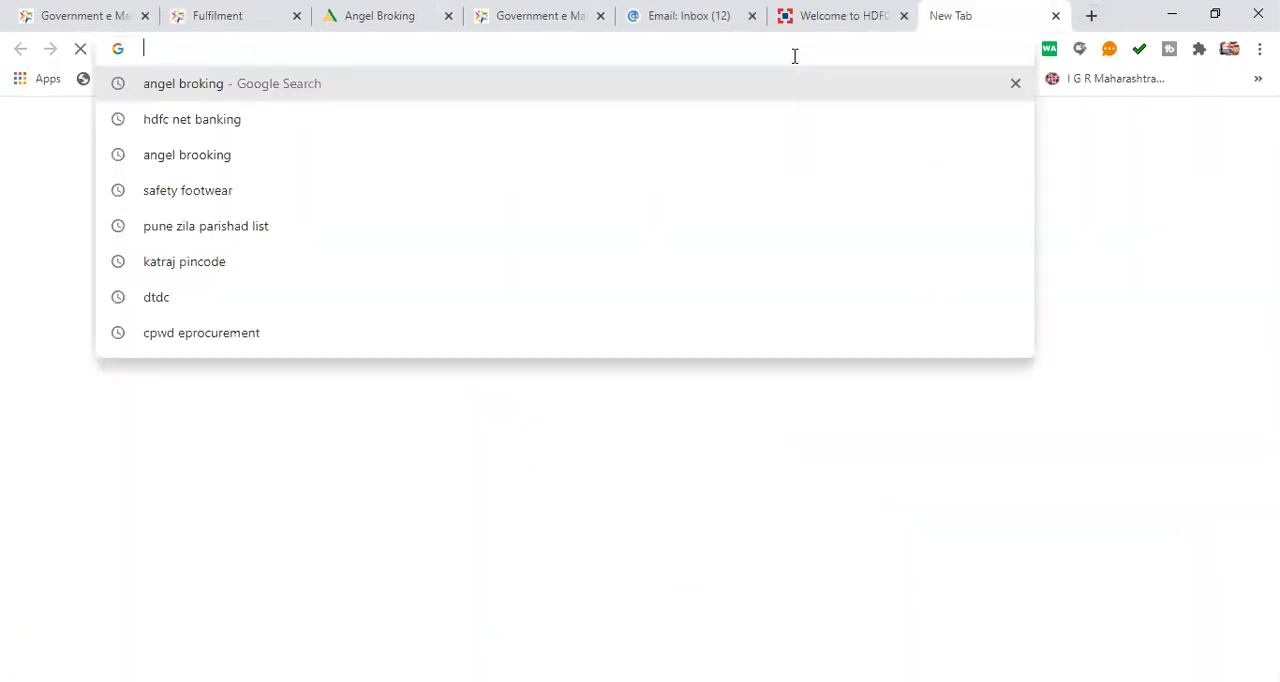
{"action": "type", "text": "dtdc"}
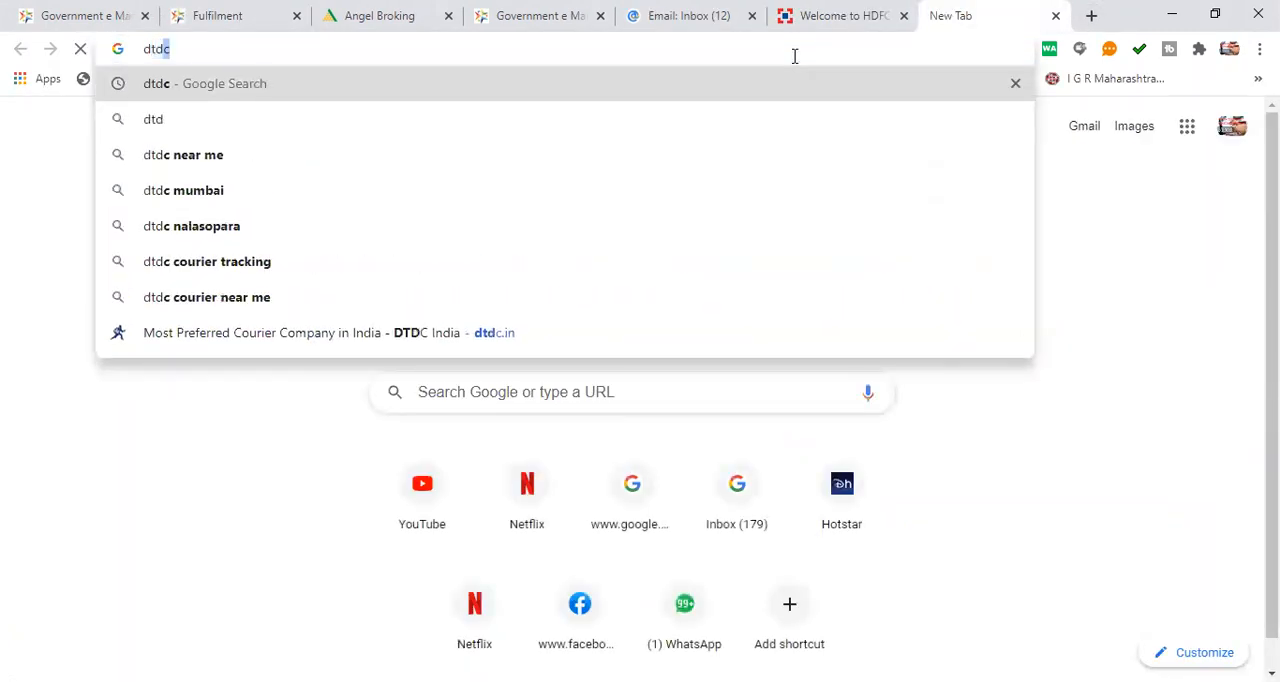
{"action": "key", "text": "Return"}
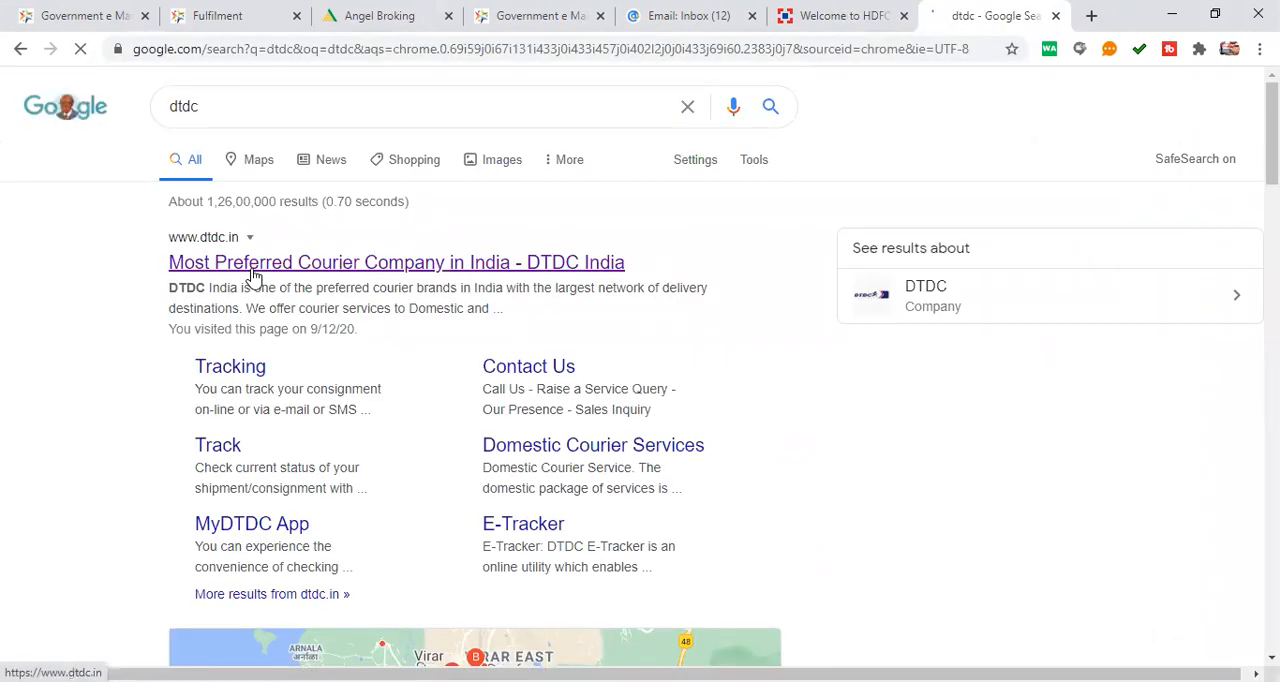
{"action": "left_click", "coordinate": [396, 262]}
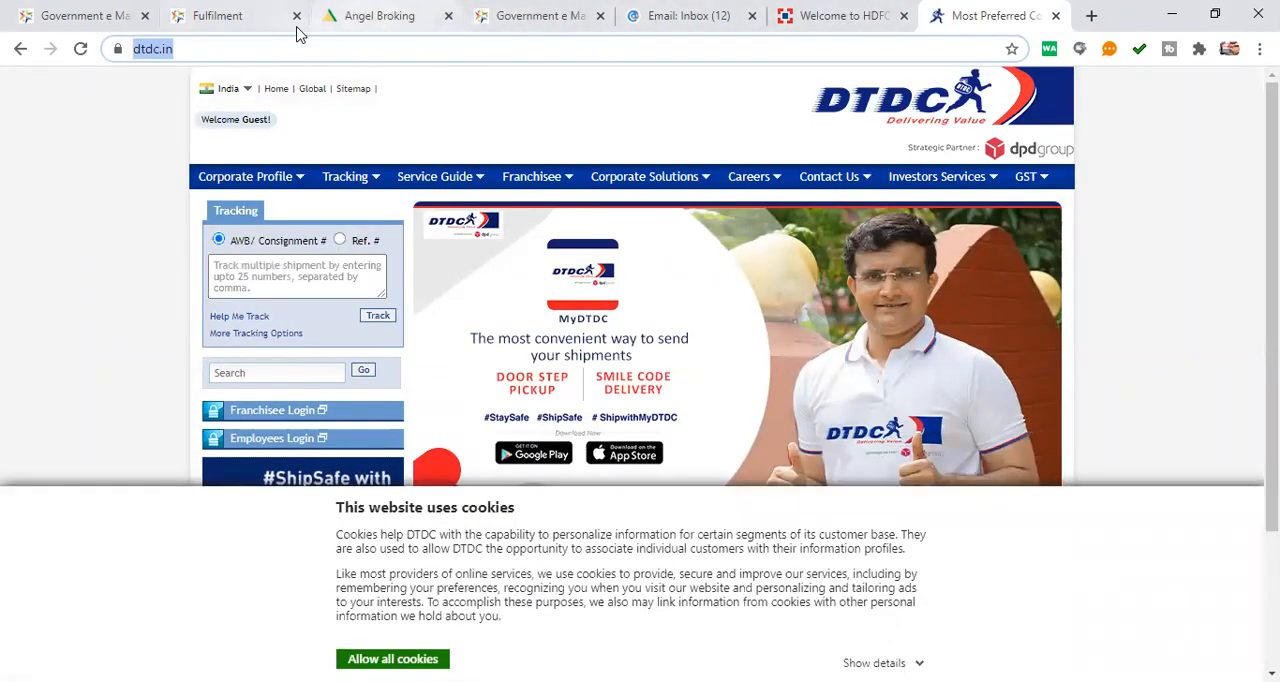
{"action": "left_click", "coordinate": [216, 16]}
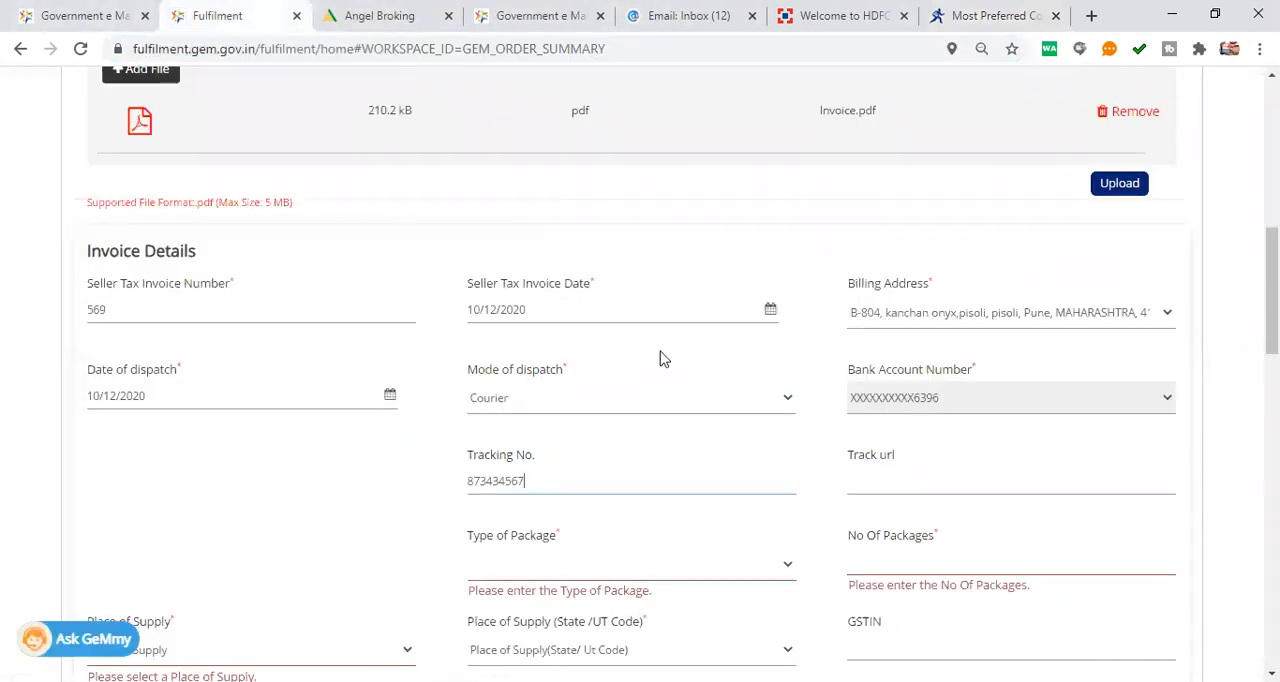
{"action": "left_click", "coordinate": [1010, 480]}
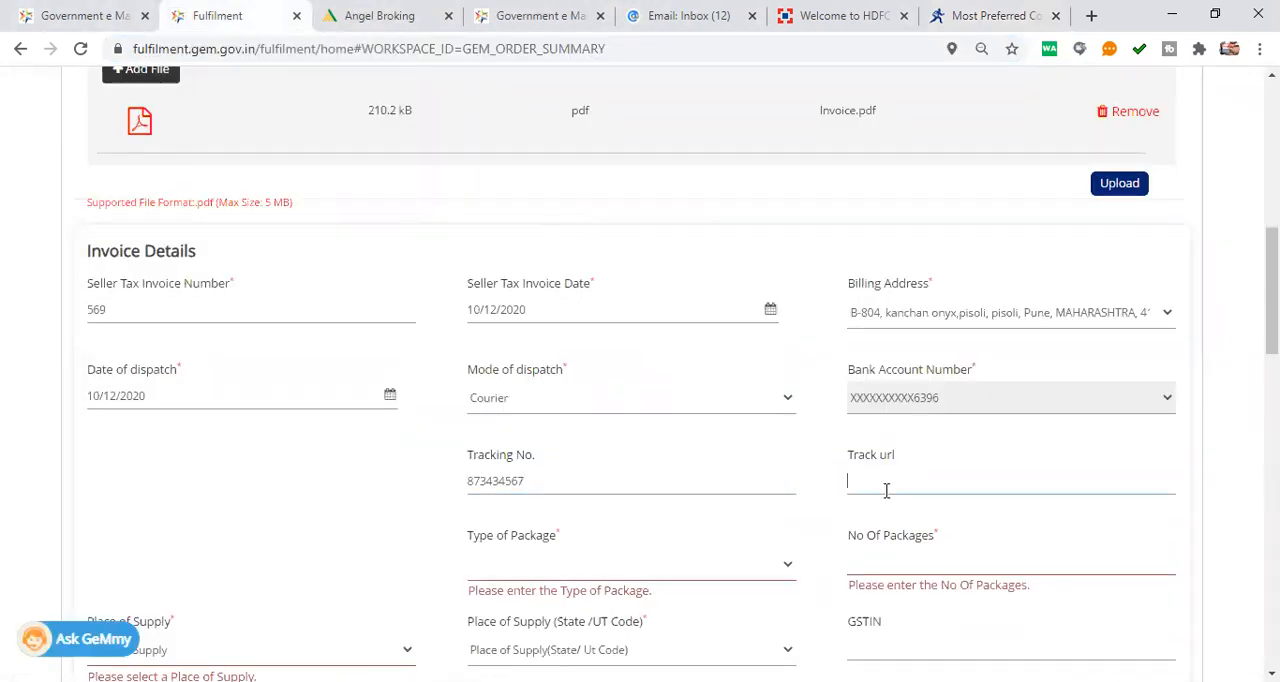
{"action": "type", "text": "https://www.dtdc.in/"}
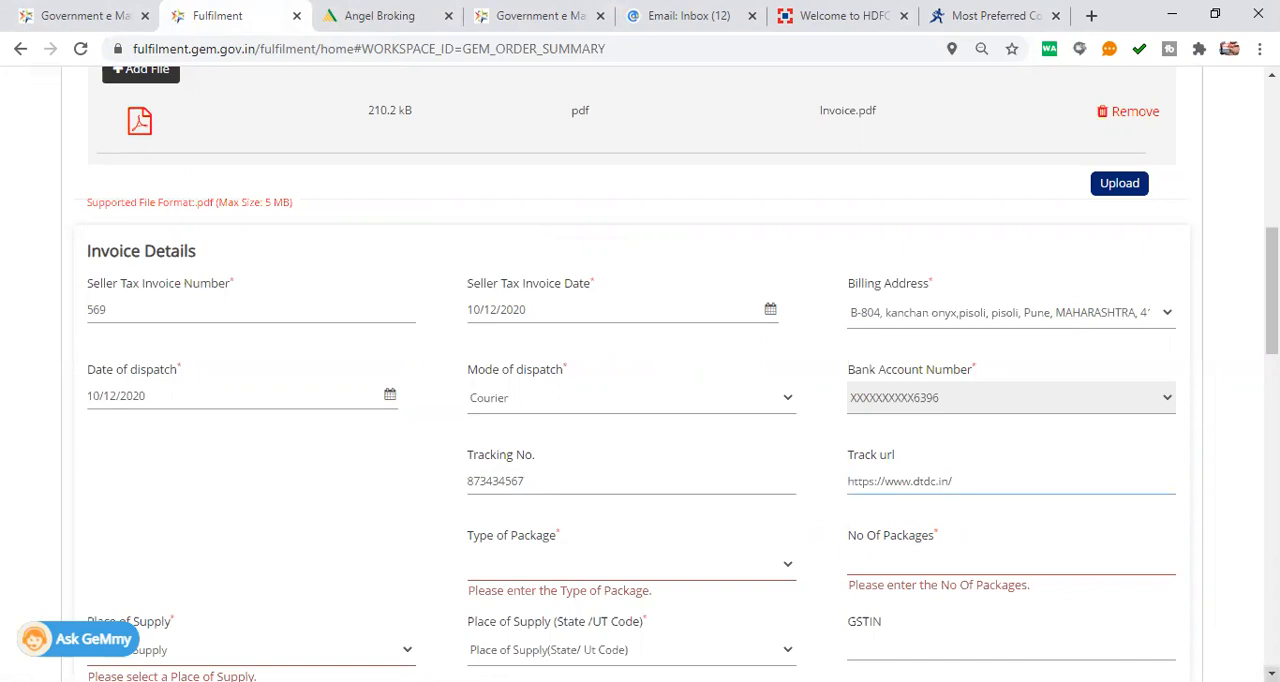
{"action": "scroll", "scroll_direction": "down", "scroll_amount": 3}
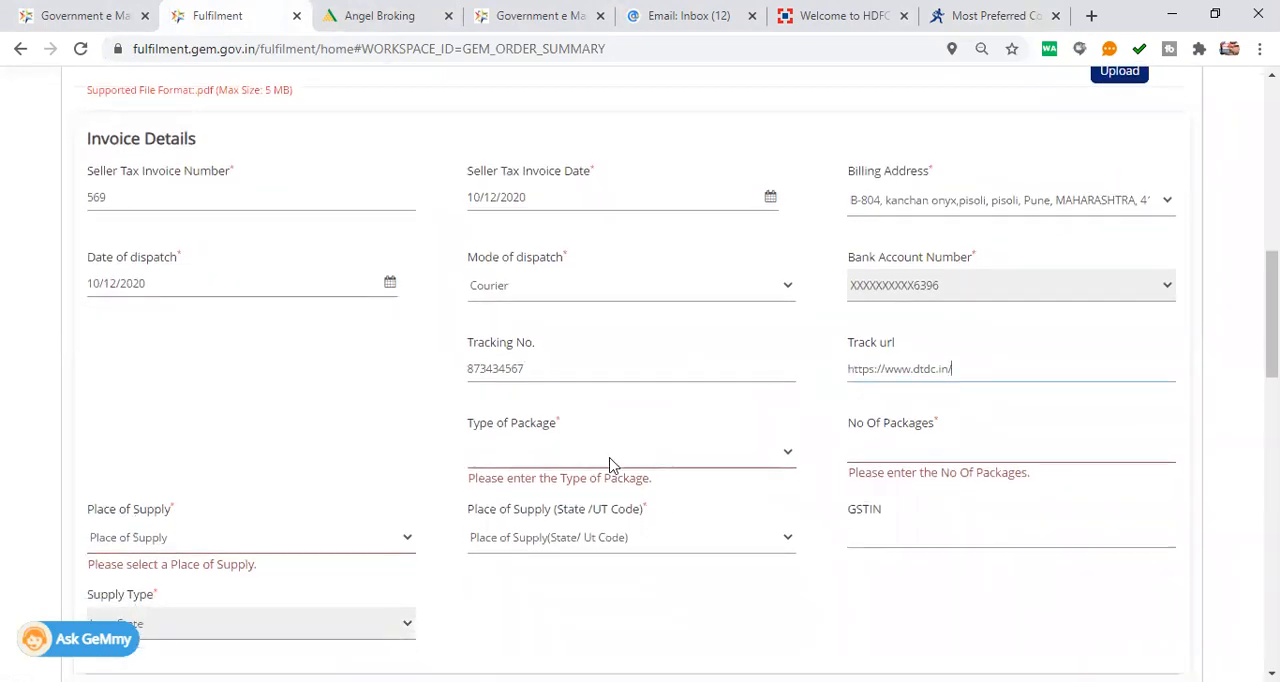
Set package type Box, place of supply Consignee Location and state Maharashtra / 27.
{"action": "left_click", "coordinate": [630, 452]}
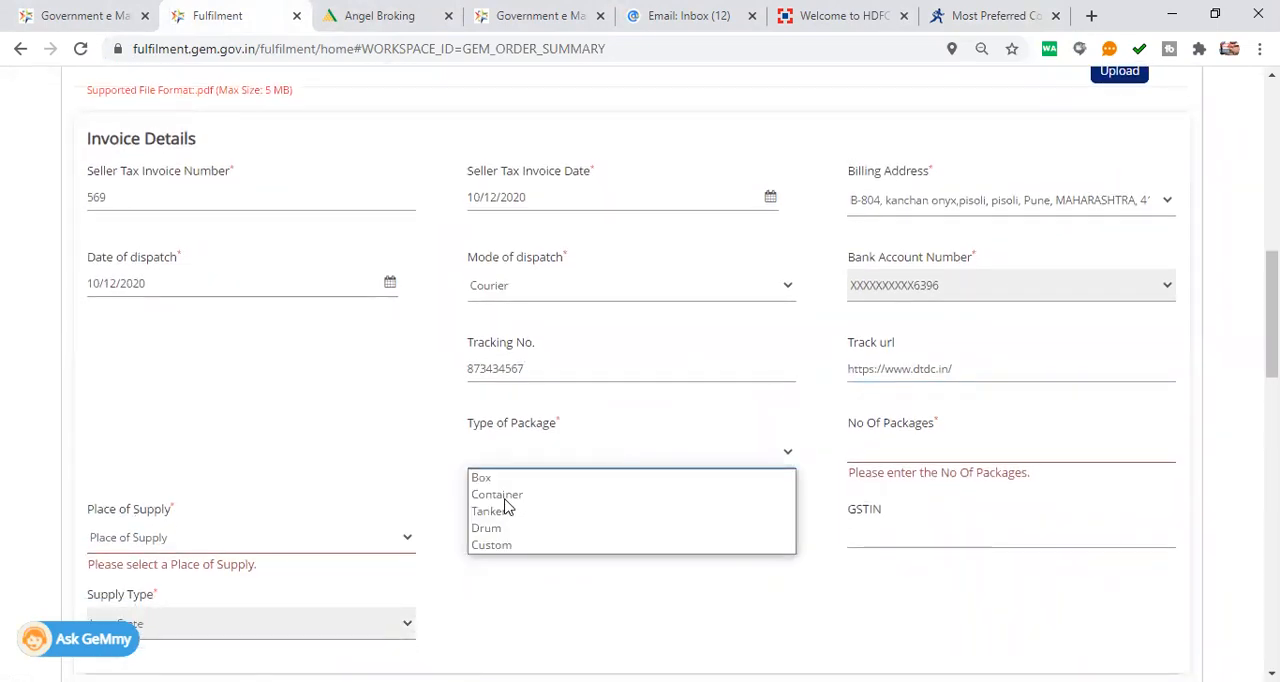
{"action": "mouse_move", "coordinate": [492, 544]}
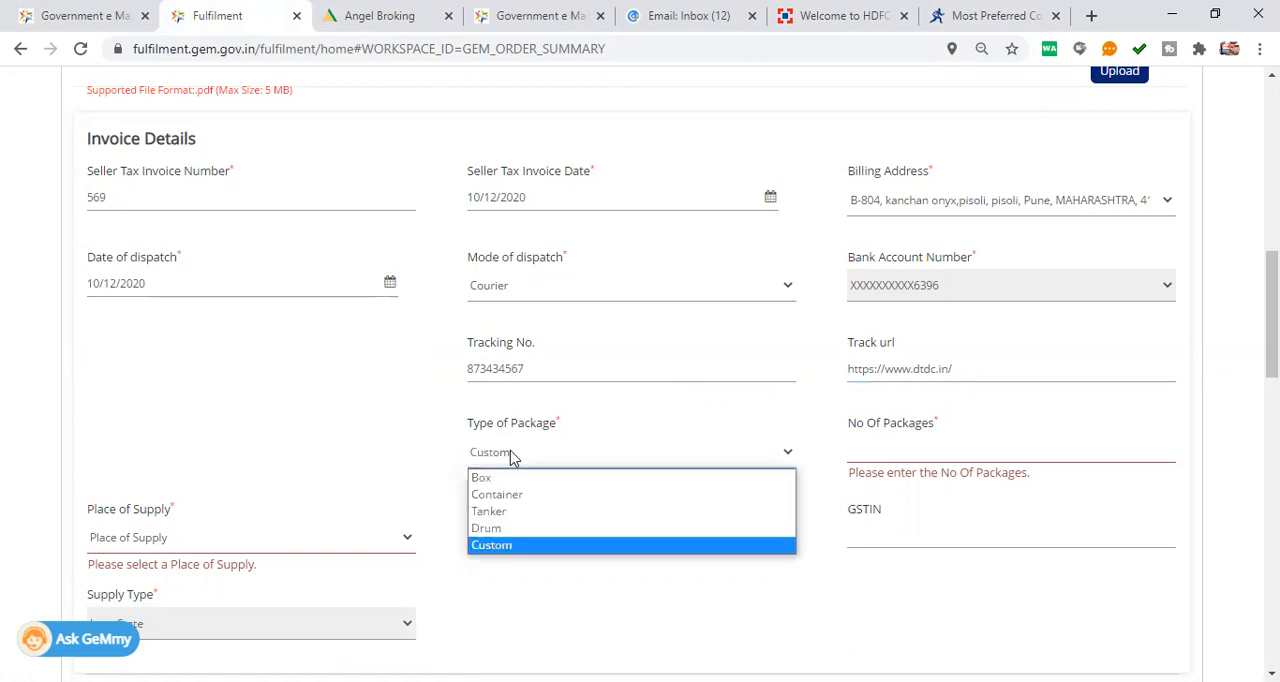
{"action": "left_click", "coordinate": [480, 478]}
{"action": "type", "text": "1"}
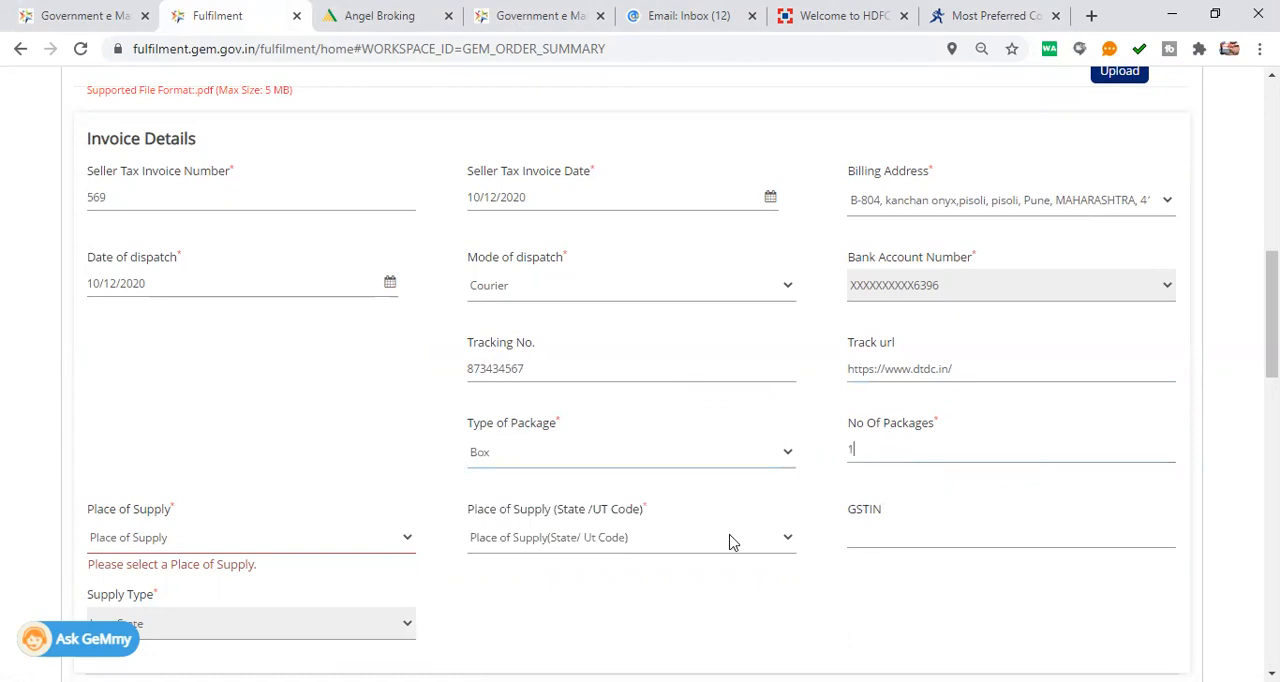
{"action": "left_click", "coordinate": [250, 536]}
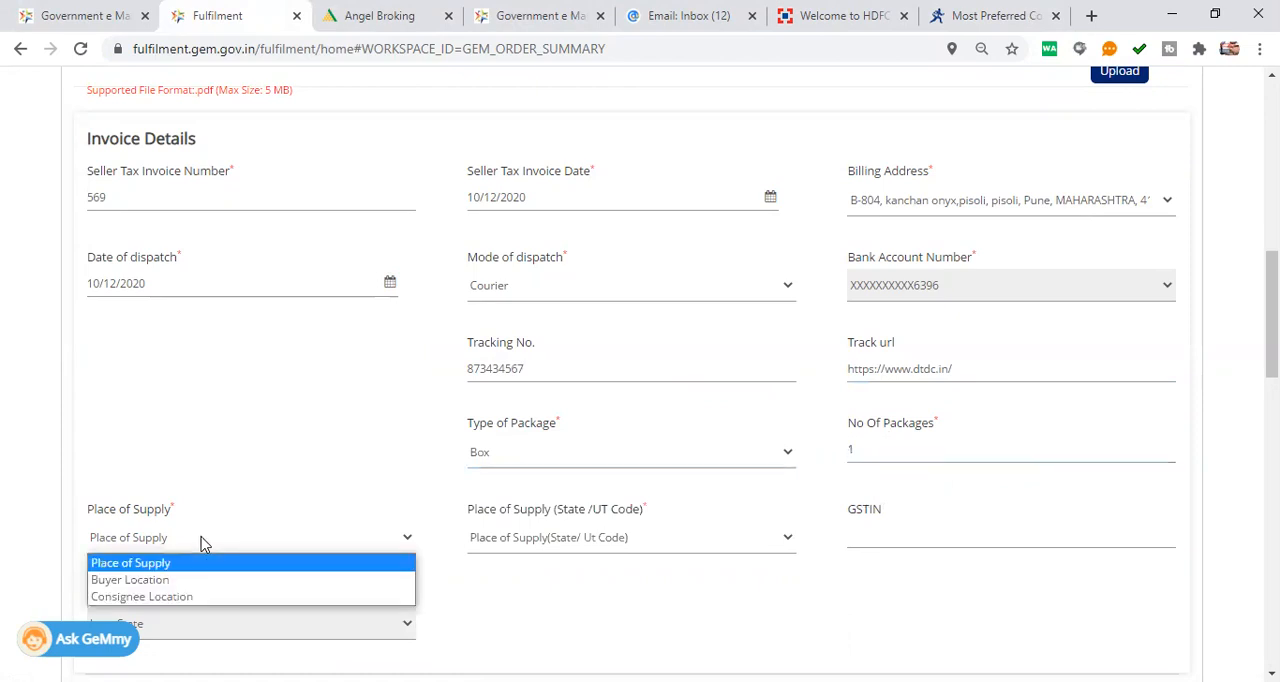
{"action": "mouse_move", "coordinate": [140, 596]}
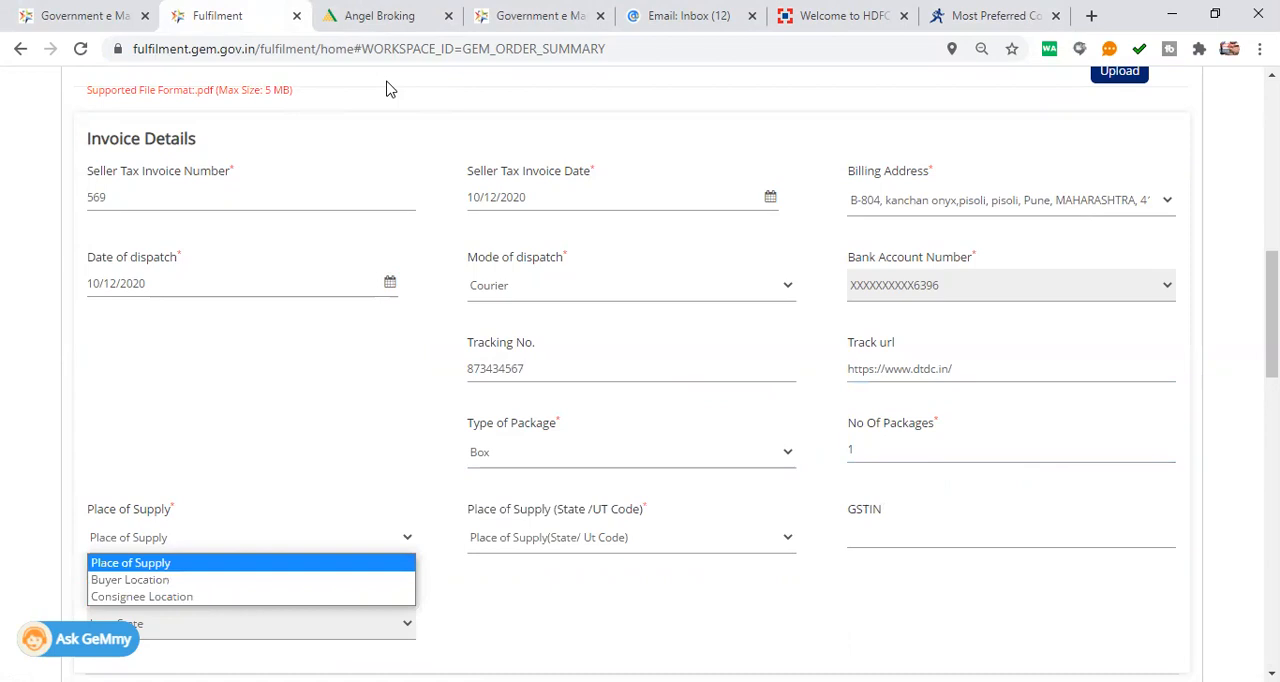
{"action": "mouse_move", "coordinate": [130, 580]}
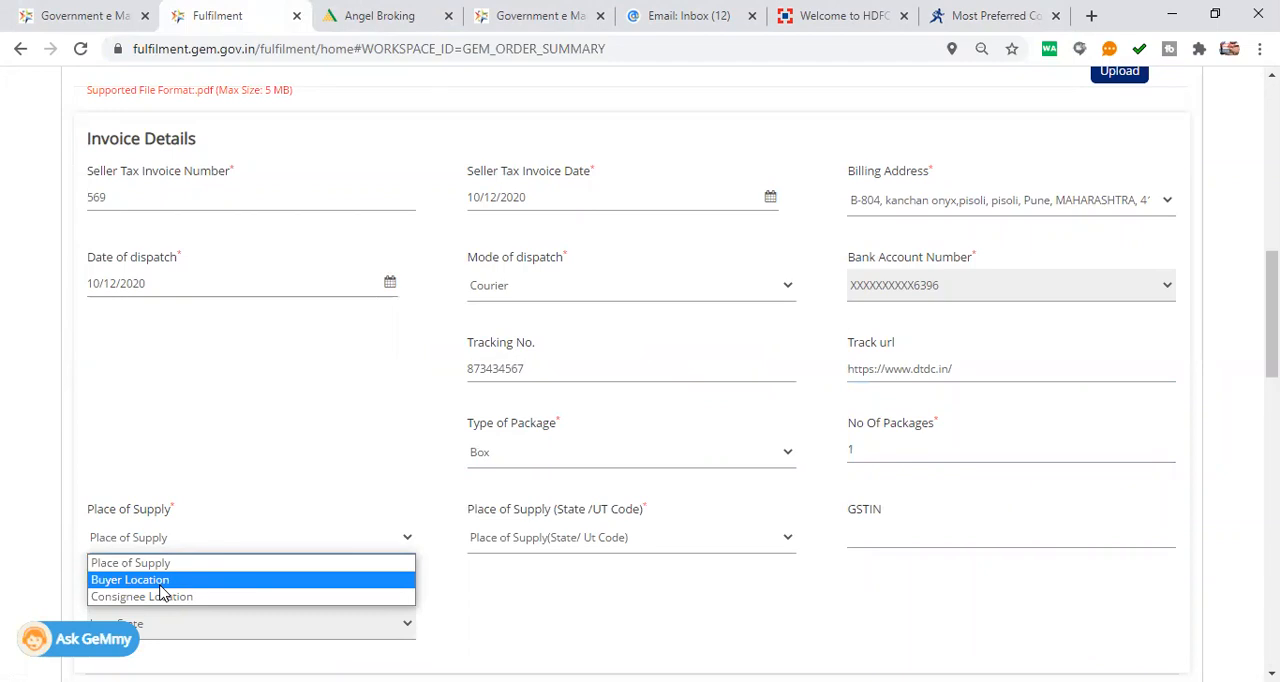
{"action": "left_click", "coordinate": [140, 596]}
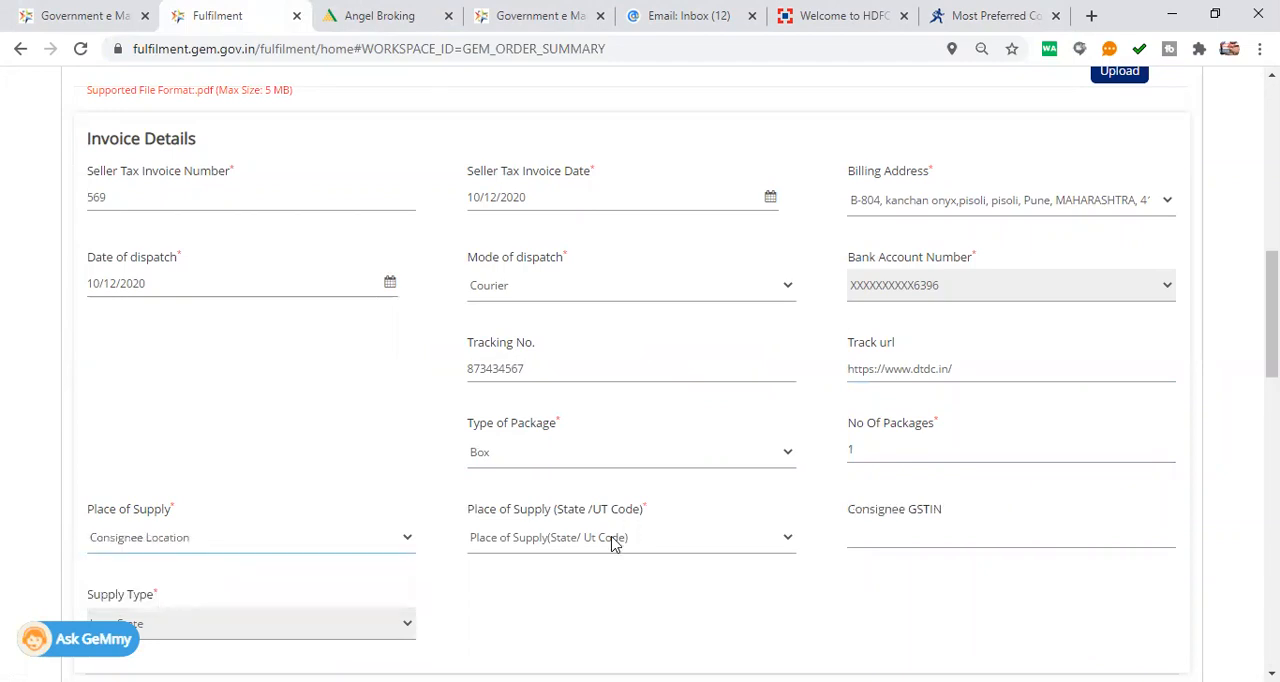
{"action": "left_click", "coordinate": [630, 536]}
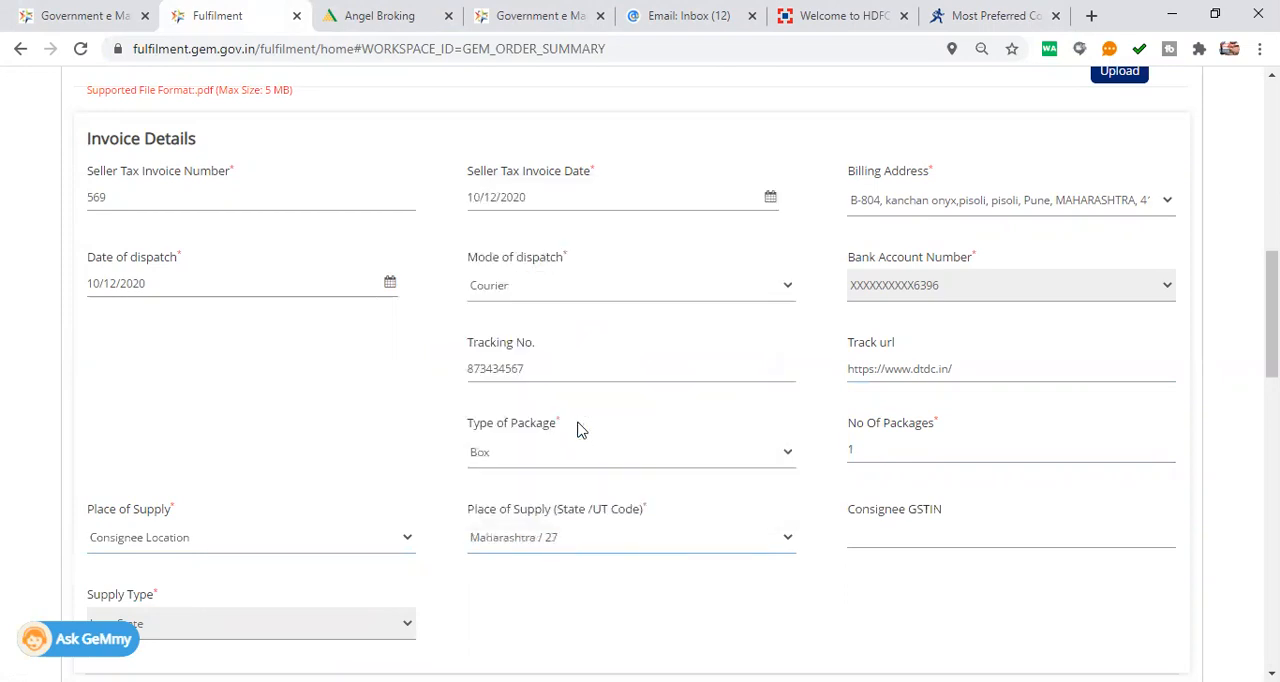
Upload the attached Invoice.pdf and confirm 'Upload Completed Successfully'.
{"action": "scroll", "scroll_direction": "down", "scroll_amount": 3}
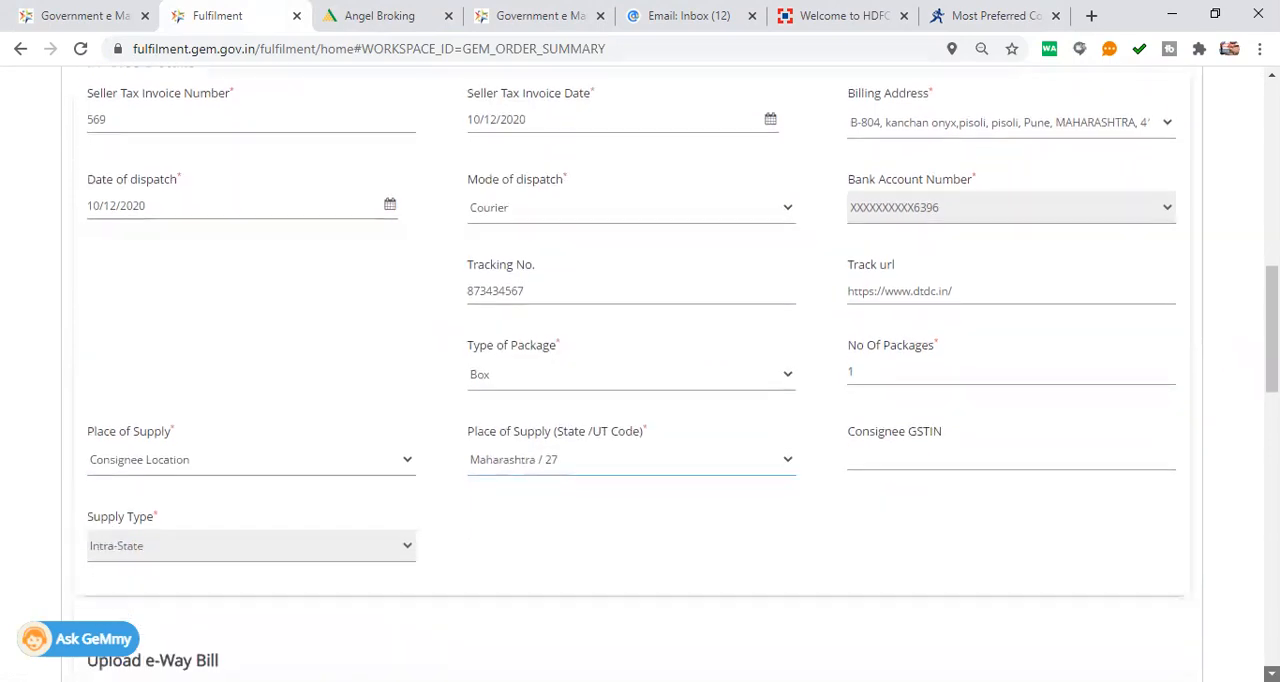
{"action": "scroll", "scroll_direction": "down", "scroll_amount": 3}
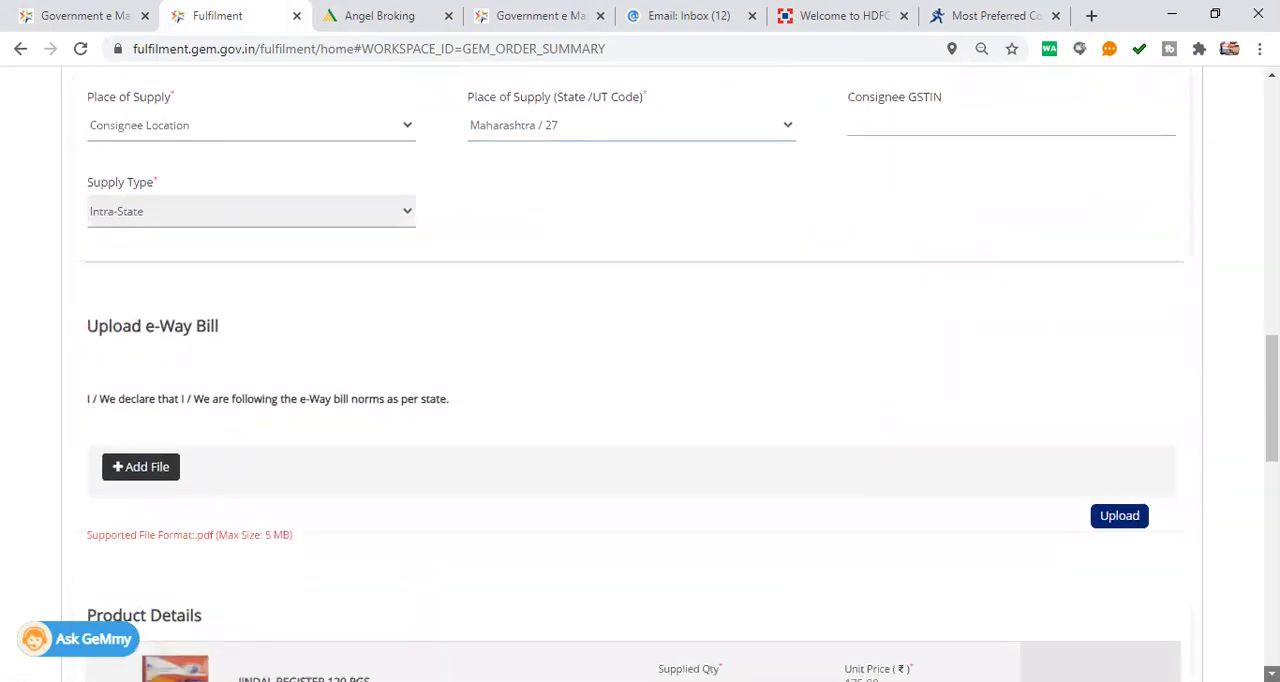
{"action": "scroll", "scroll_direction": "down", "scroll_amount": 3}
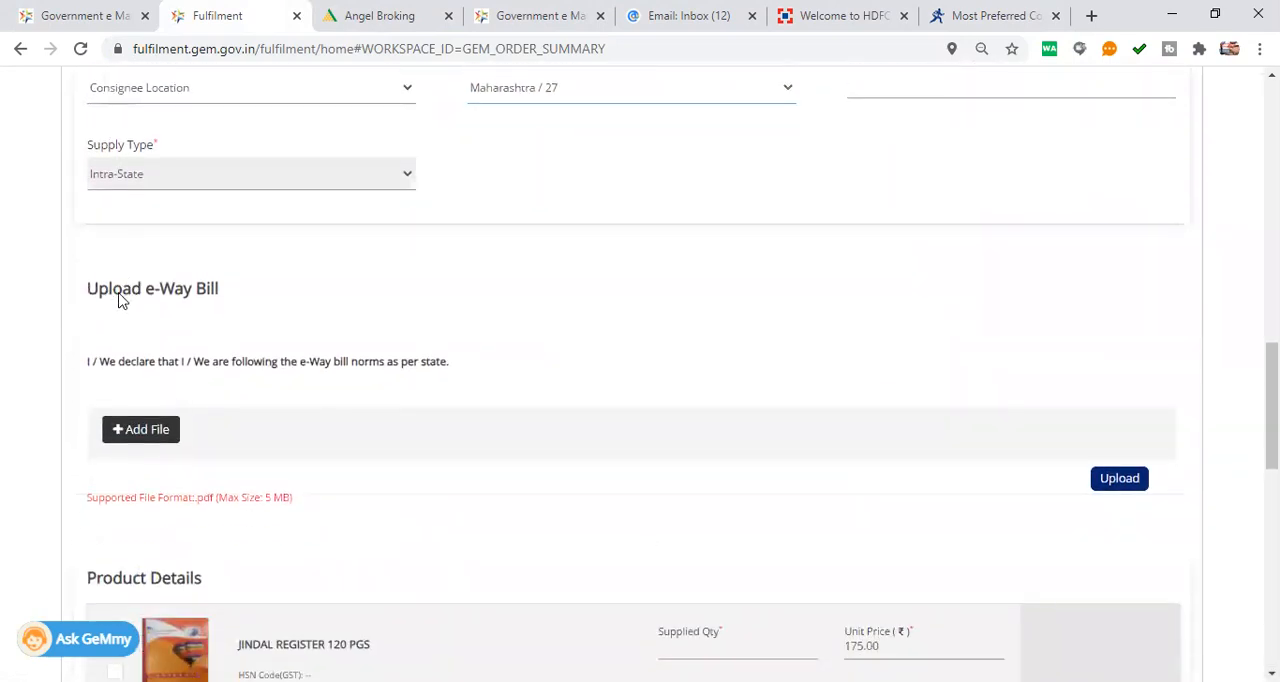
{"action": "mouse_move", "coordinate": [458, 388]}
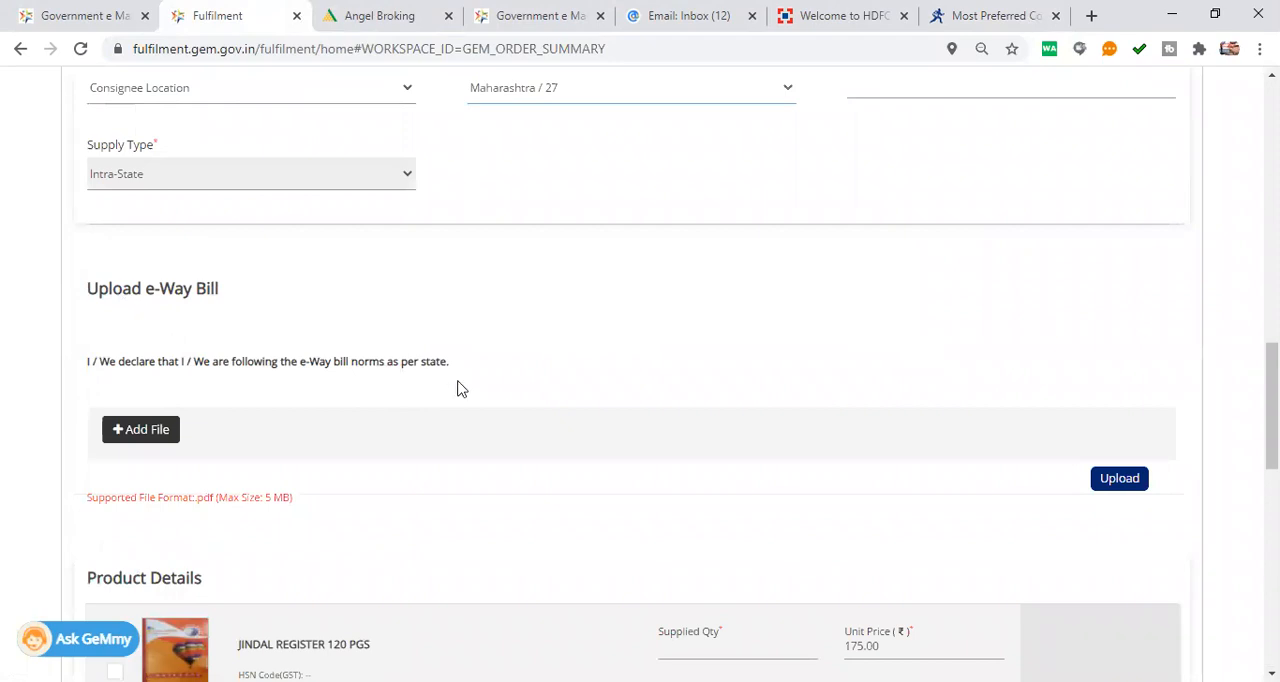
{"action": "mouse_move", "coordinate": [272, 320]}
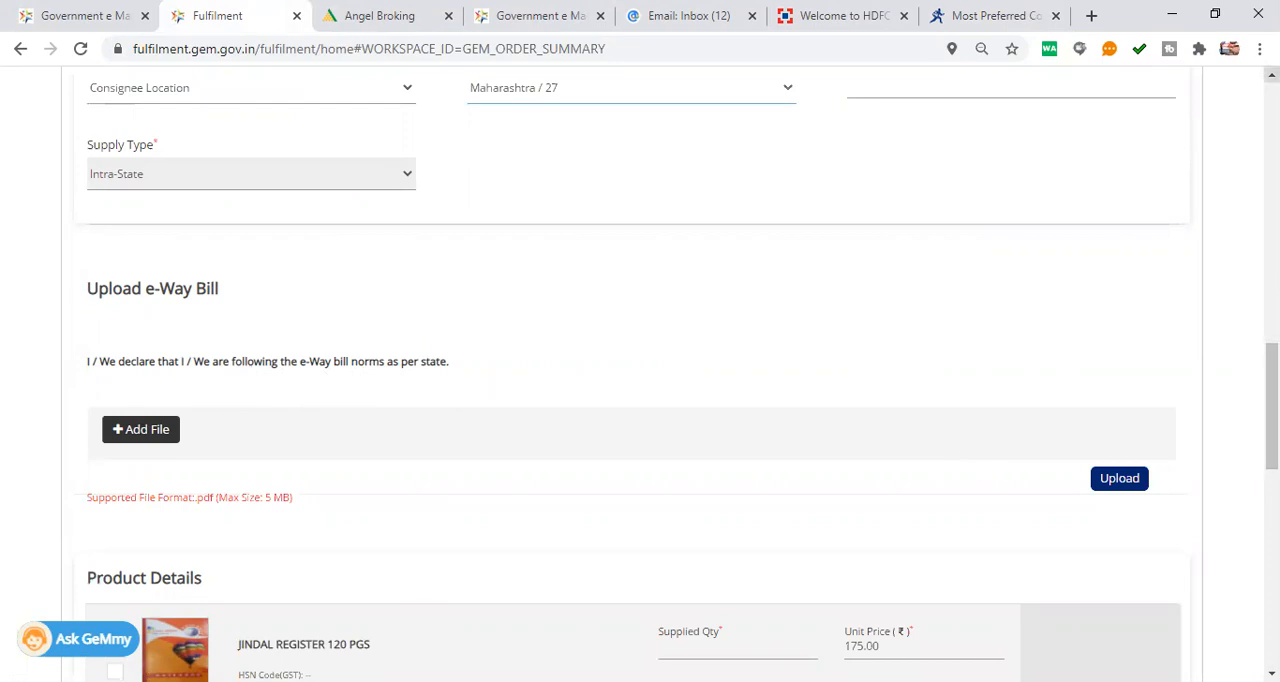
{"action": "scroll", "scroll_direction": "up", "scroll_amount": 3}
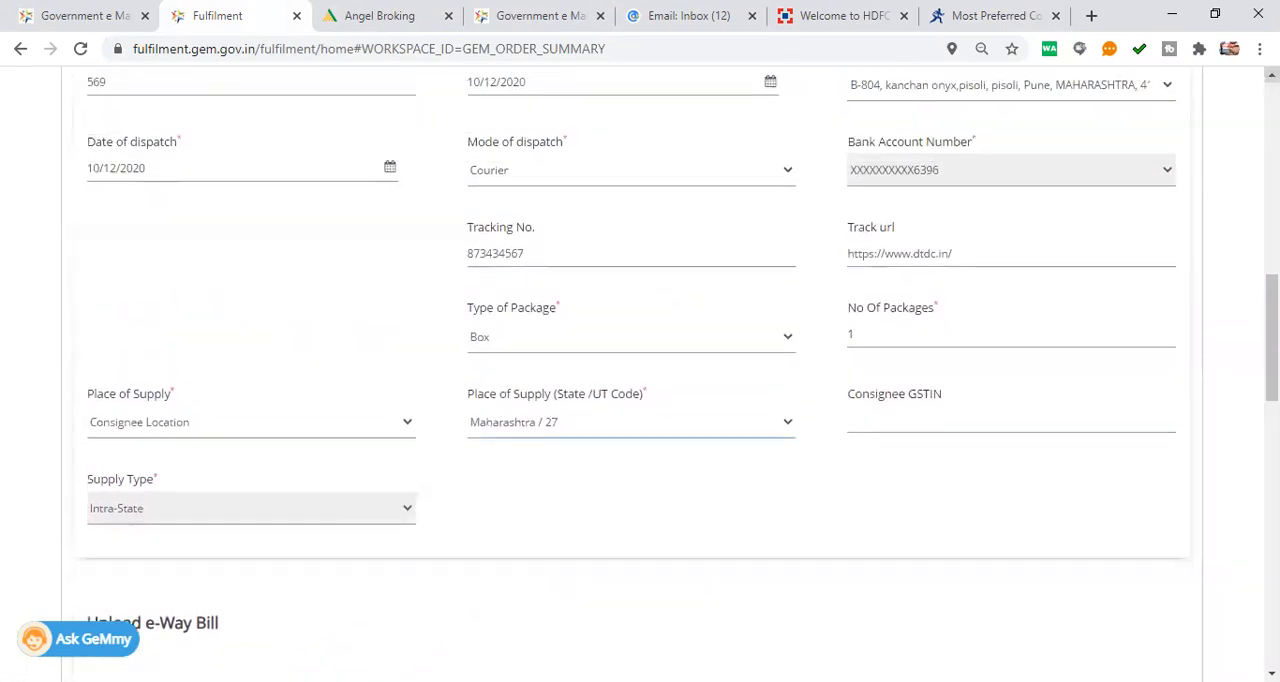
{"action": "scroll", "scroll_direction": "up", "scroll_amount": 3}
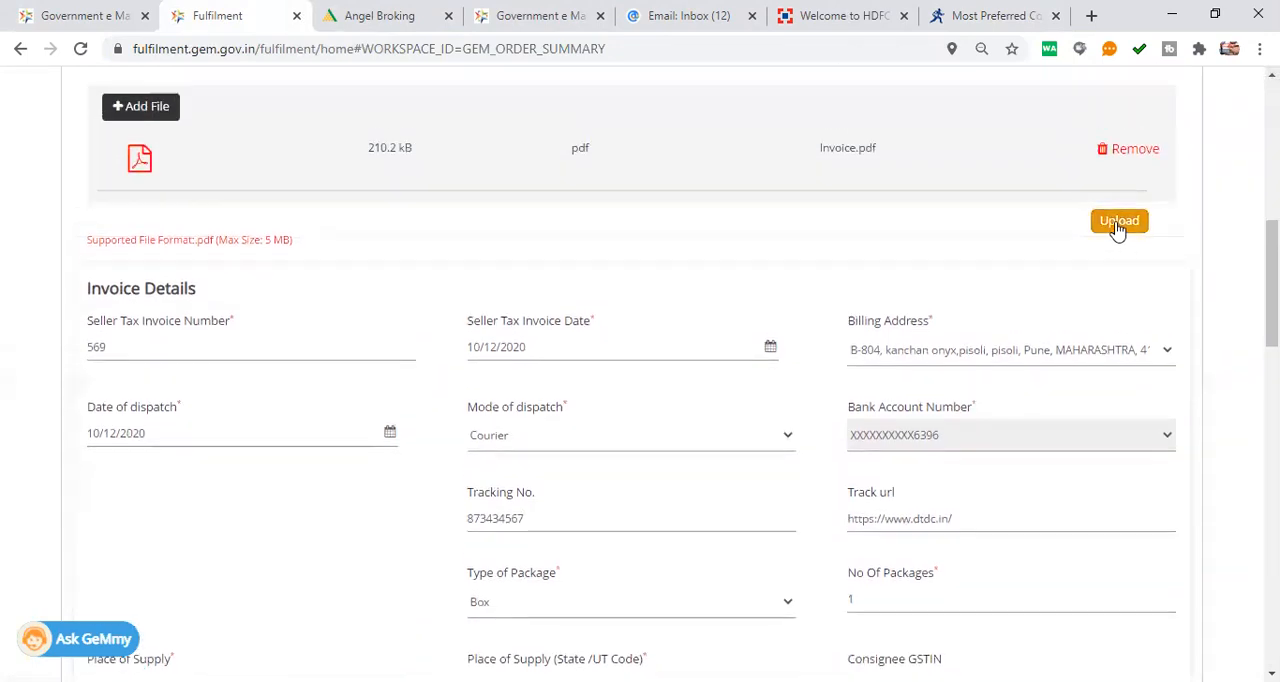
{"action": "left_click", "coordinate": [1120, 220]}
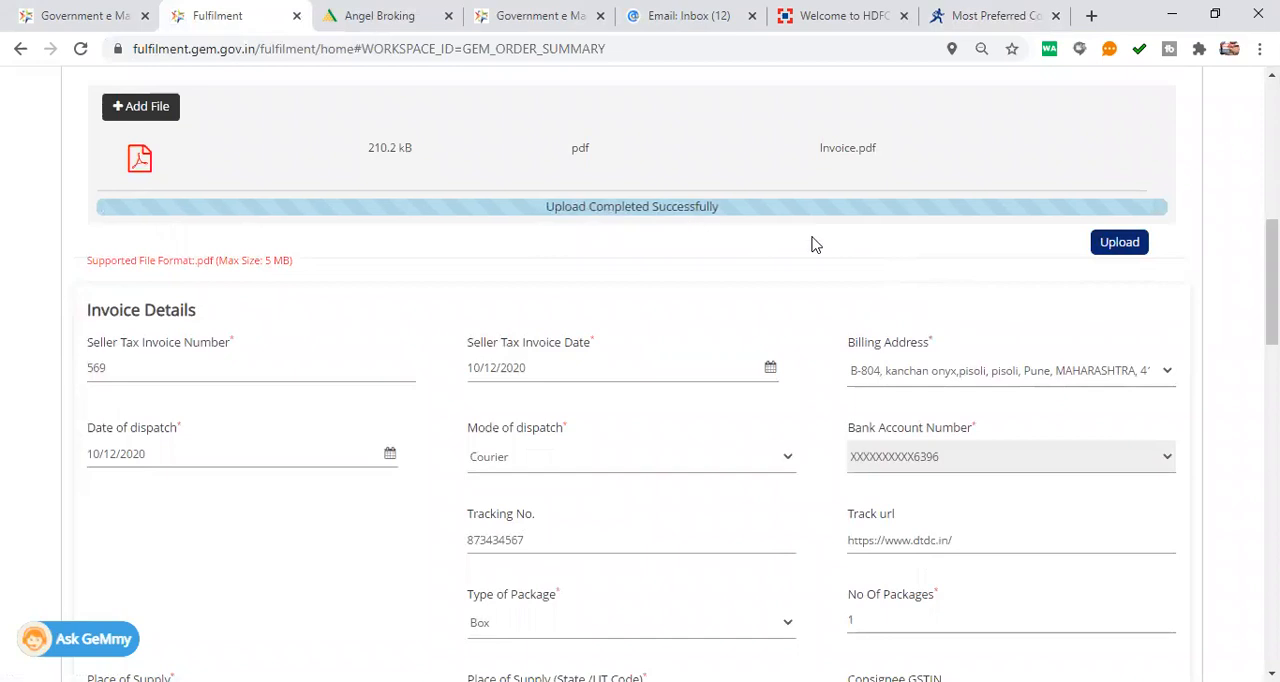
{"action": "scroll", "scroll_direction": "down", "scroll_amount": 3}
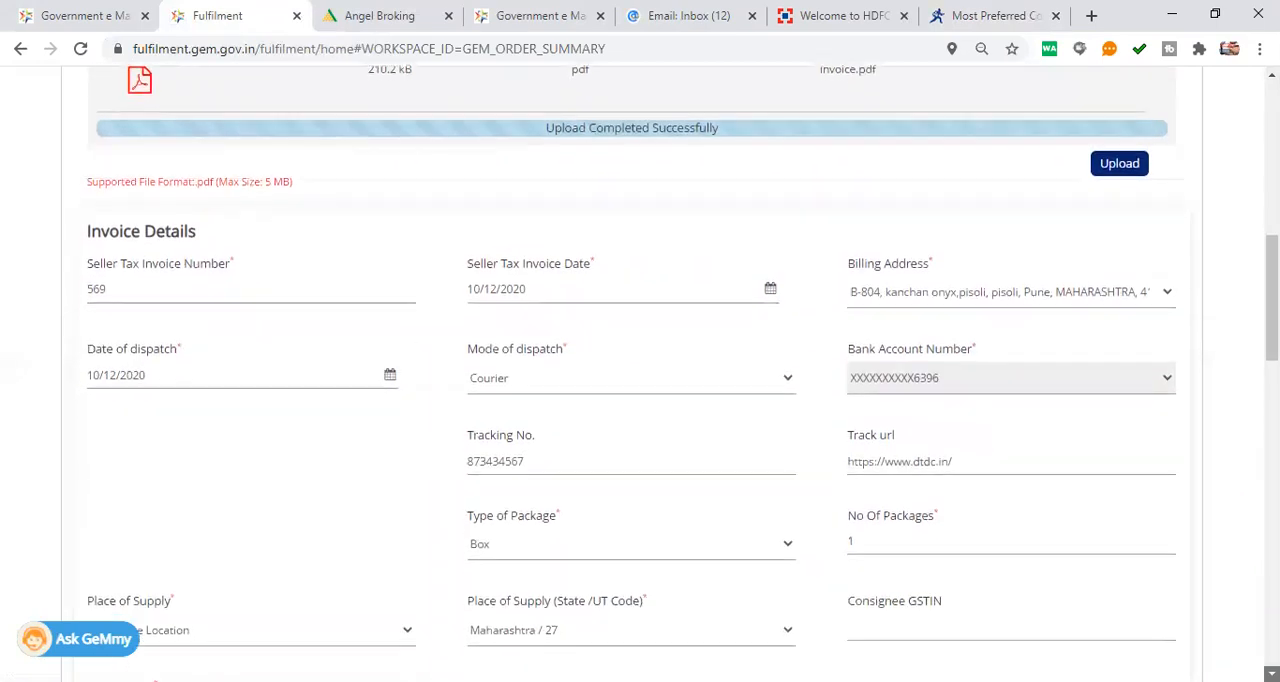
{"action": "scroll", "scroll_direction": "down", "scroll_amount": 3}
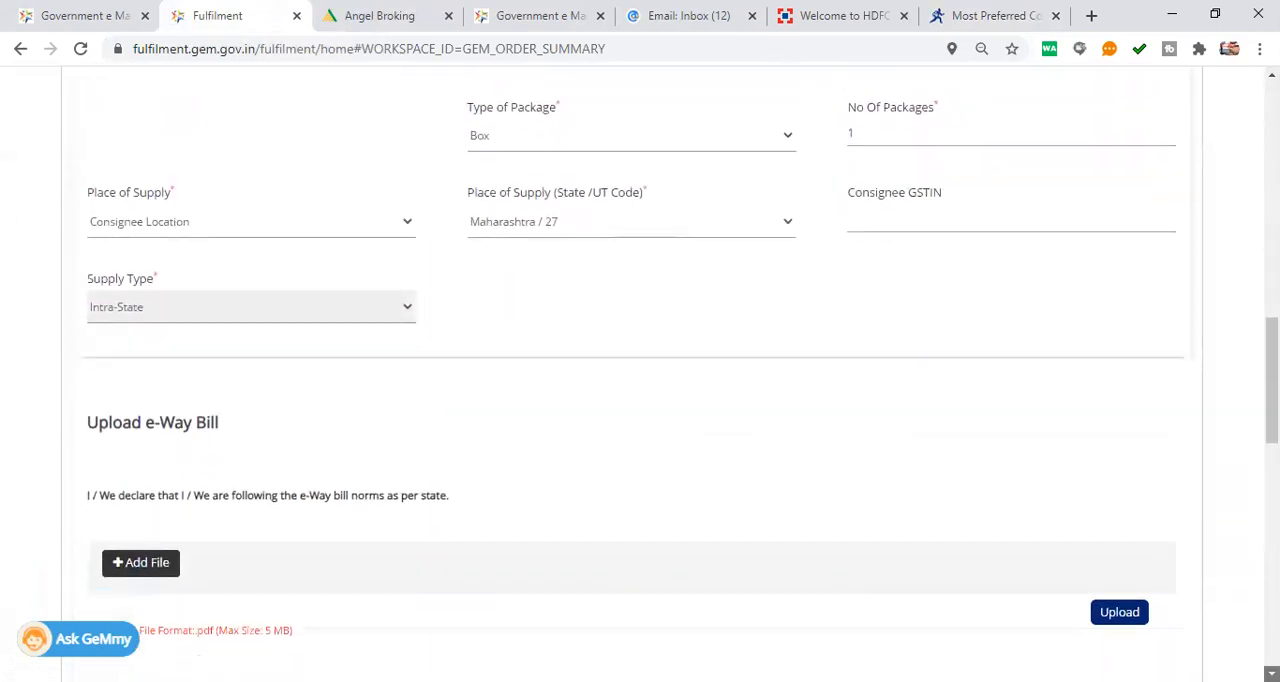
Enter supplied quantity 1.000 for the Jindal register at unit price 175.00, giving a ₹175.00 total.
{"action": "scroll", "scroll_direction": "down", "scroll_amount": 3}
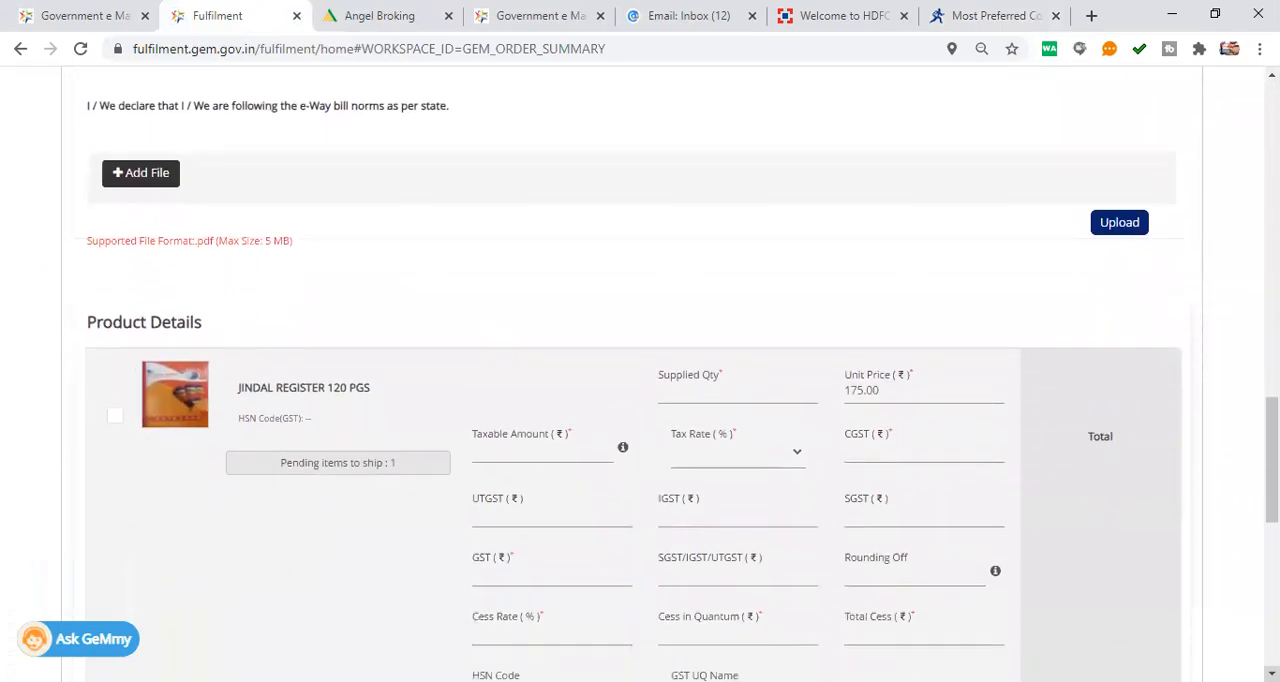
{"action": "scroll", "scroll_direction": "down", "scroll_amount": 3}
{"action": "type", "text": "1.000"}
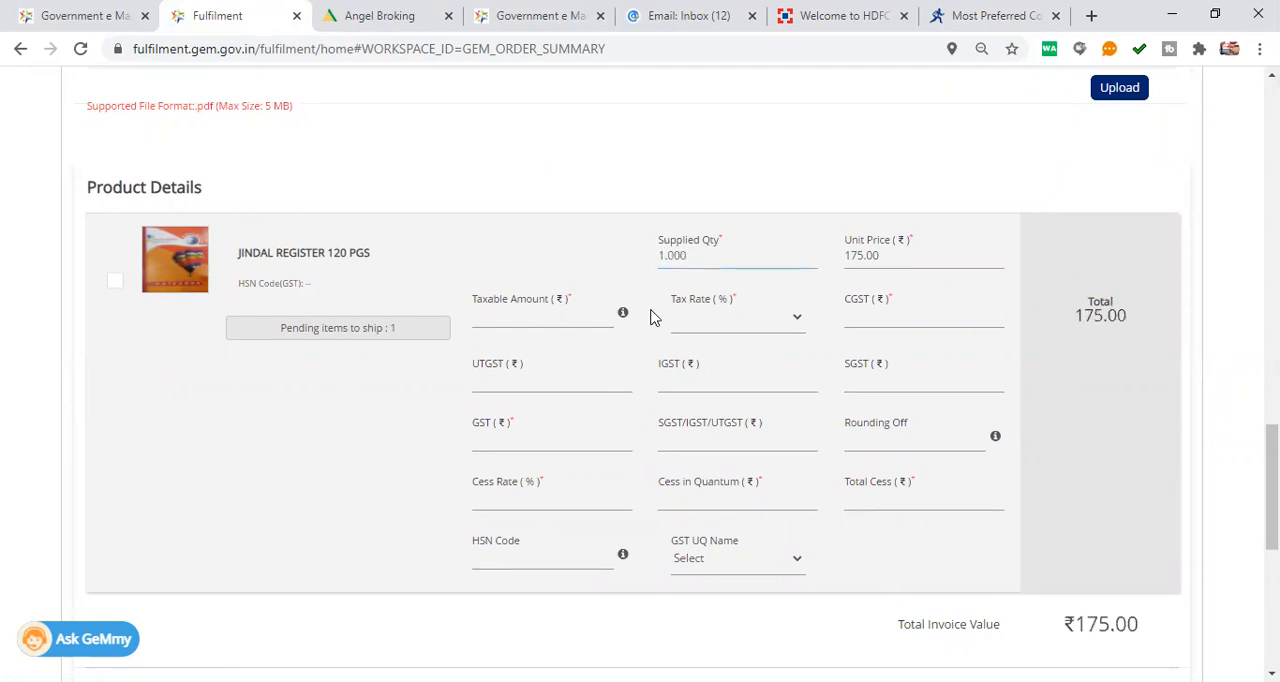
{"action": "mouse_move", "coordinate": [156, 258]}
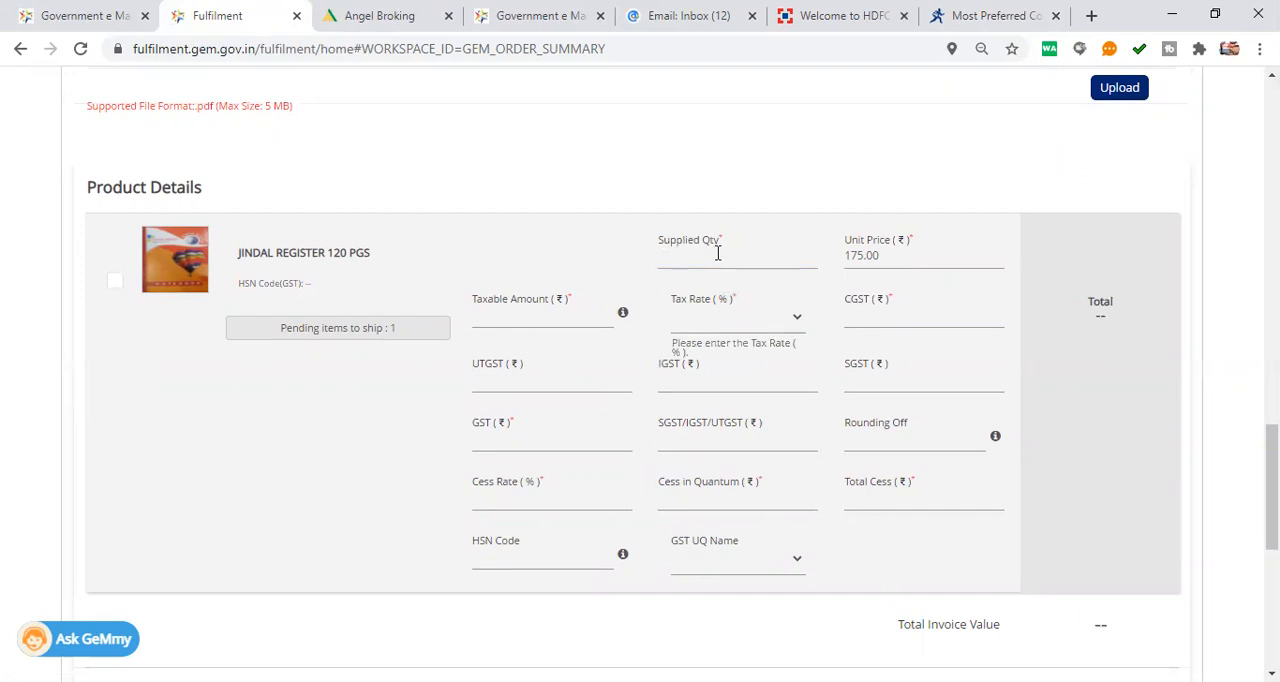
{"action": "type", "text": "1.000"}
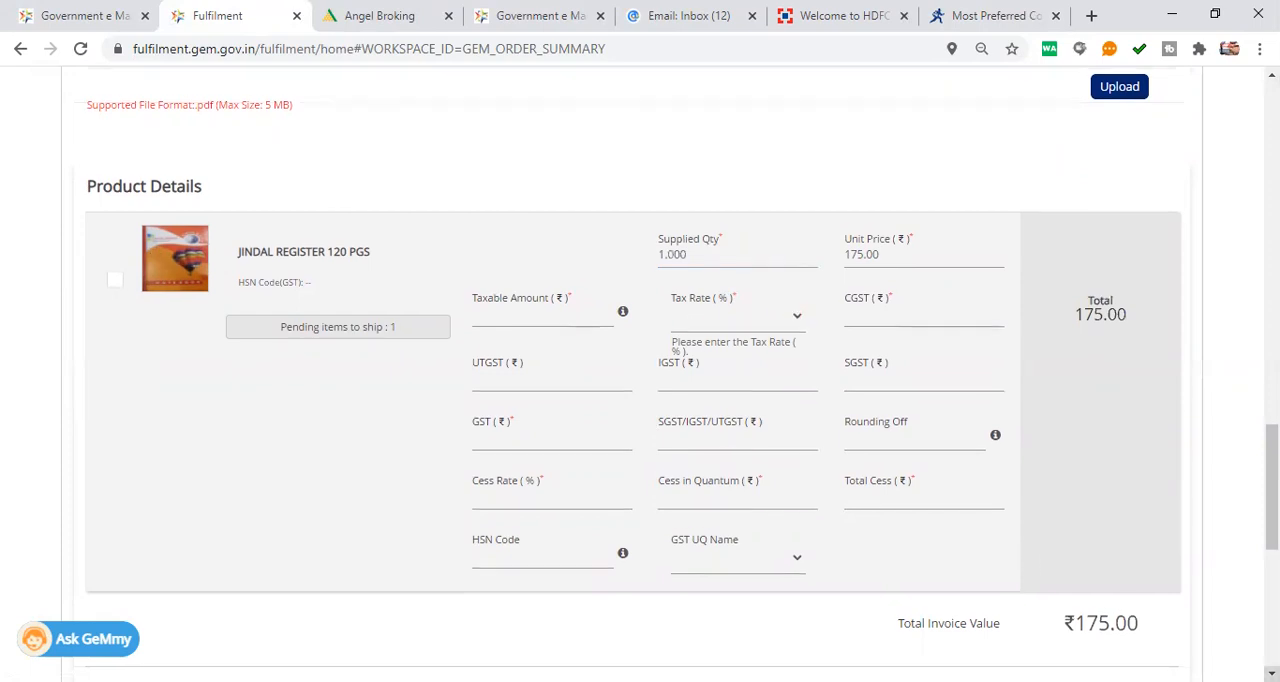
{"action": "scroll", "scroll_direction": "down", "scroll_amount": 3}
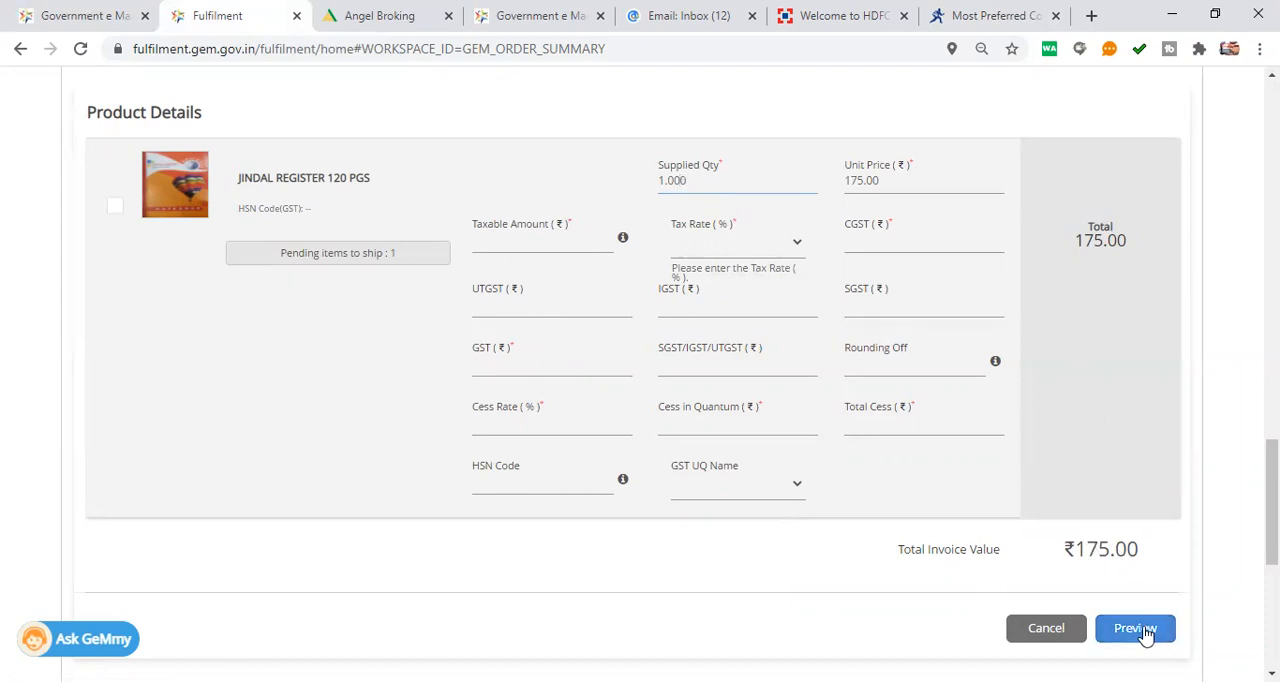
Review the Rs. 175.00 invoice preview and agree to the seller declaration to create the invoice.
{"action": "left_click", "coordinate": [1136, 628]}
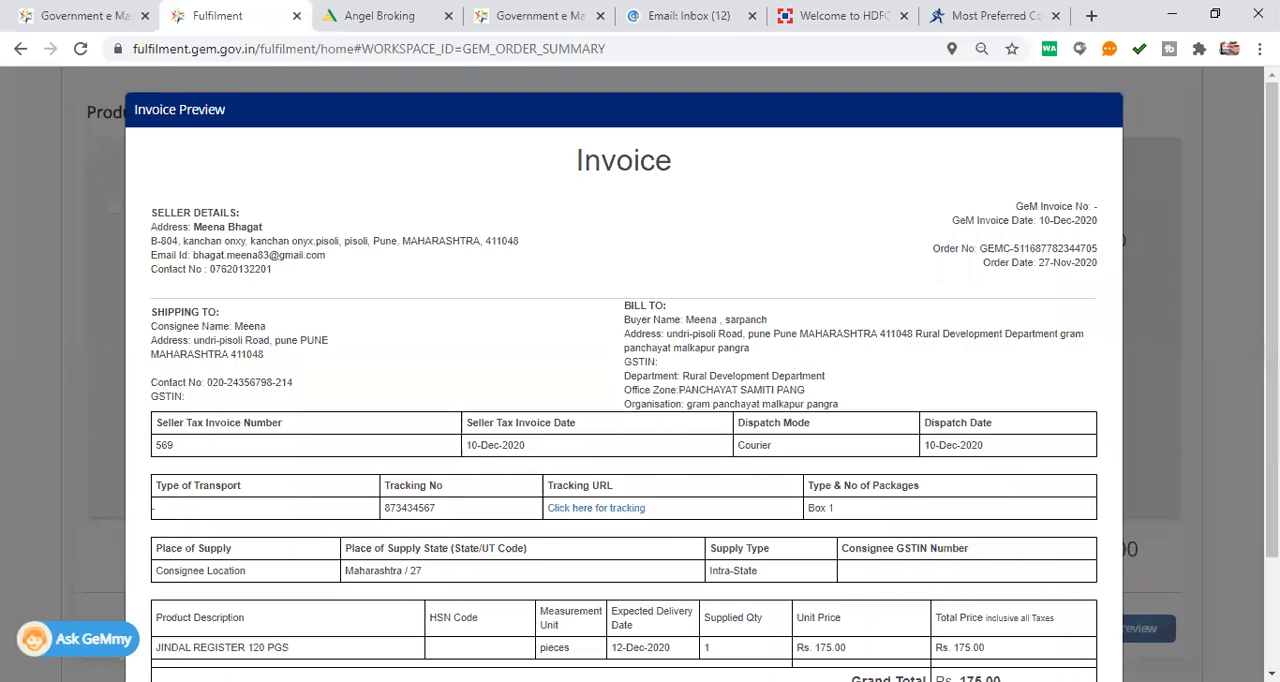
{"action": "scroll", "scroll_direction": "down", "scroll_amount": 3}
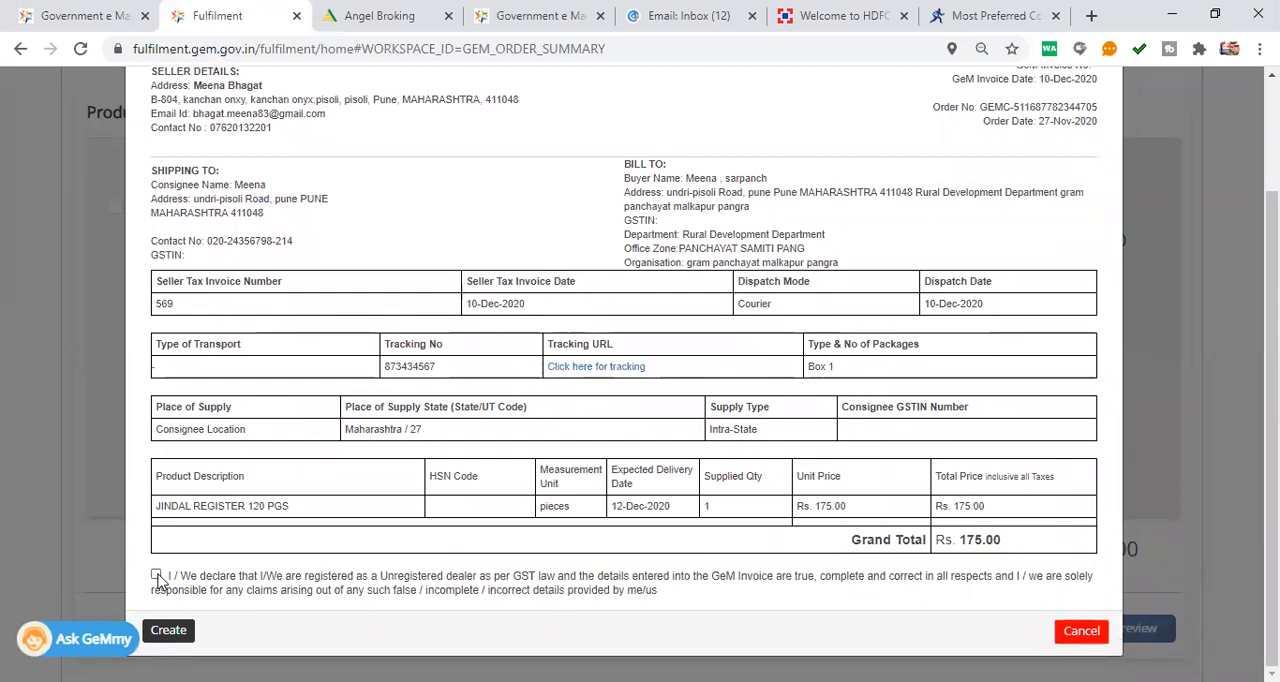
{"action": "left_click", "coordinate": [156, 574]}
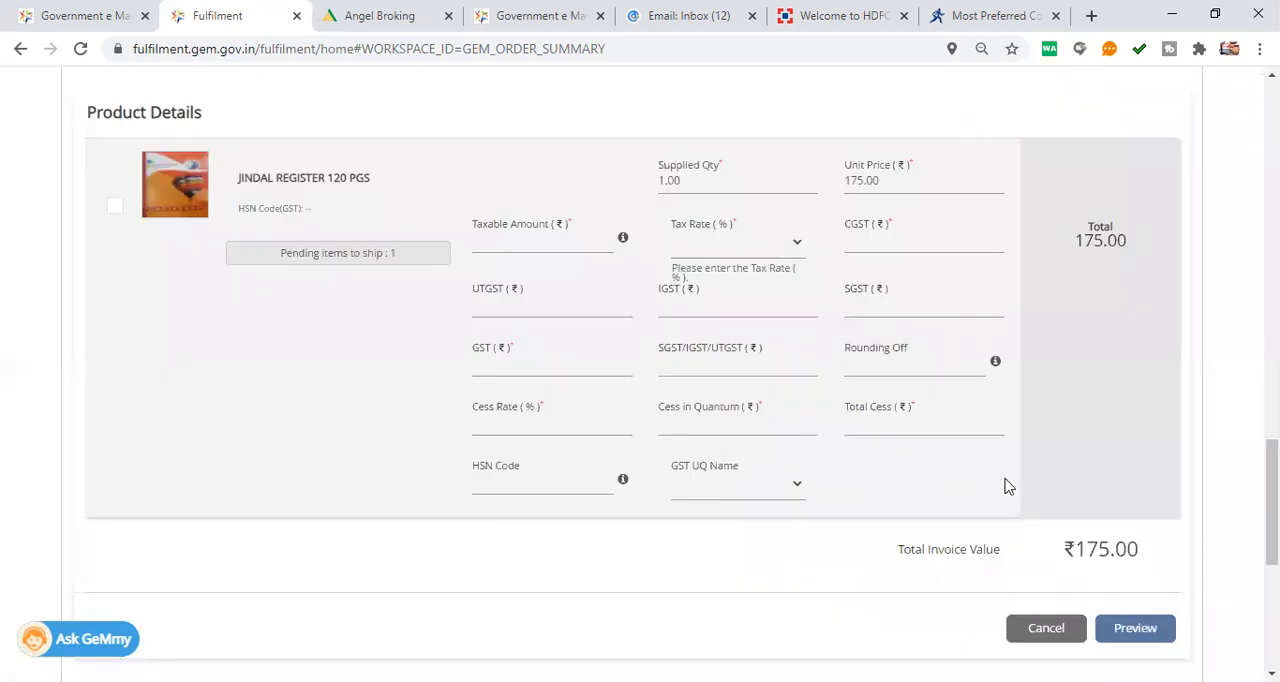
{"action": "mouse_move", "coordinate": [1056, 554]}
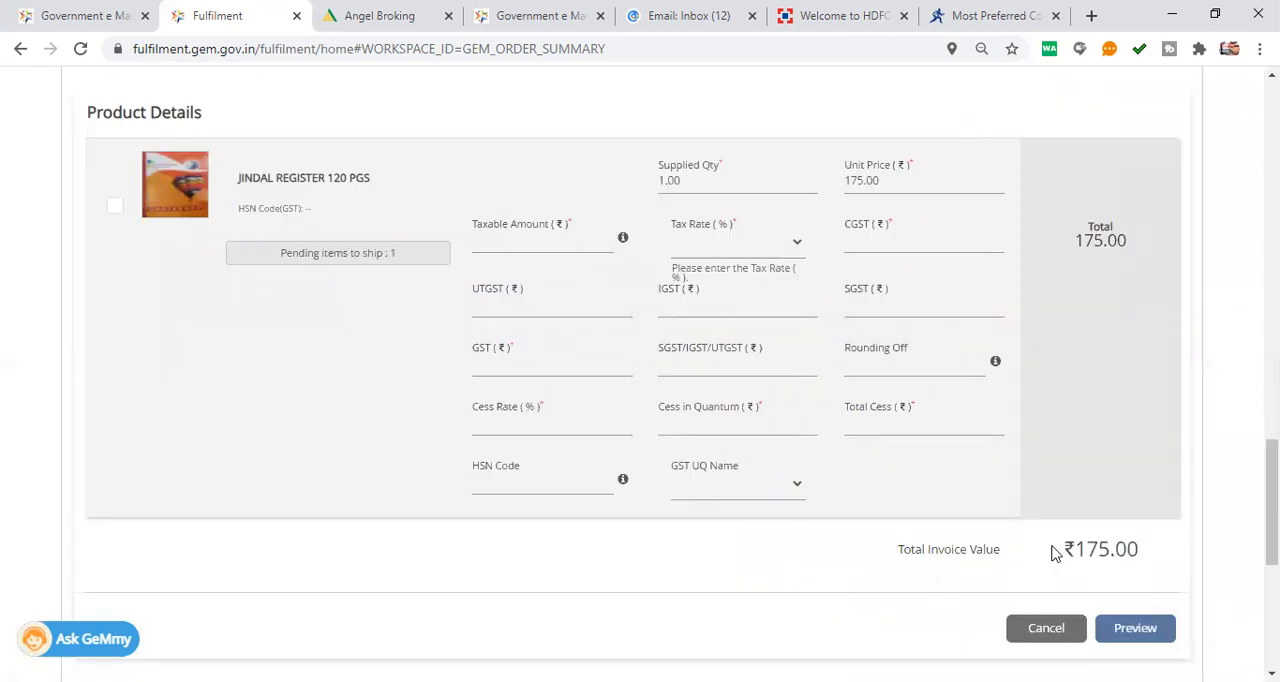
Acknowledge the success notice giving invoice reference number GEM-10124546.
{"action": "left_click", "coordinate": [1136, 628]}
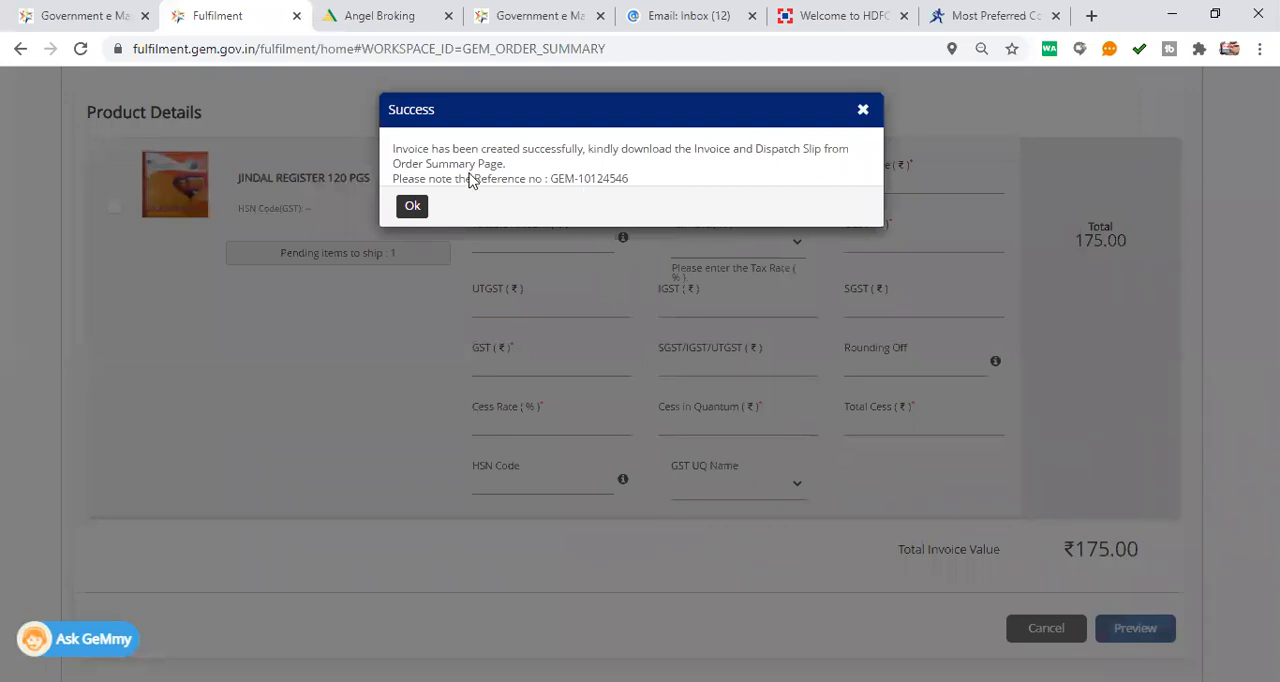
{"action": "mouse_move", "coordinate": [616, 192]}
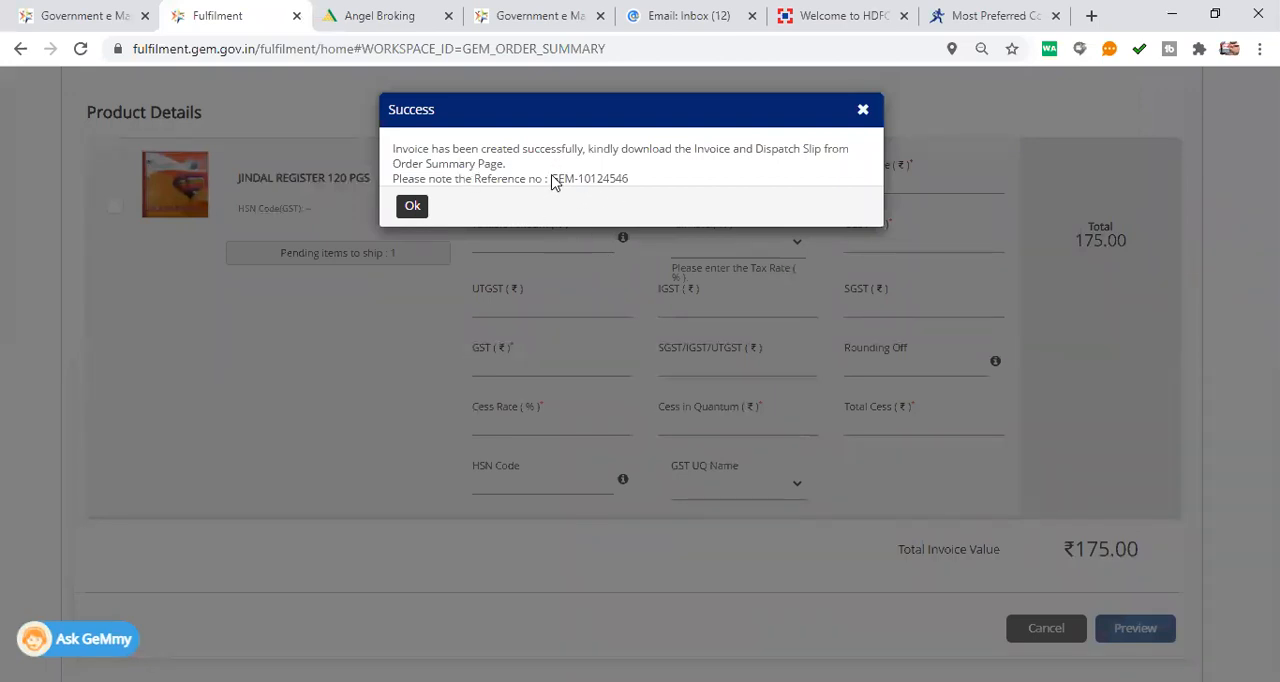
{"action": "mouse_move", "coordinate": [614, 200]}
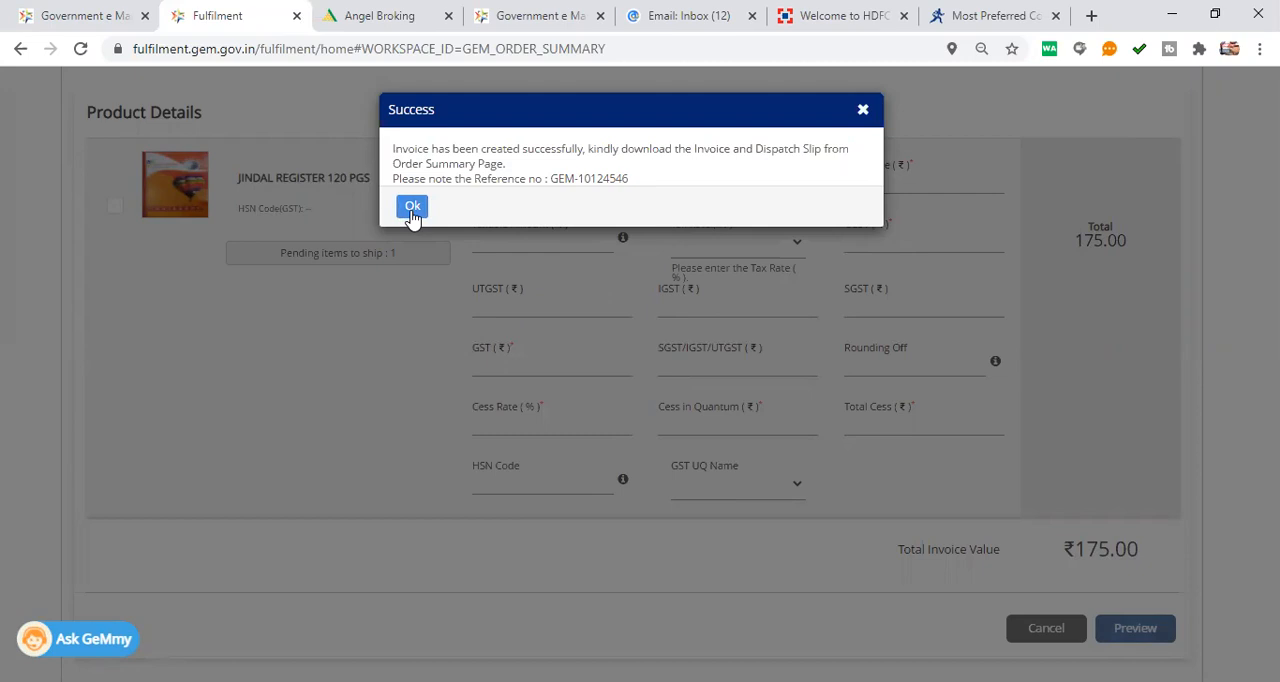
{"action": "left_click", "coordinate": [412, 208]}
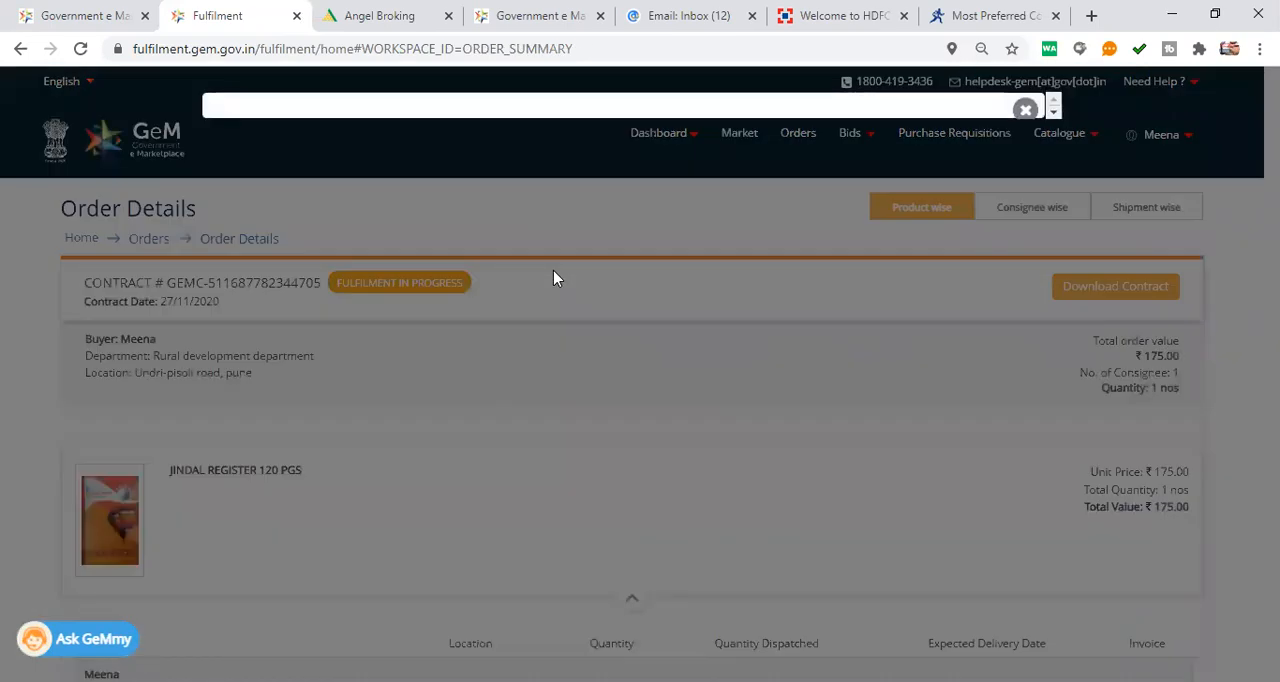
{"action": "mouse_move", "coordinate": [1008, 180]}
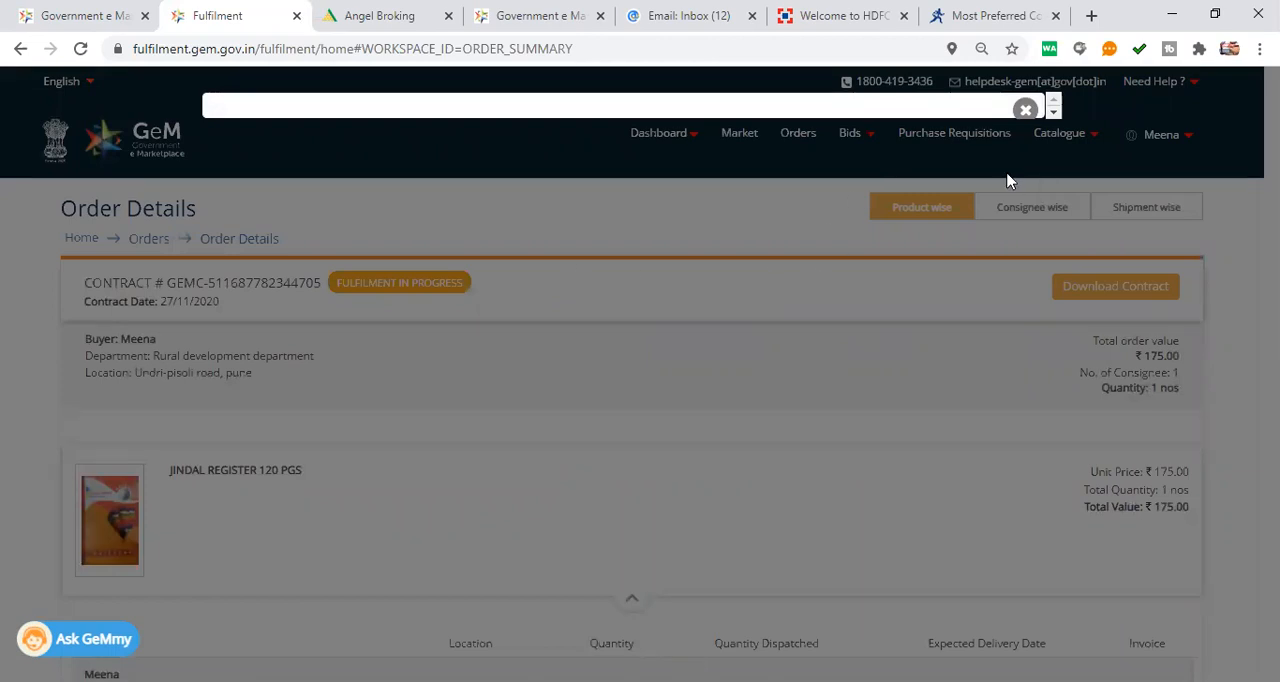
{"action": "mouse_move", "coordinate": [988, 188]}
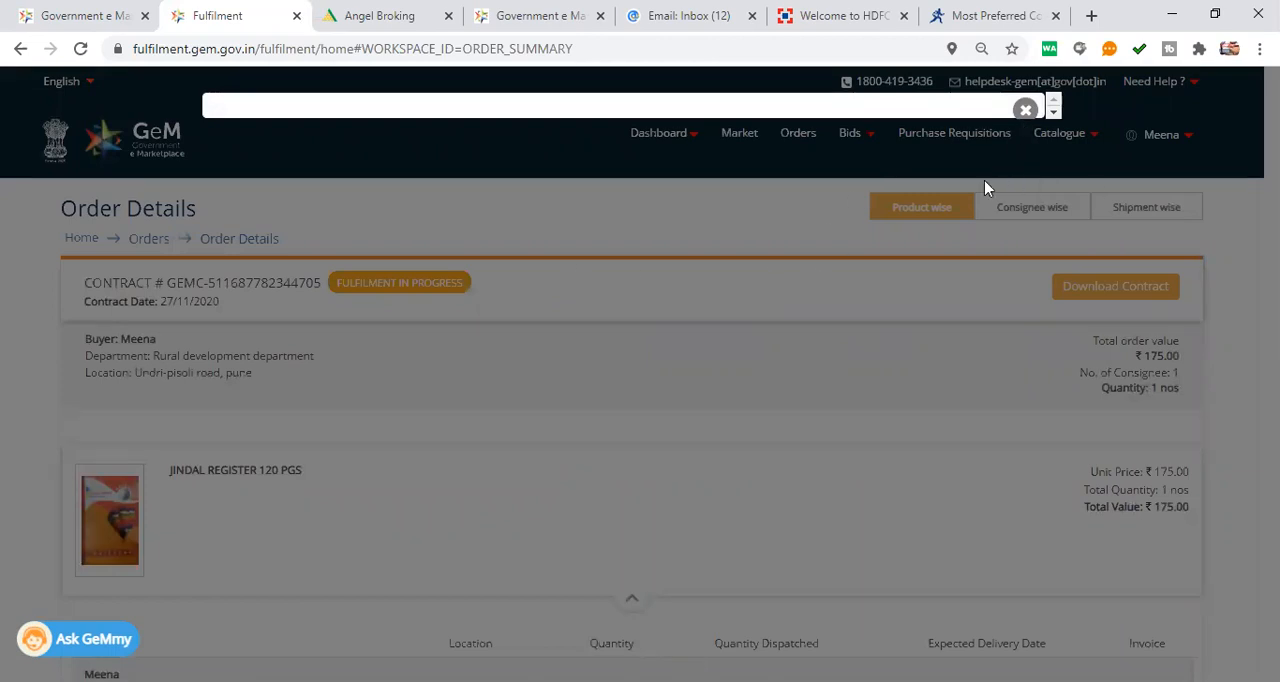
{"action": "mouse_move", "coordinate": [1022, 90]}
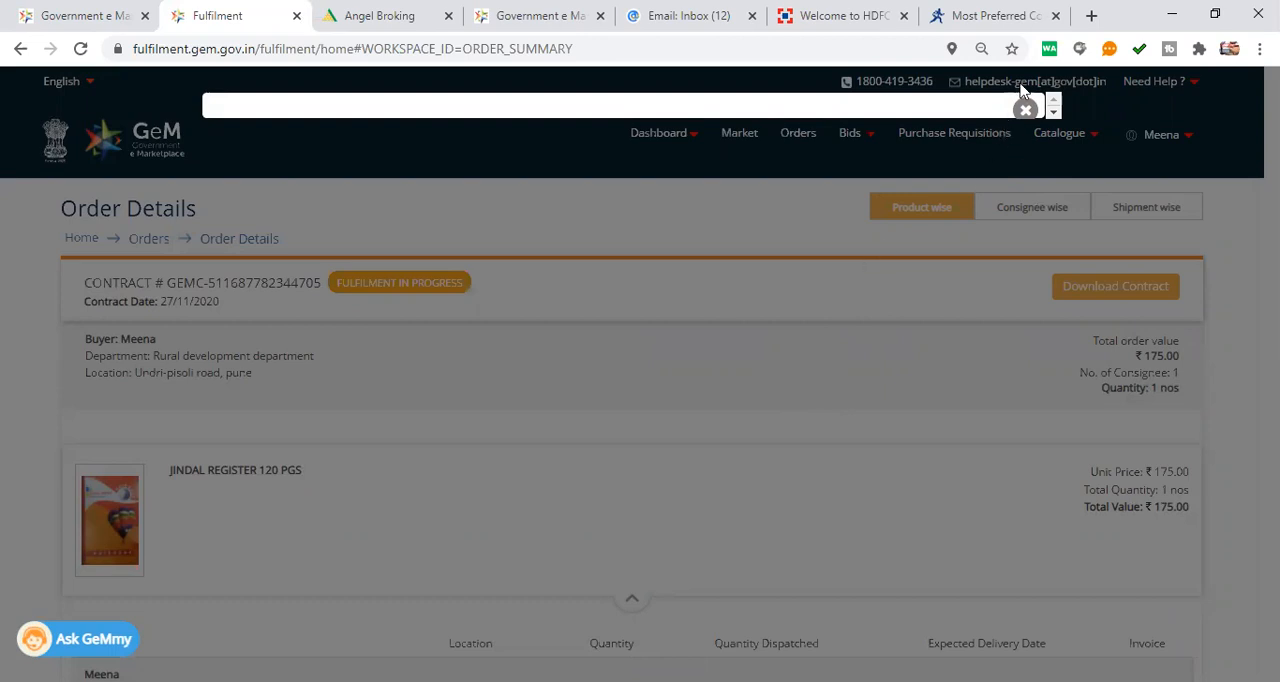
{"action": "left_click", "coordinate": [1024, 108]}
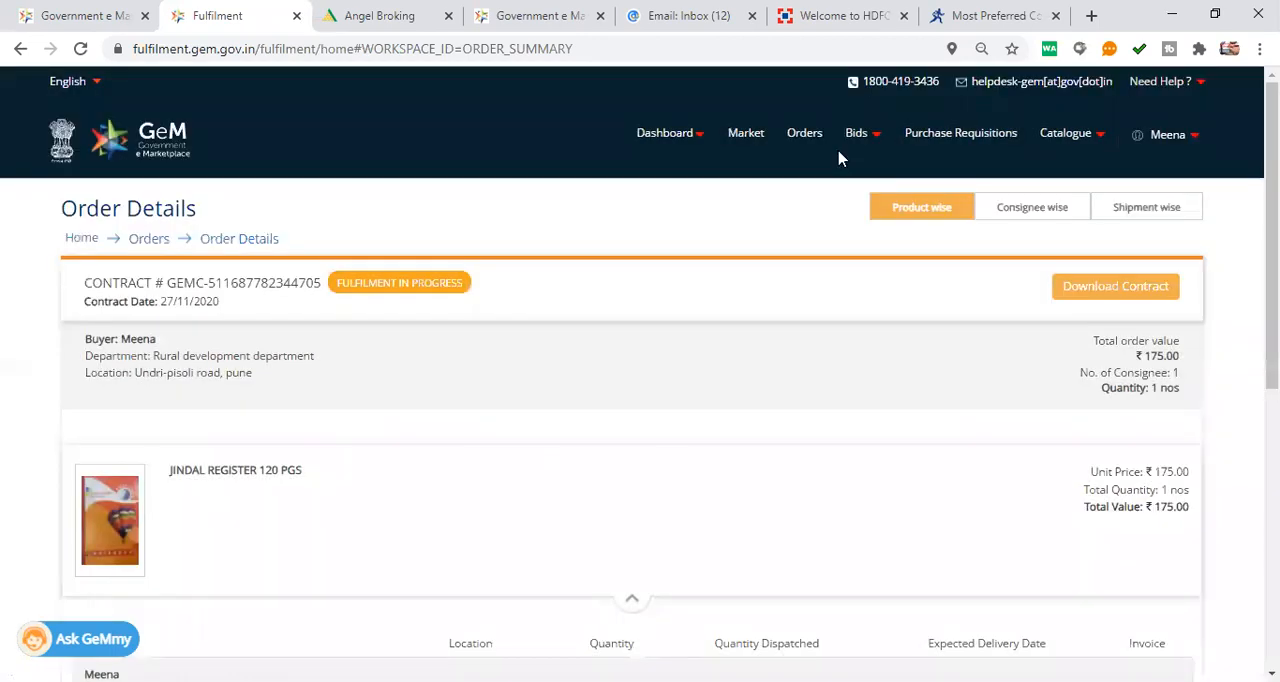
{"action": "left_click", "coordinate": [804, 132]}
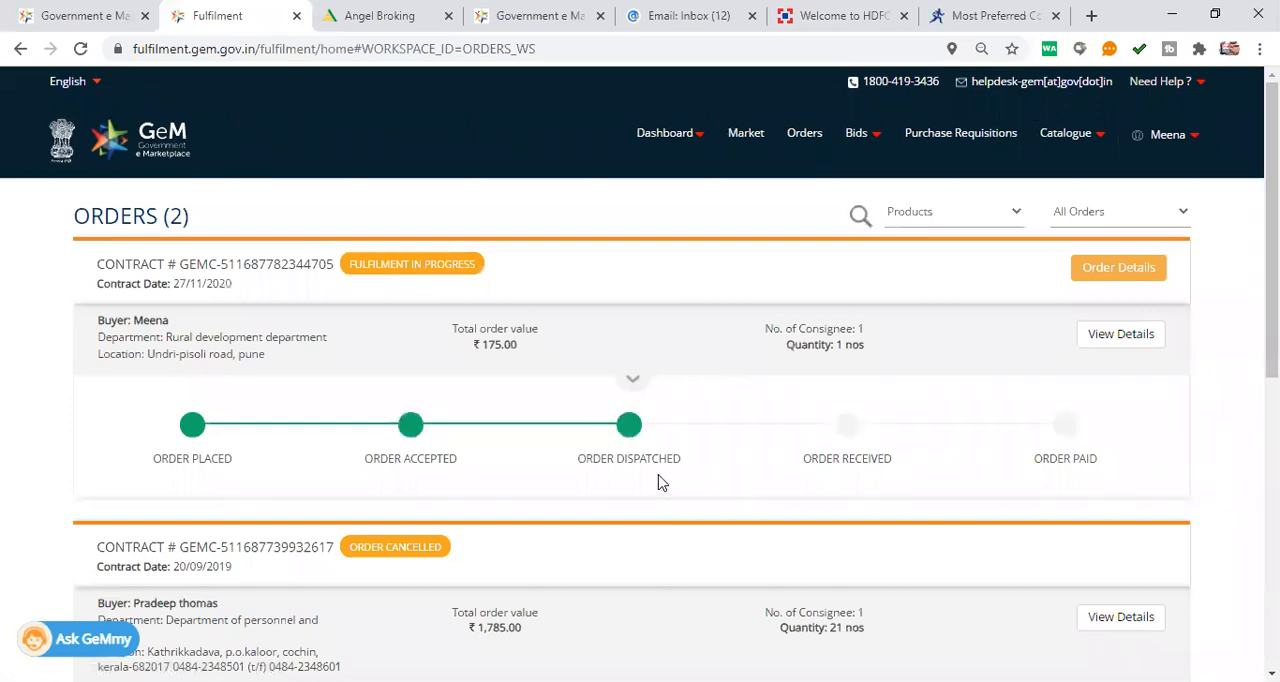
{"action": "mouse_move", "coordinate": [628, 424]}
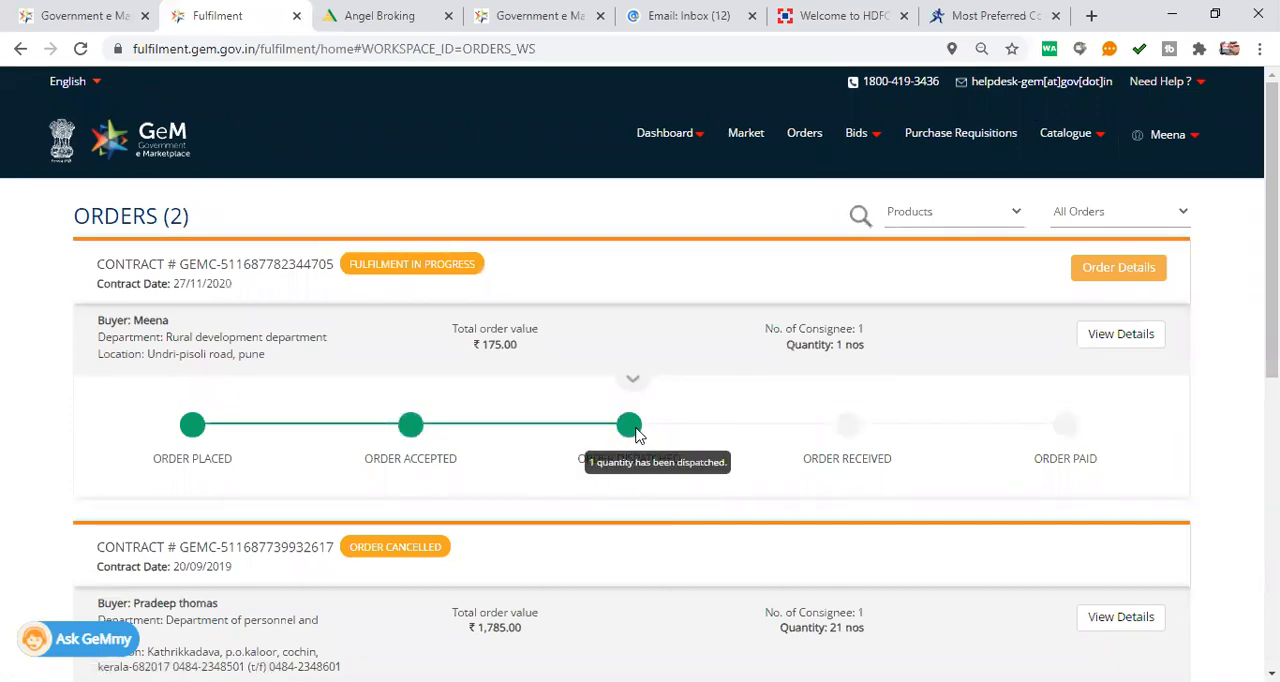
{"action": "mouse_move", "coordinate": [840, 440]}
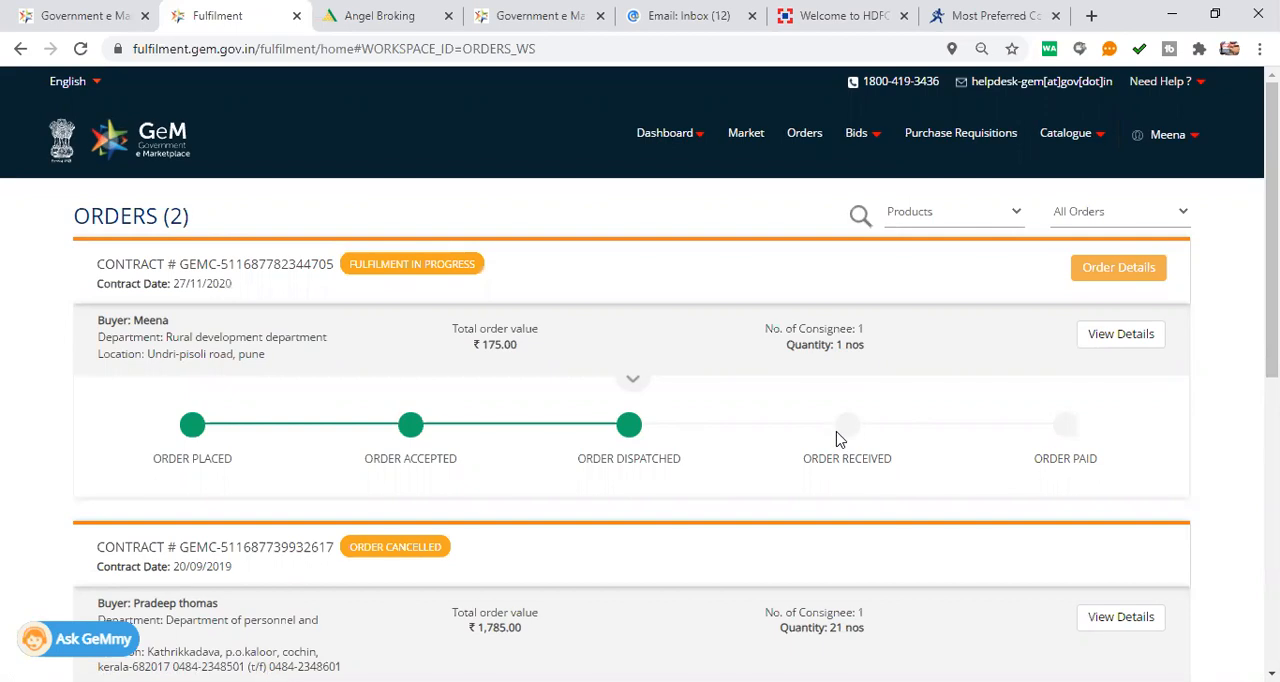
{"action": "mouse_move", "coordinate": [174, 416]}
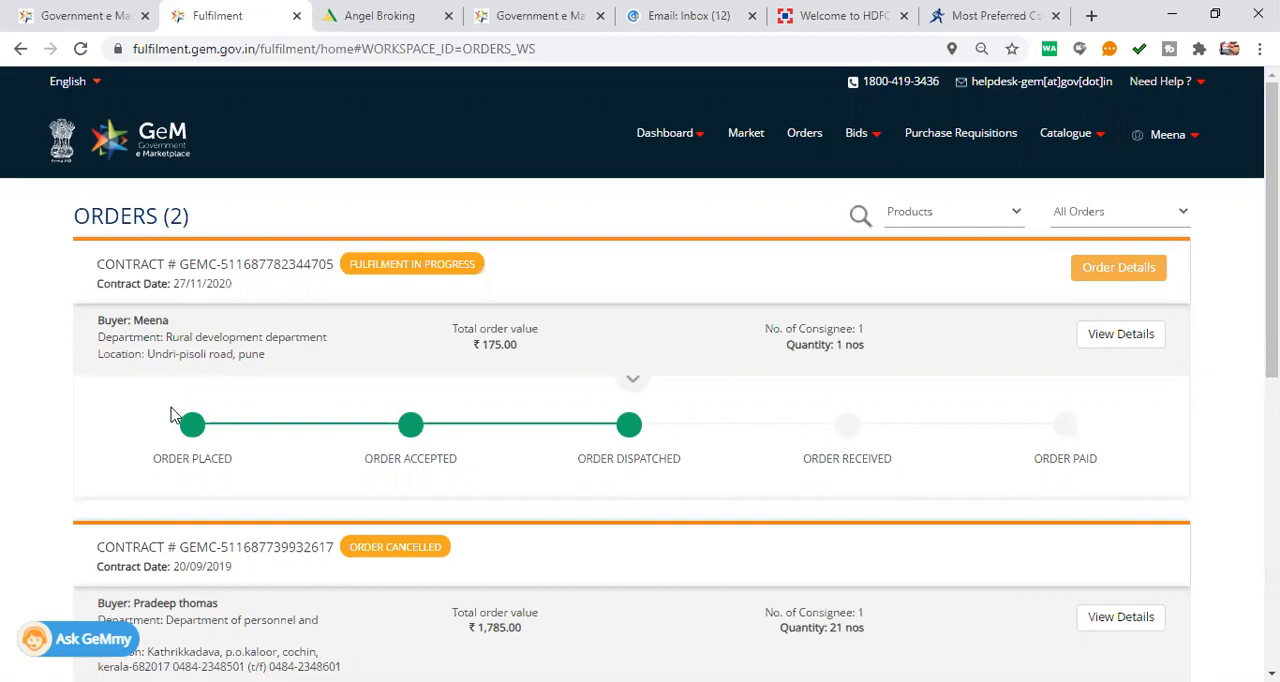
{"action": "mouse_move", "coordinate": [624, 448]}
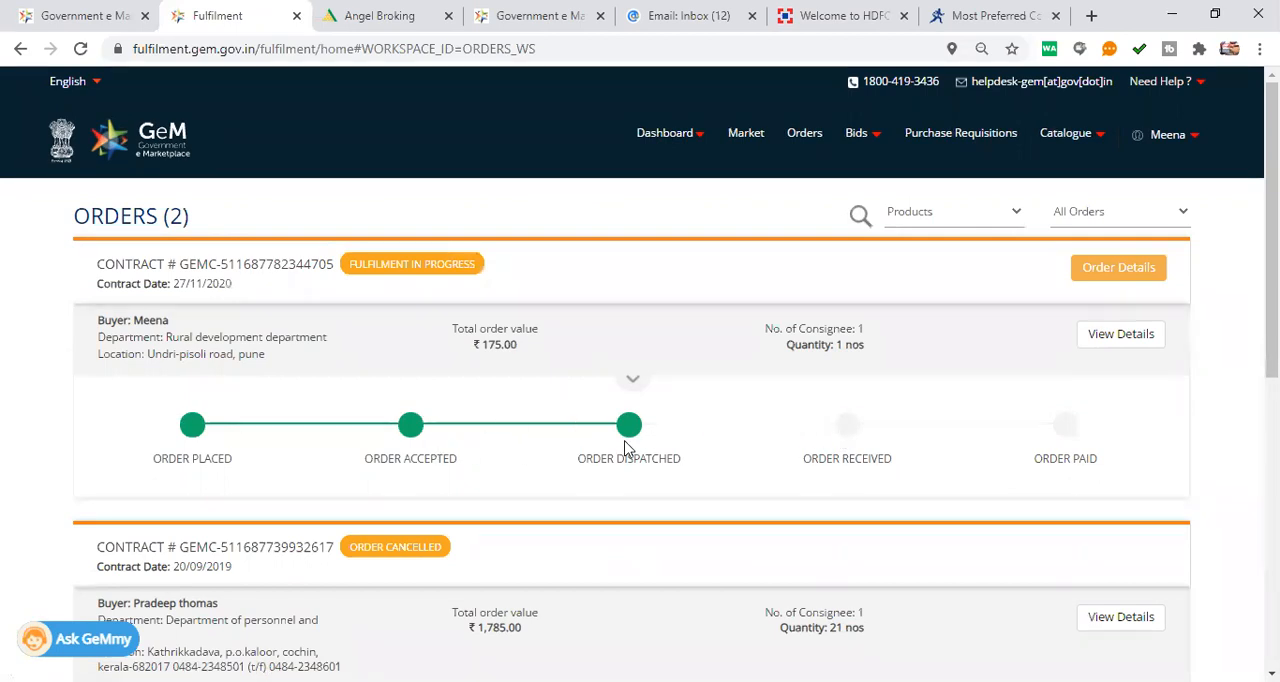
{"action": "mouse_move", "coordinate": [836, 432]}
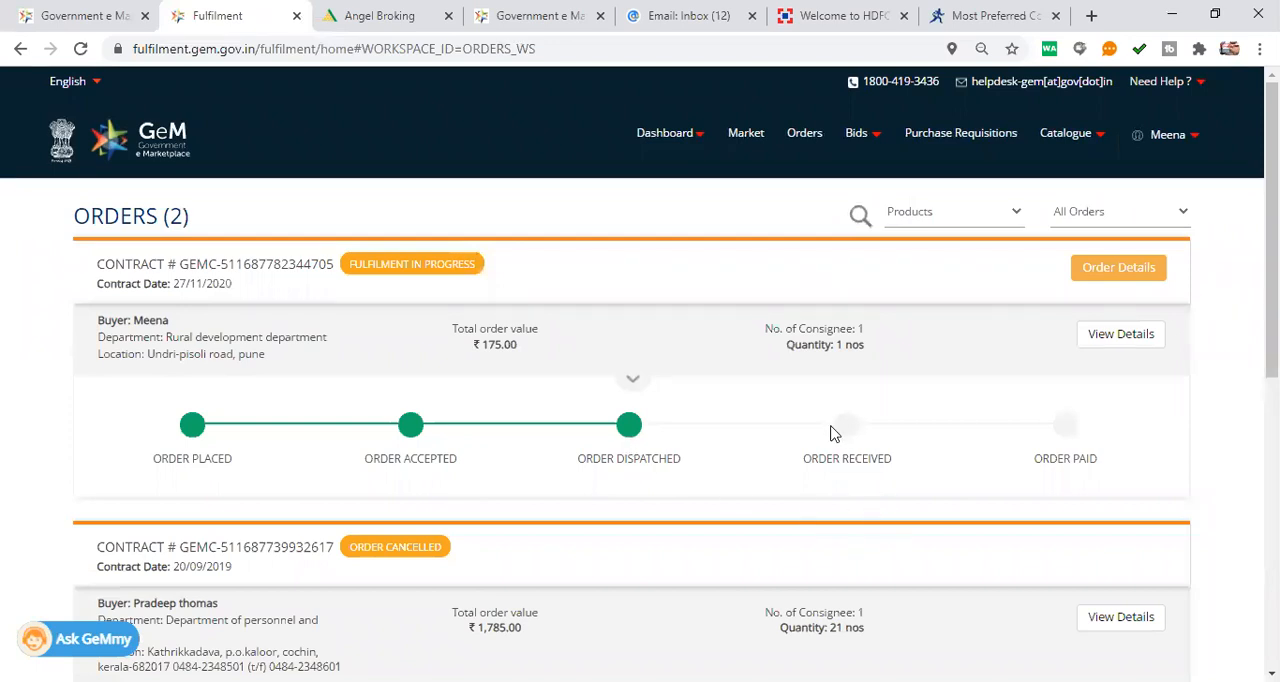
{"action": "mouse_move", "coordinate": [1080, 466]}
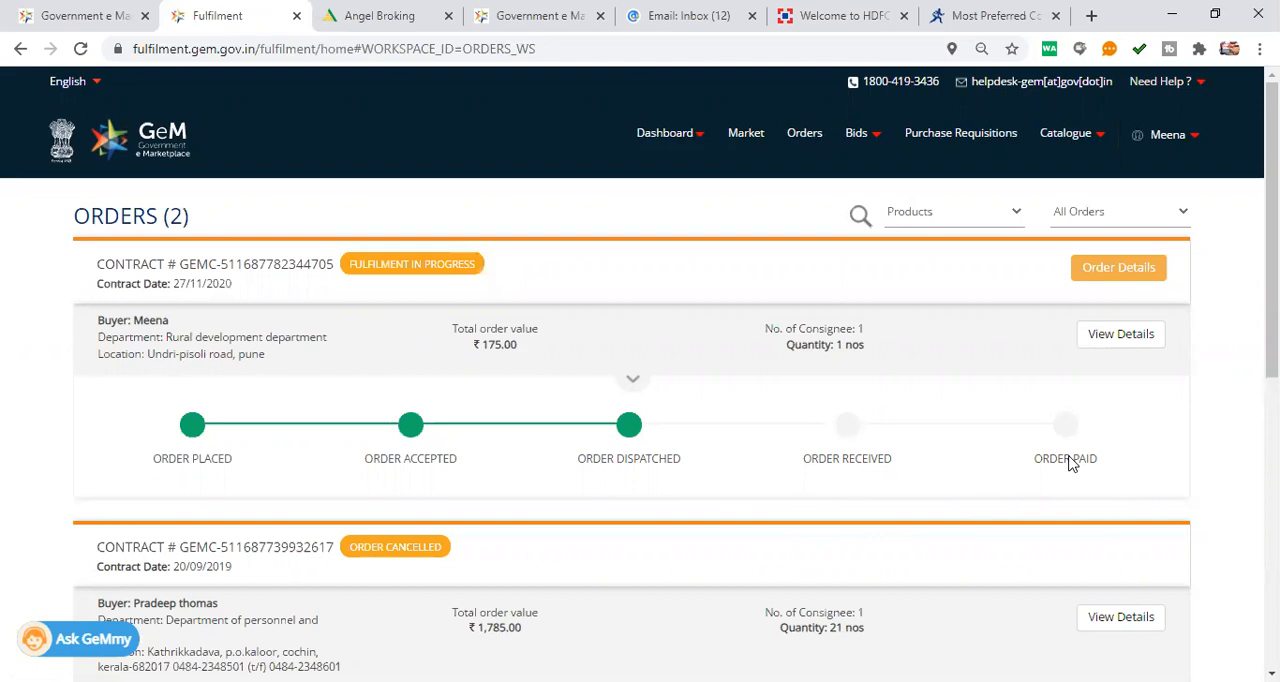
{"action": "mouse_move", "coordinate": [586, 478]}
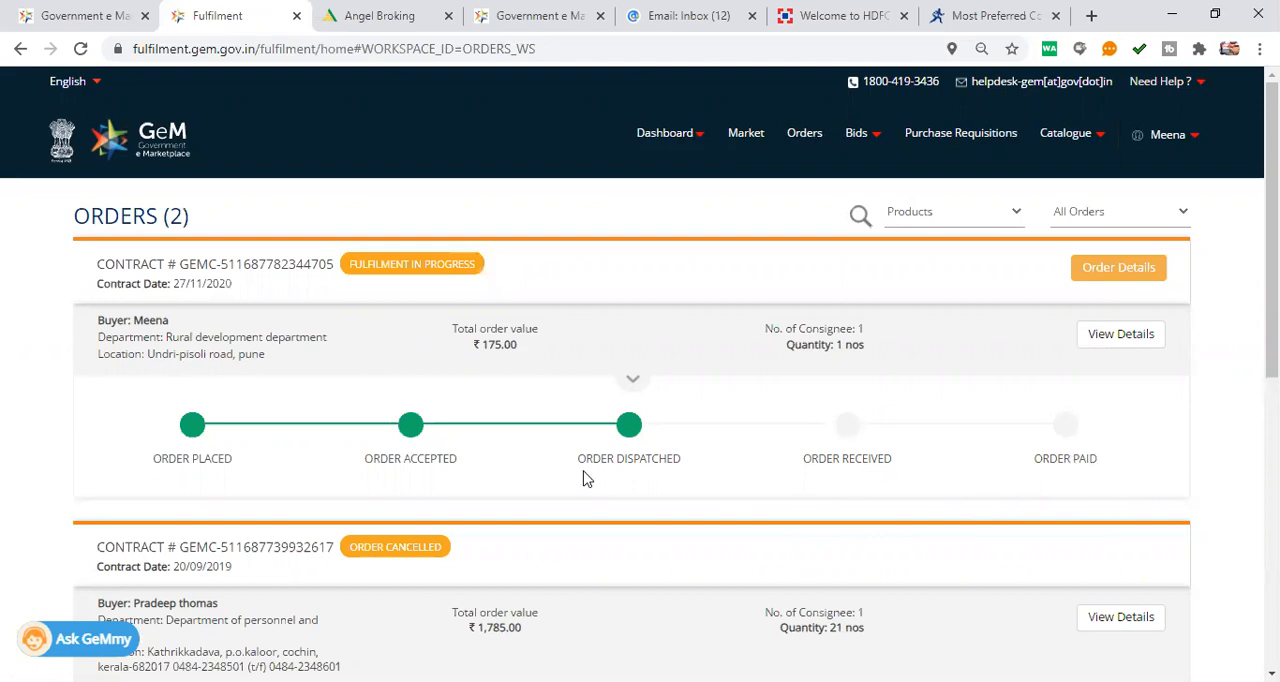
{"action": "mouse_move", "coordinate": [882, 496]}
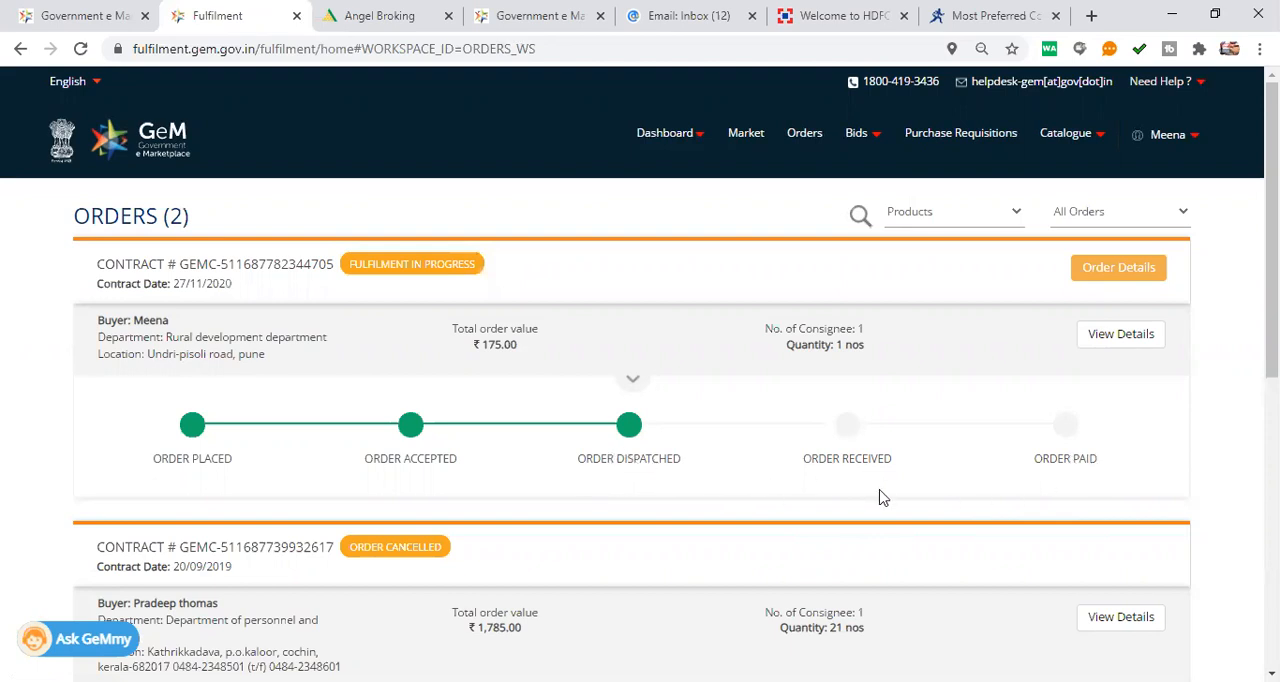
{"action": "mouse_move", "coordinate": [910, 448]}
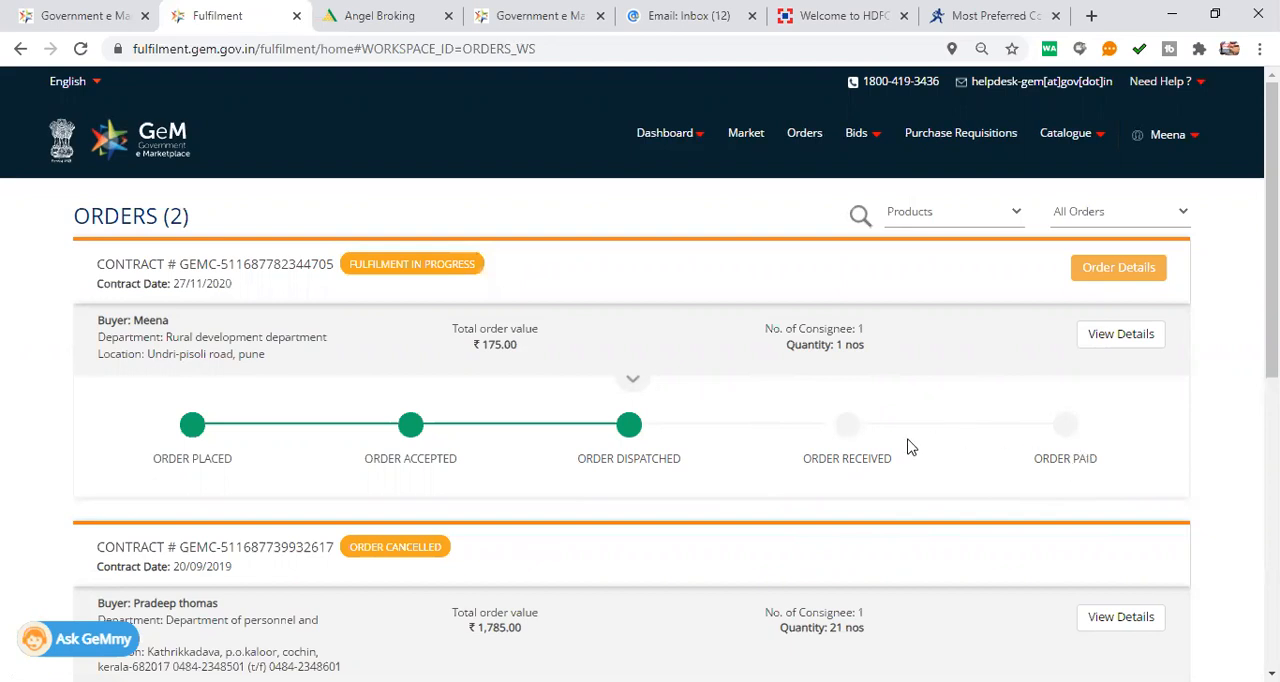
{"action": "mouse_move", "coordinate": [1072, 522]}
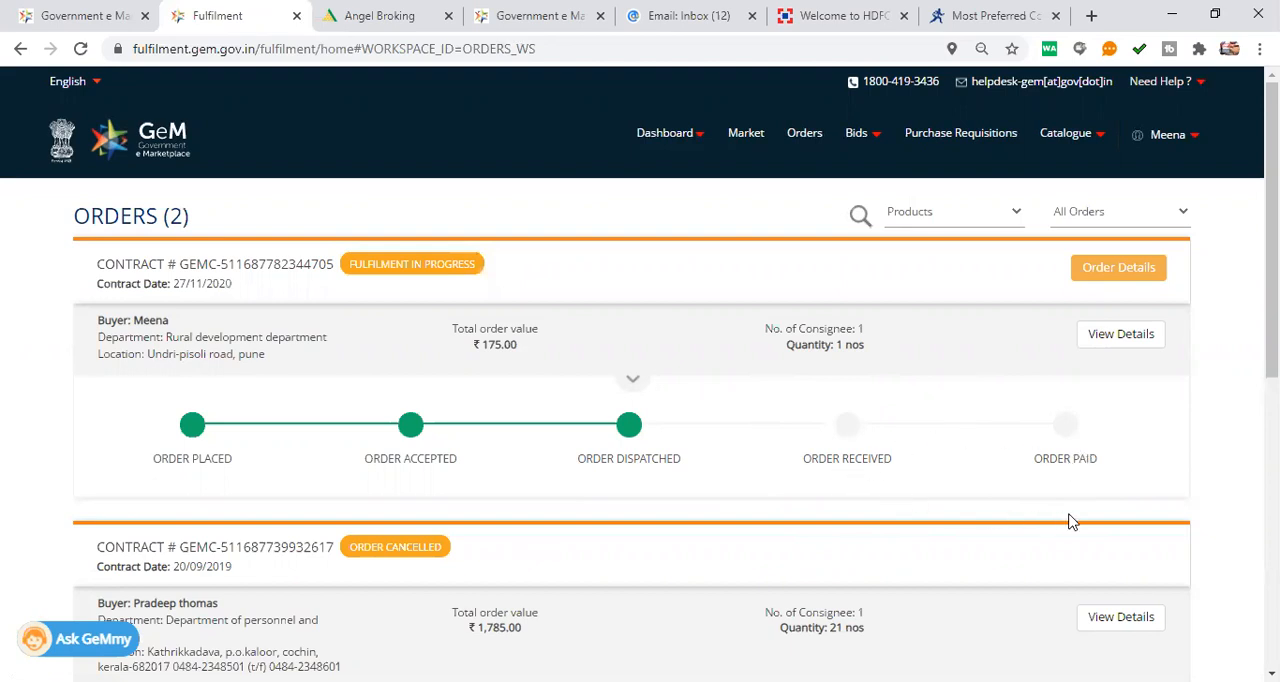
{"action": "mouse_move", "coordinate": [932, 484]}
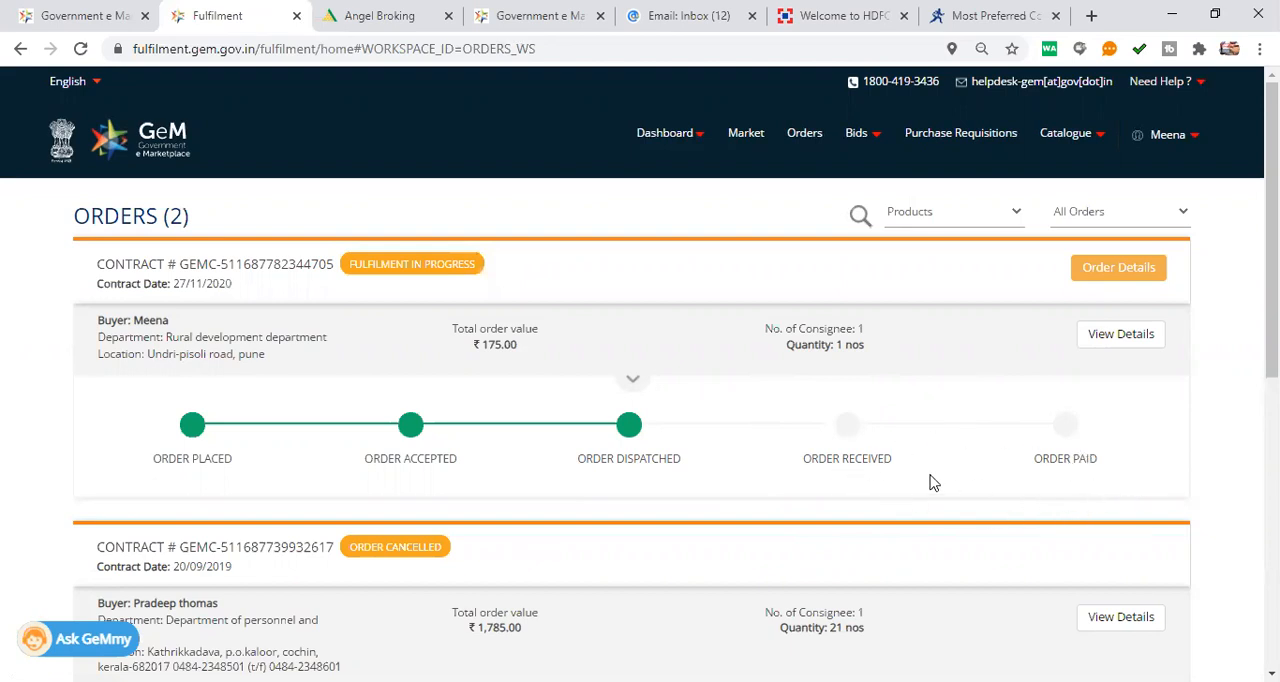
{"action": "mouse_move", "coordinate": [640, 570]}
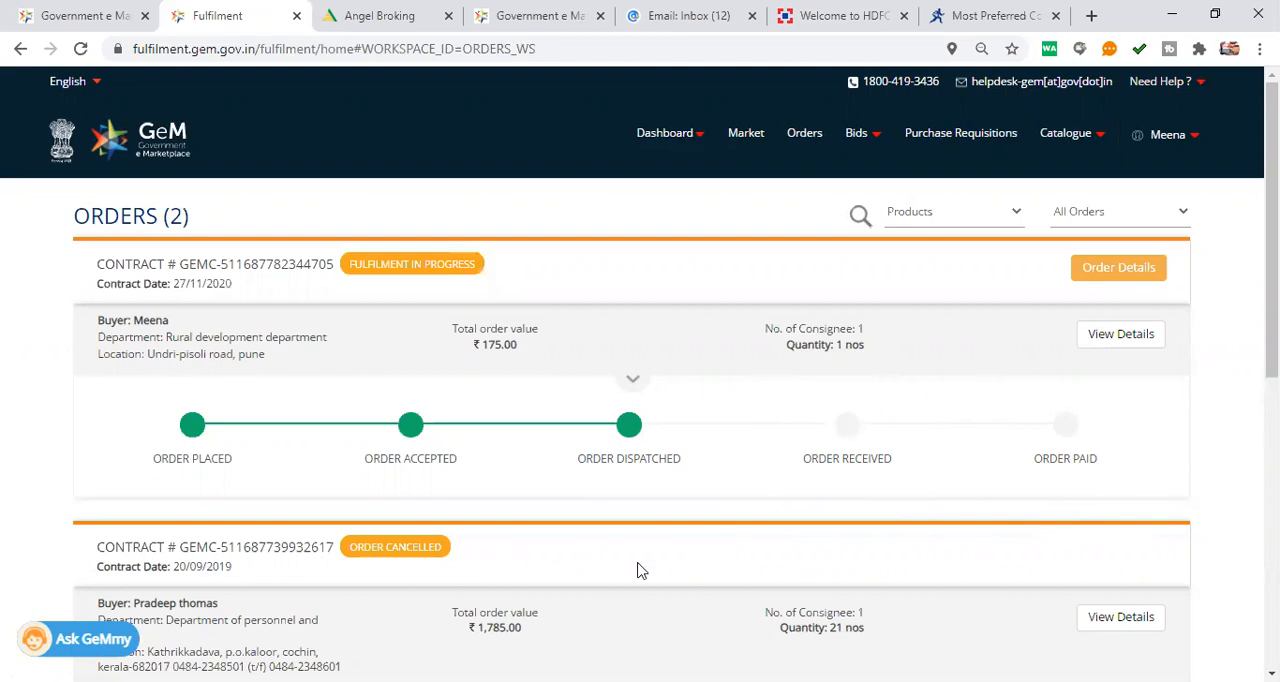